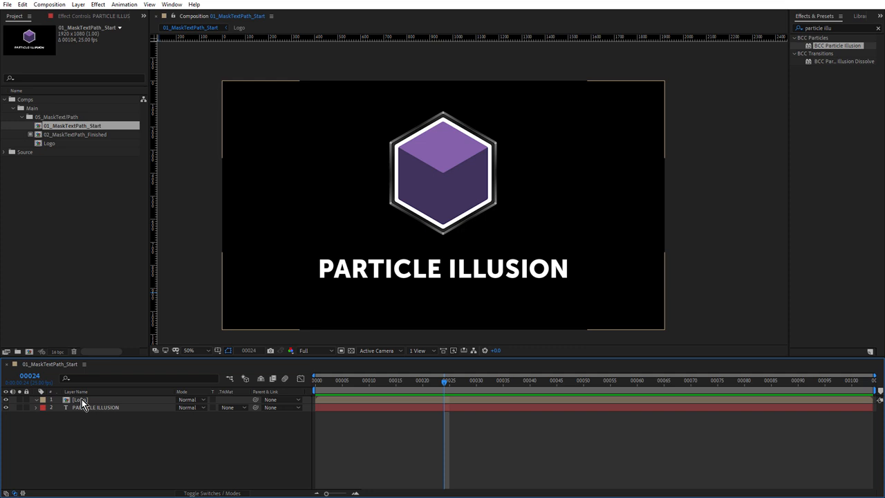
- Solo the hexagon cube Logo layer so the PARTICLE ILLUSION text is hidden
left_click(80, 399)
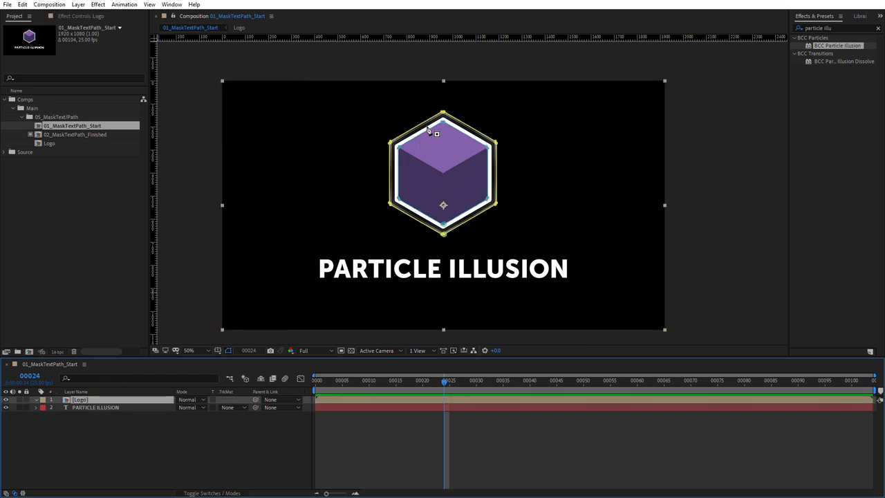
left_click(187, 351)
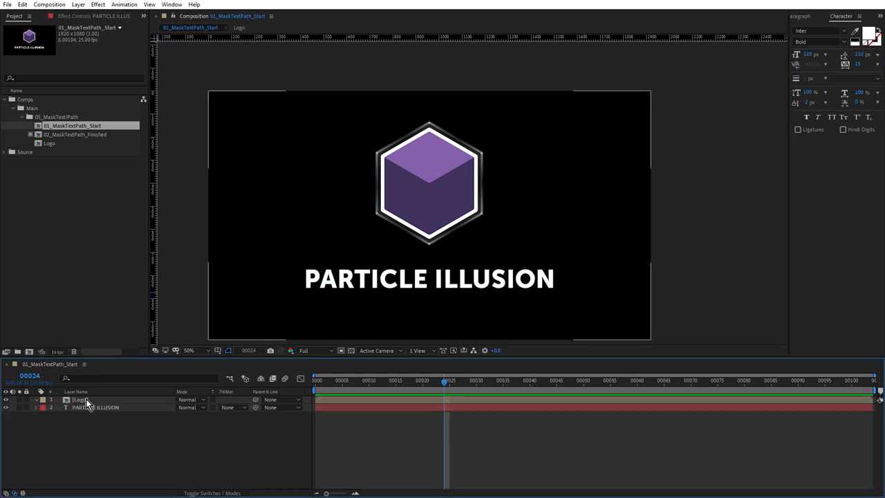
left_click(78, 401)
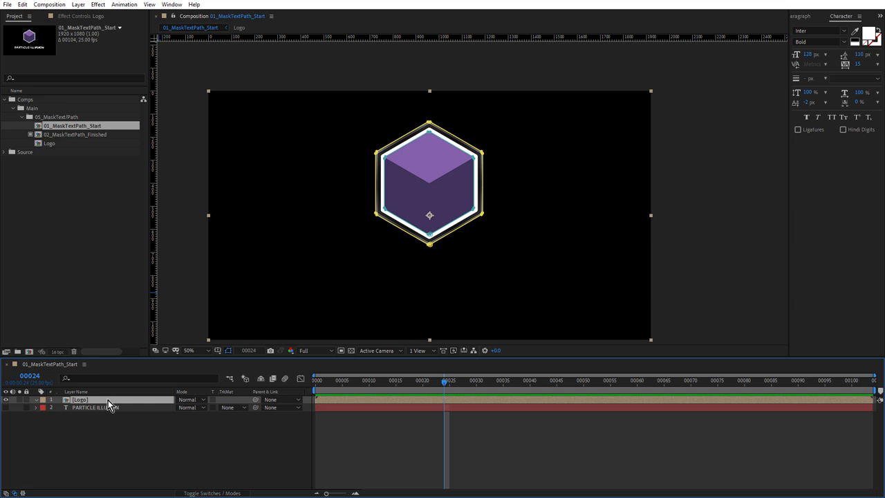
mouse_move(104, 385)
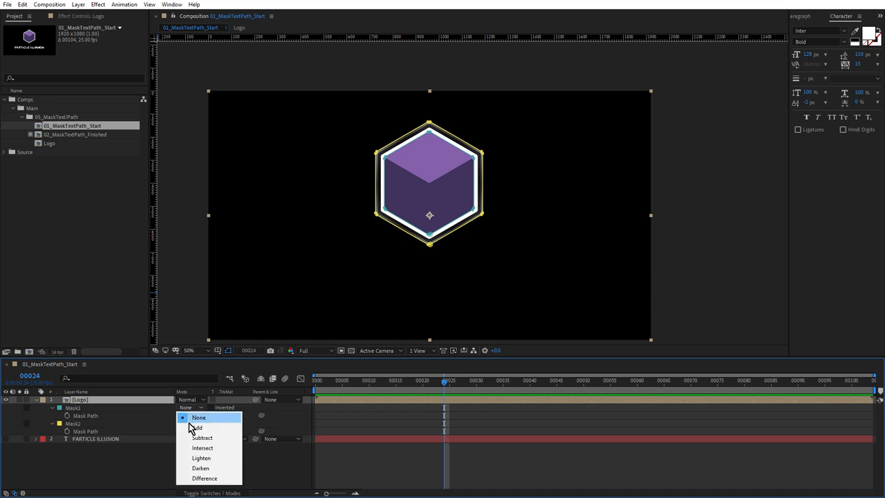
- Set the logo's mask modes to None and locate Particle Illusion in Effects & Presets
left_click(199, 418)
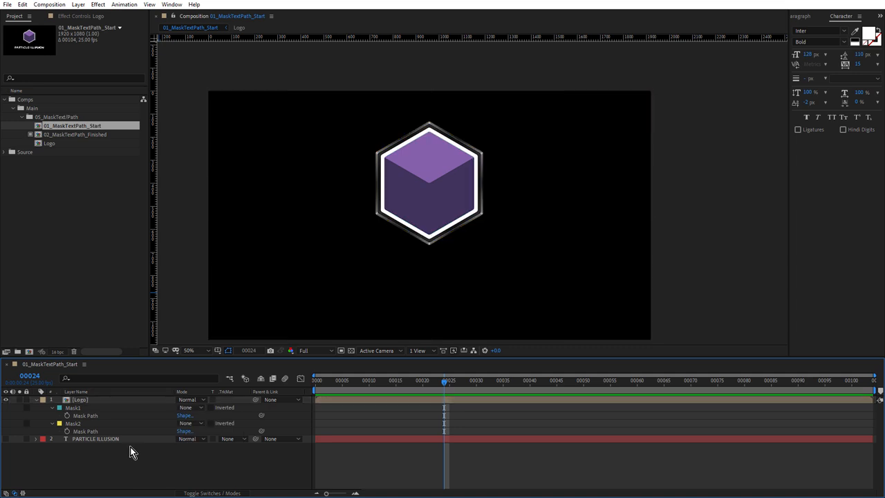
left_click(79, 399)
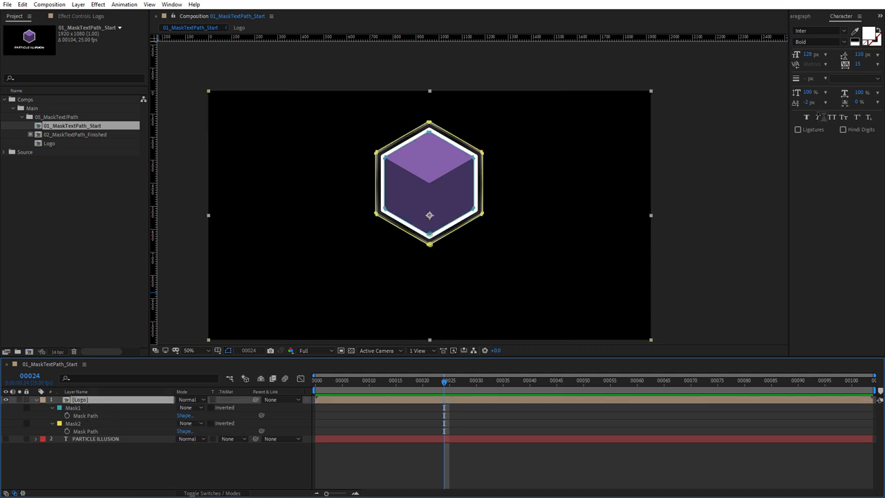
left_click(863, 15)
type("particle illu")
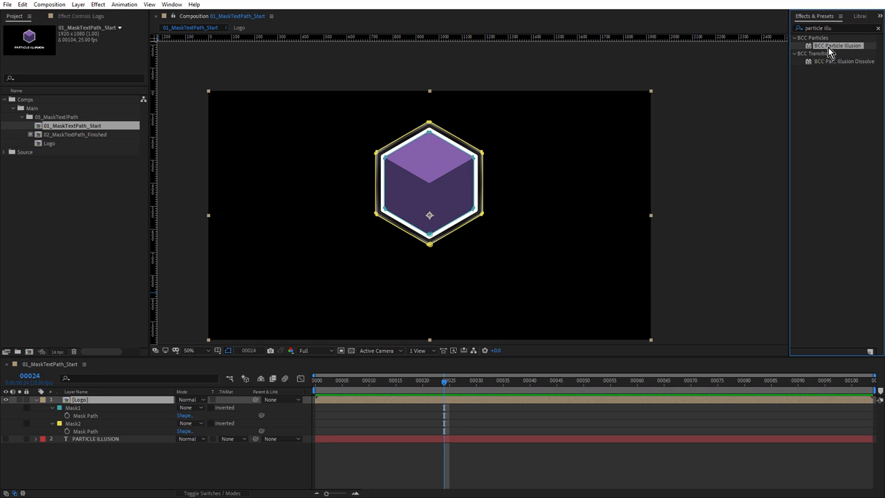
mouse_move(808, 50)
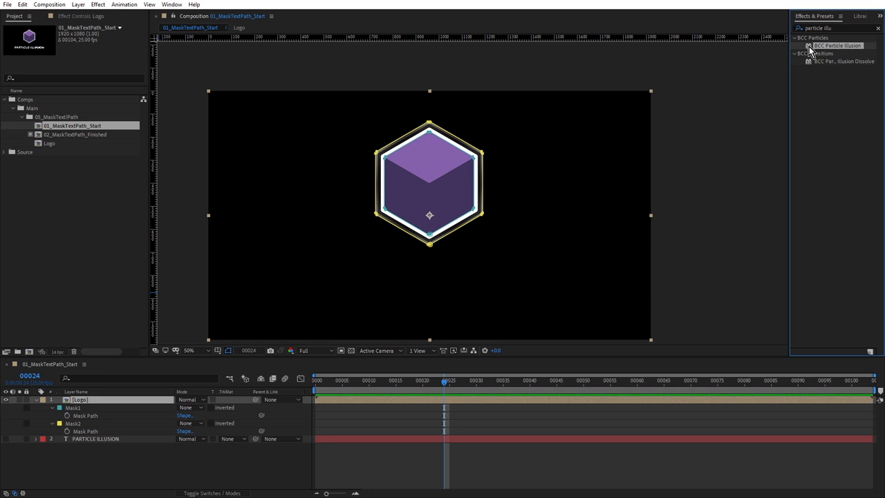
- Apply BCC Particle Illusion to the Logo layer and launch the Particle Illusion editor
double_click(834, 46)
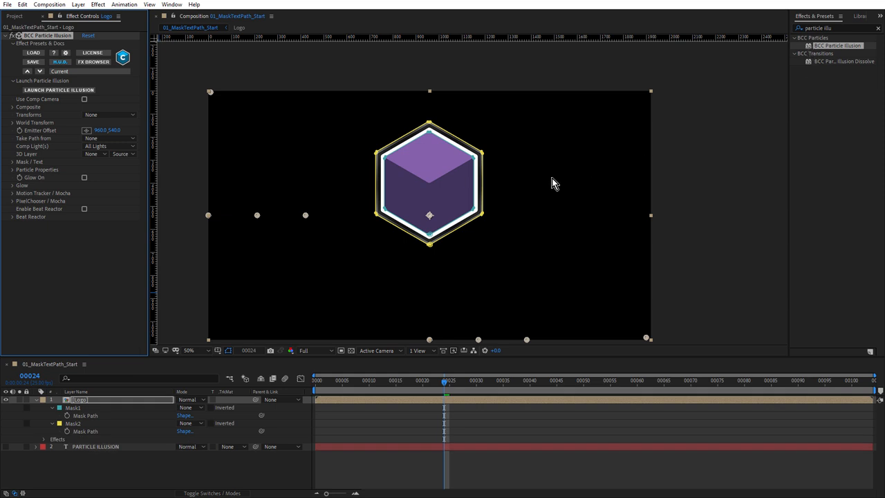
mouse_move(95, 94)
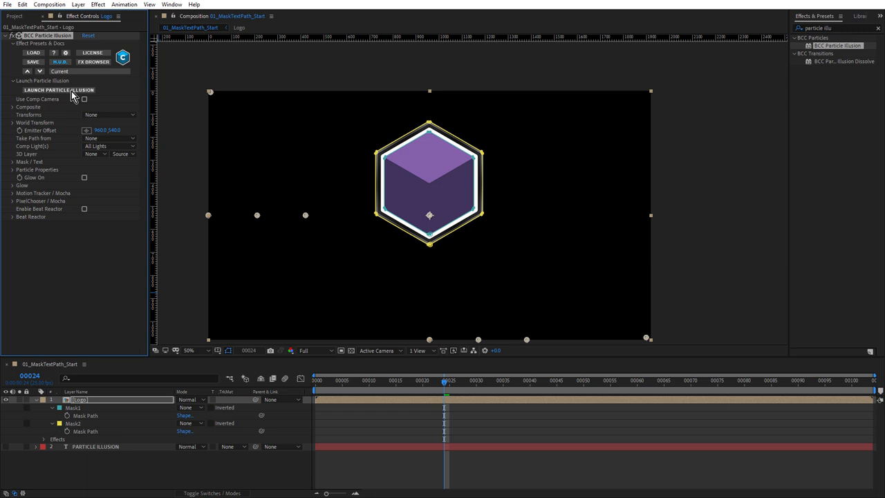
left_click(58, 91)
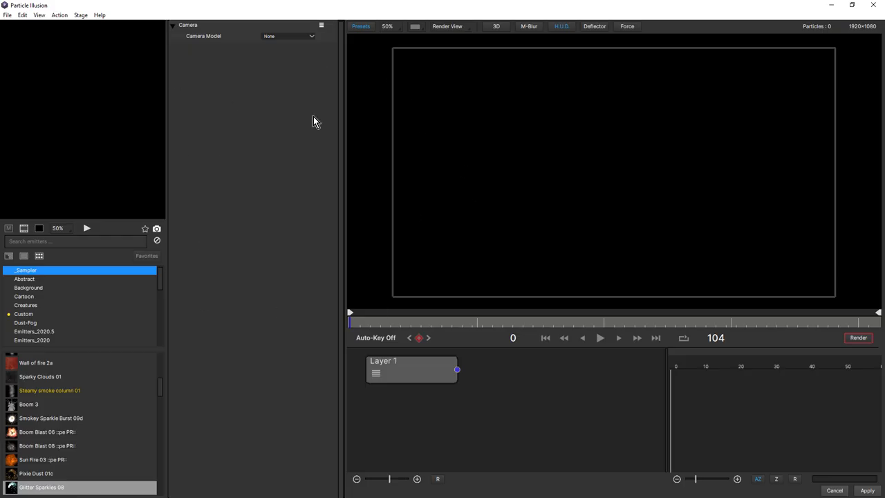
- Switch the Particle Illusion window to a different panel layout via the View menu
left_click(41, 15)
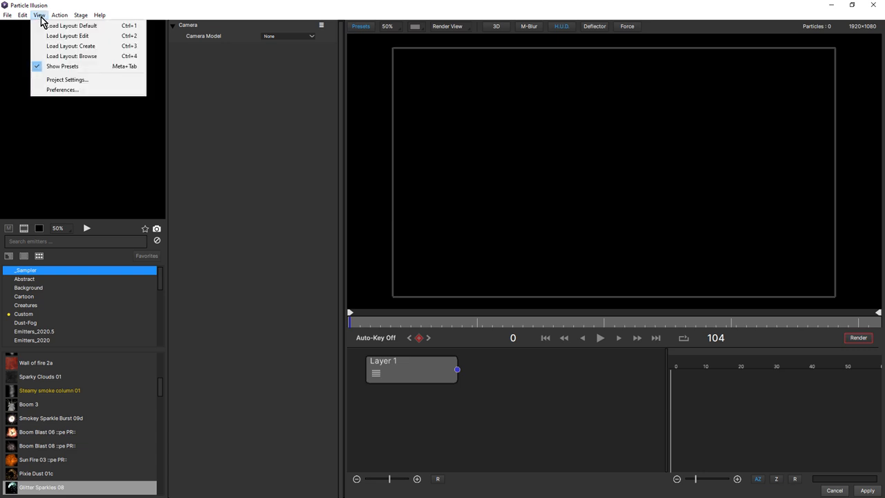
left_click(81, 47)
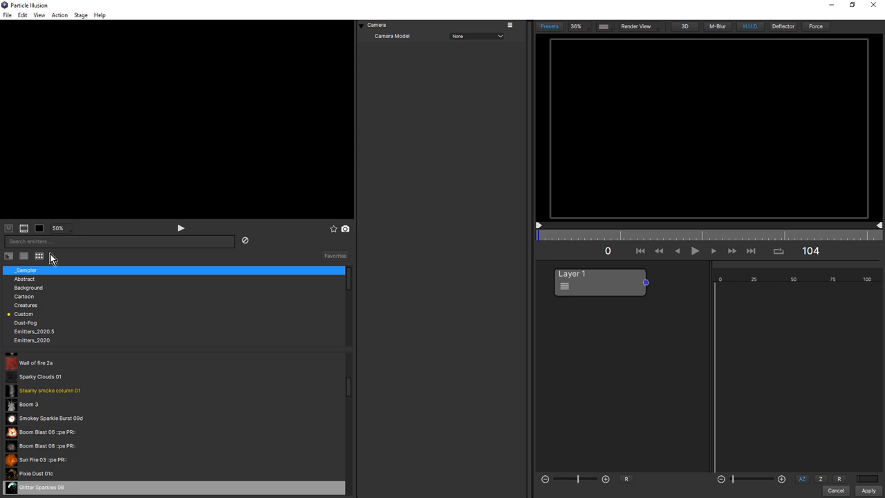
- Search the emitter library for 'gl' and add the Glitter Sparkles 08 emitter to the layer
left_click(117, 240)
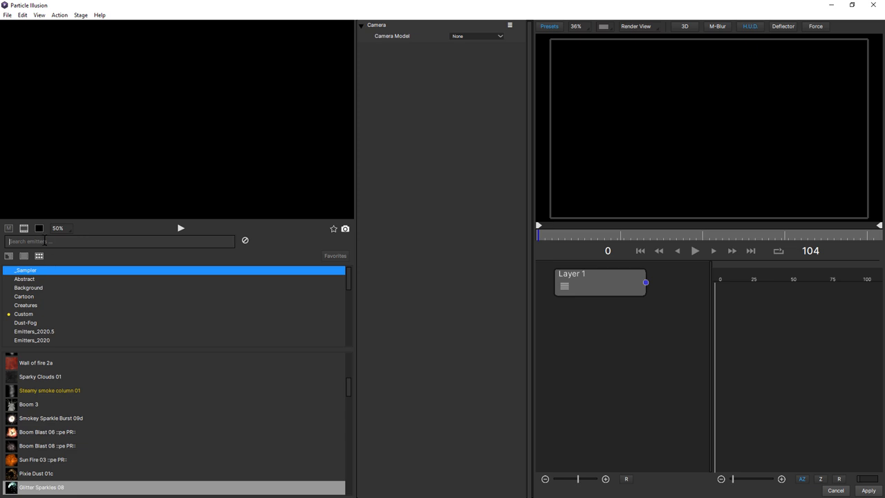
type("g")
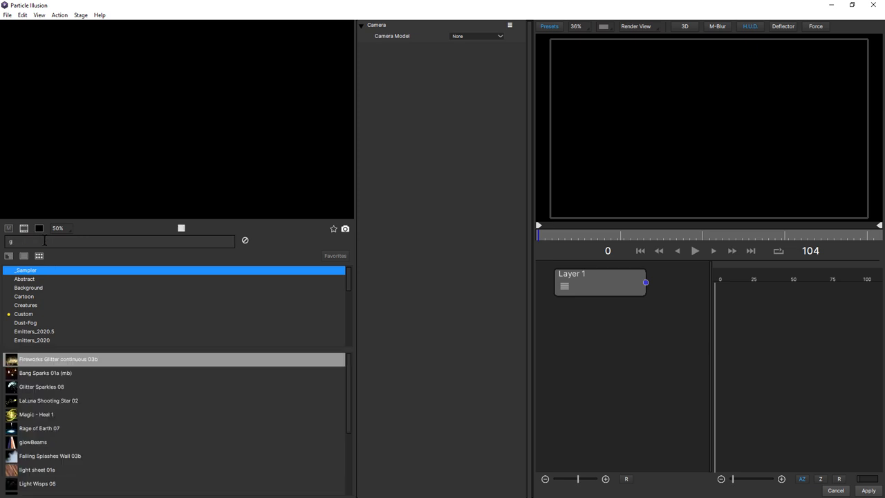
type("l")
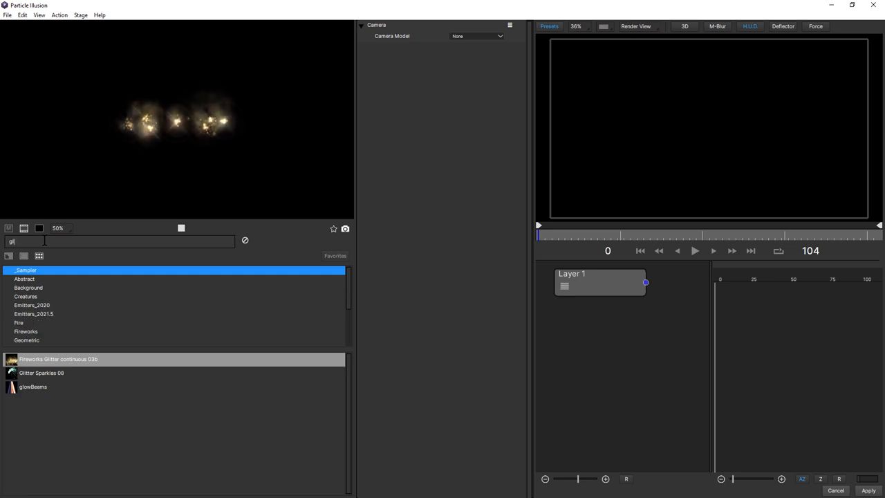
left_click(42, 376)
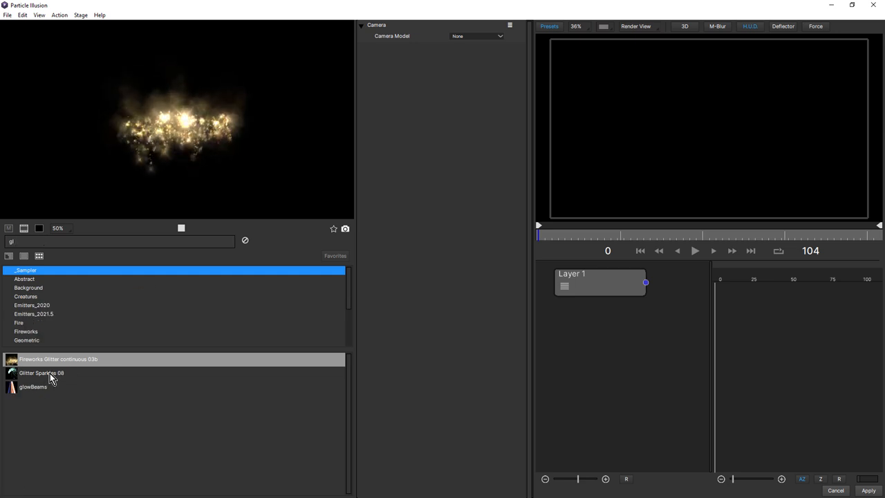
left_click(45, 373)
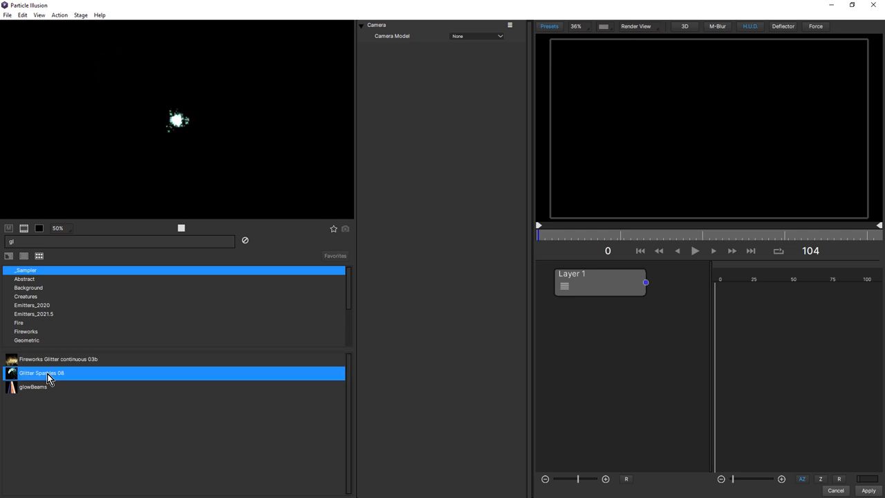
double_click(42, 373)
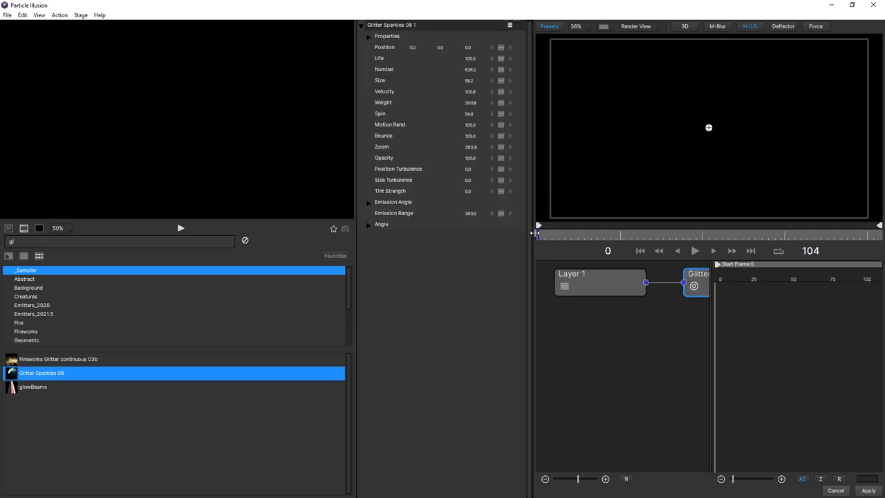
- Preview the Glitter Sparkles emitter playing on the larger stage layout, then stop playback
left_click(43, 14)
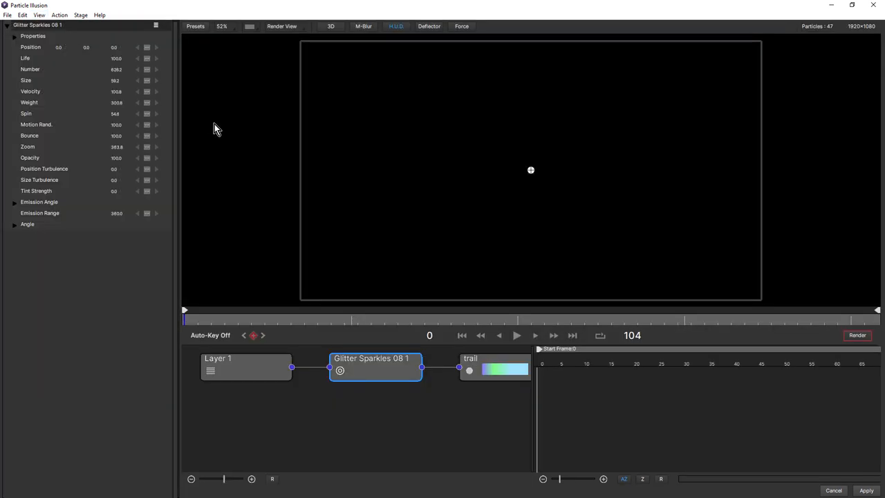
mouse_move(324, 425)
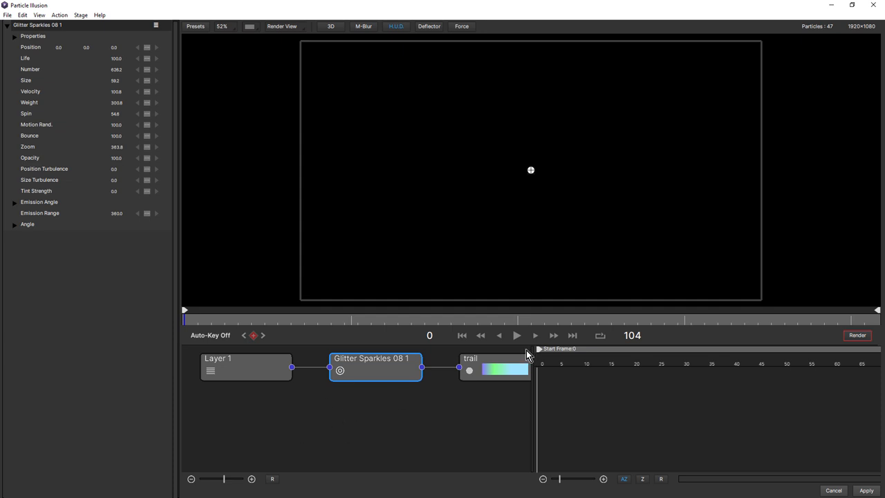
left_click(517, 337)
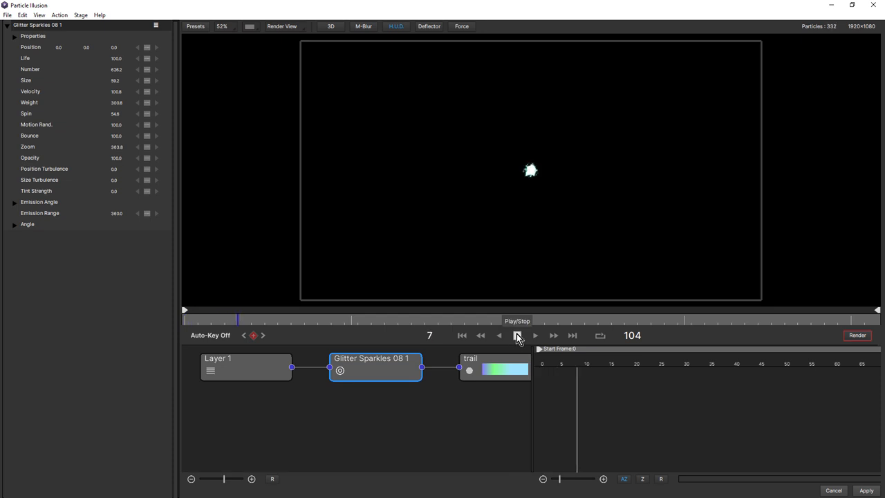
left_click(517, 336)
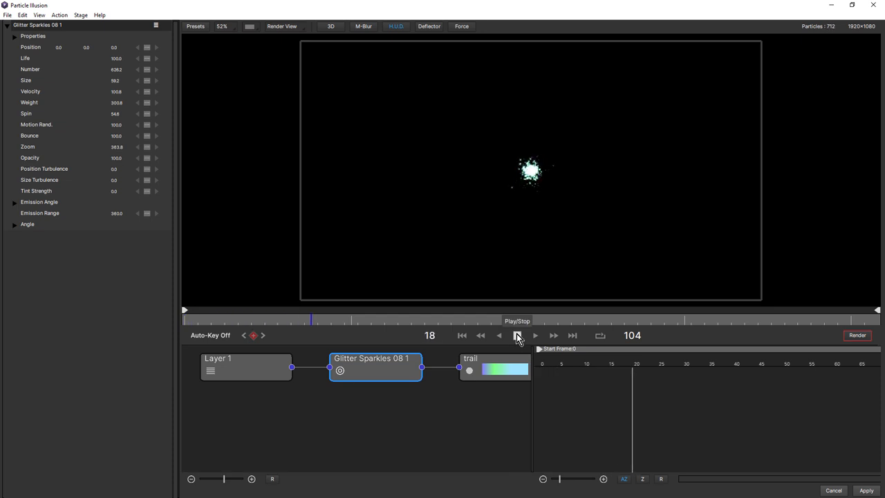
left_click(517, 336)
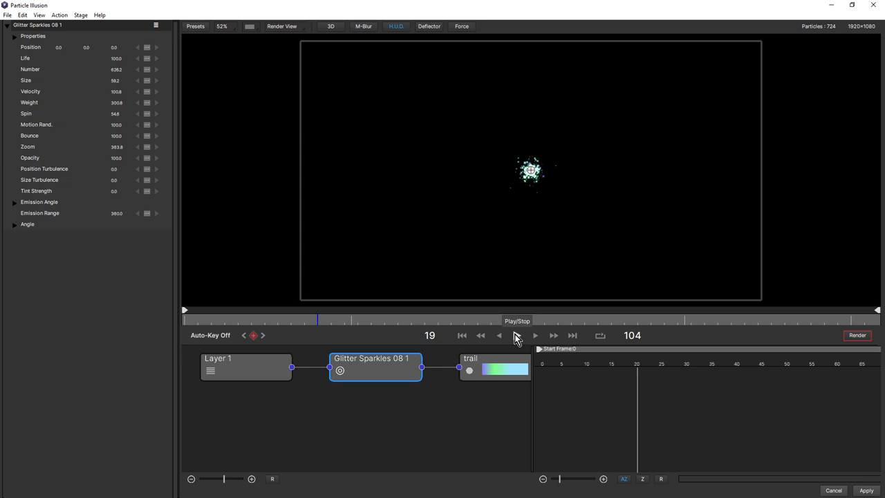
mouse_move(753, 407)
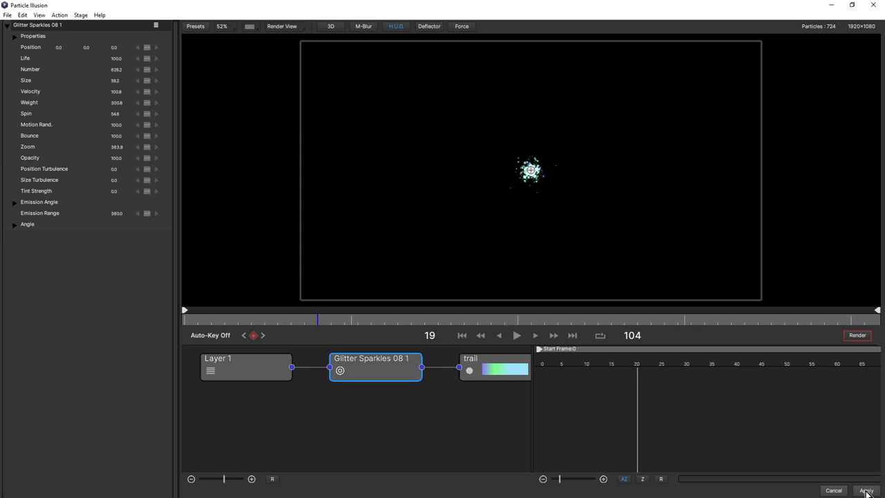
- Apply the emitter and set its Mask/Text Layer to 1. Logo so particles follow the masks
left_click(879, 491)
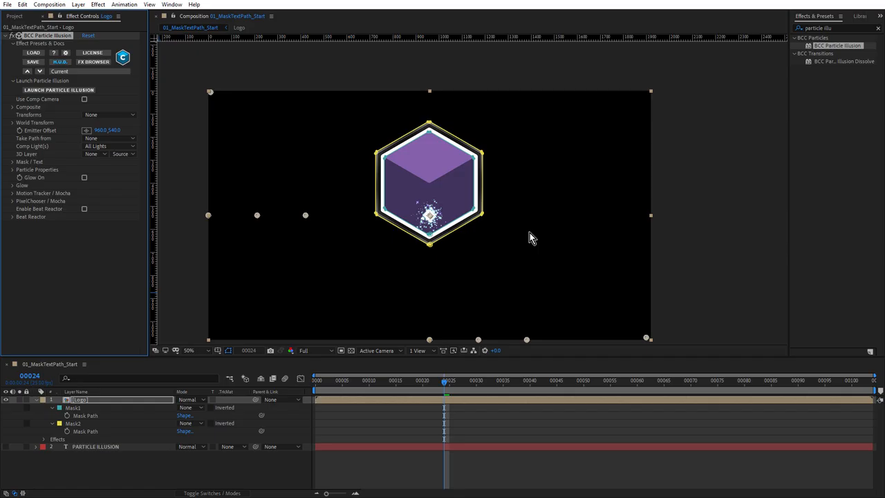
left_click(109, 115)
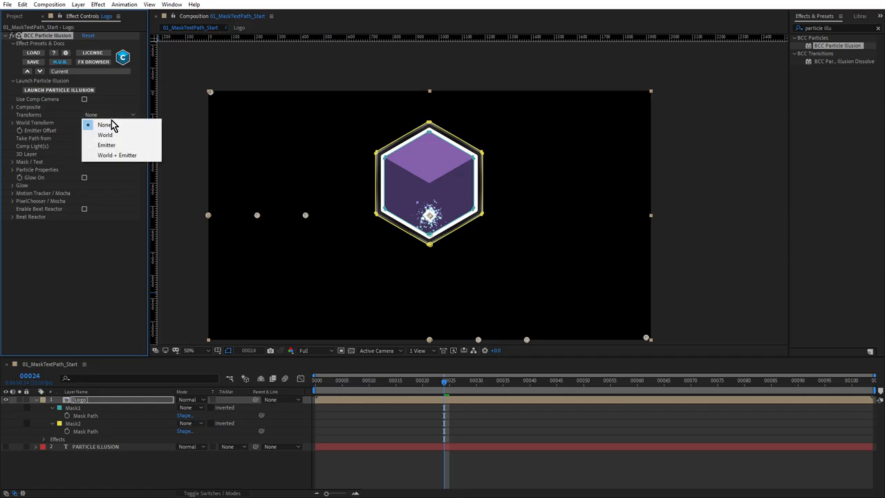
left_click(107, 145)
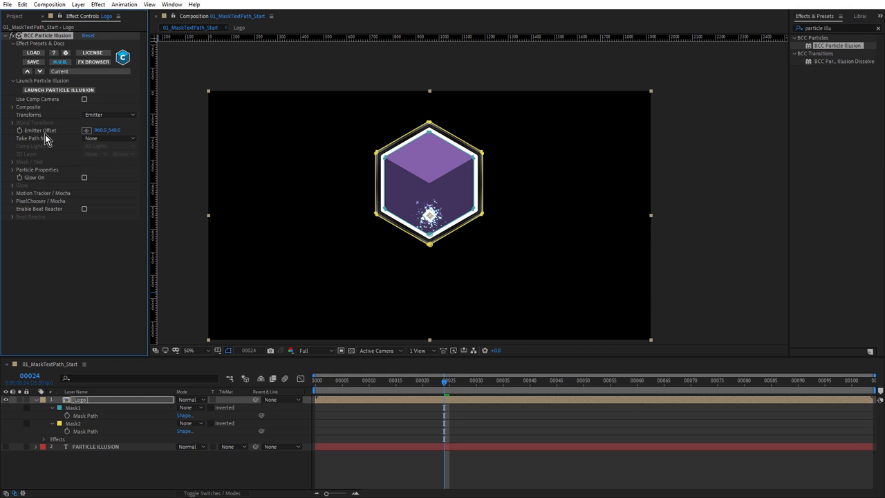
mouse_move(127, 142)
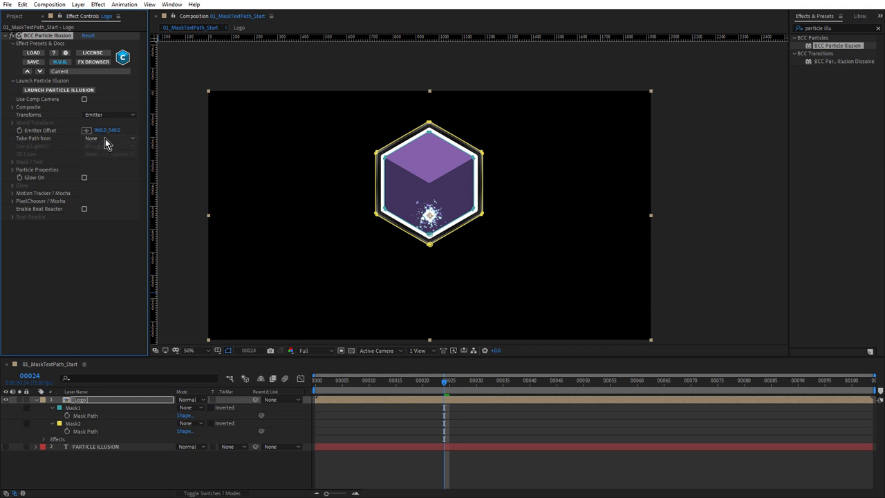
left_click(108, 138)
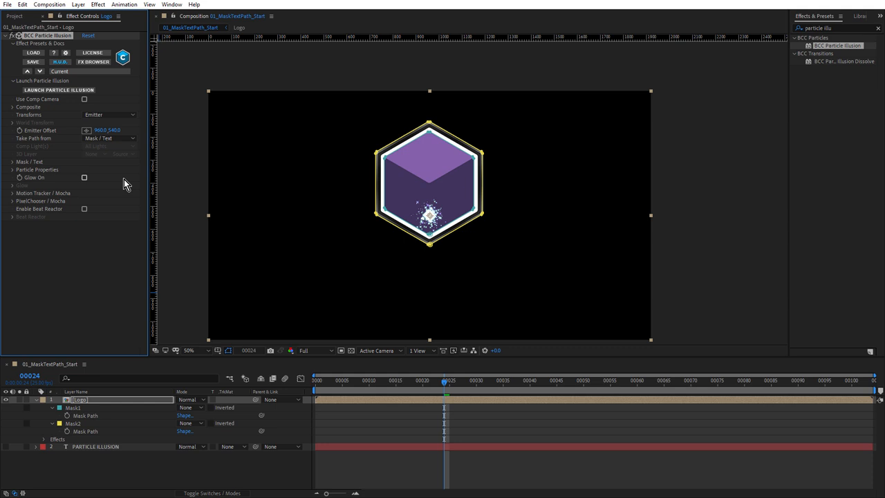
left_click(14, 161)
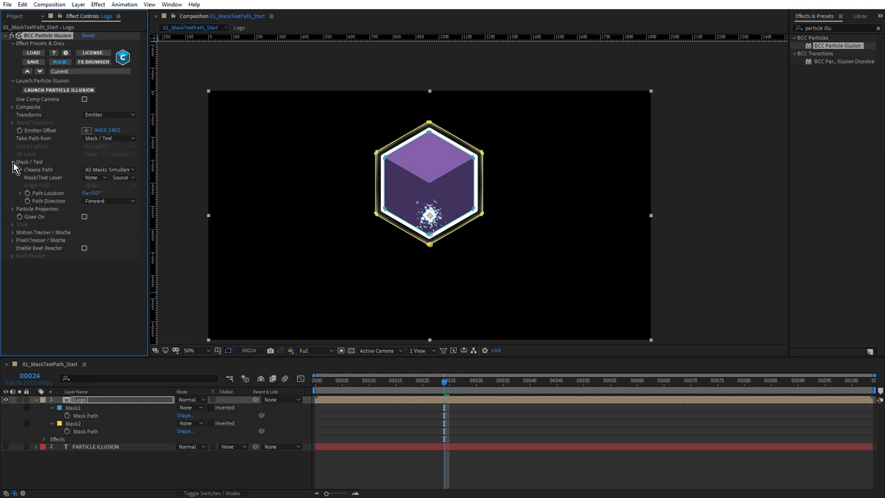
mouse_move(44, 182)
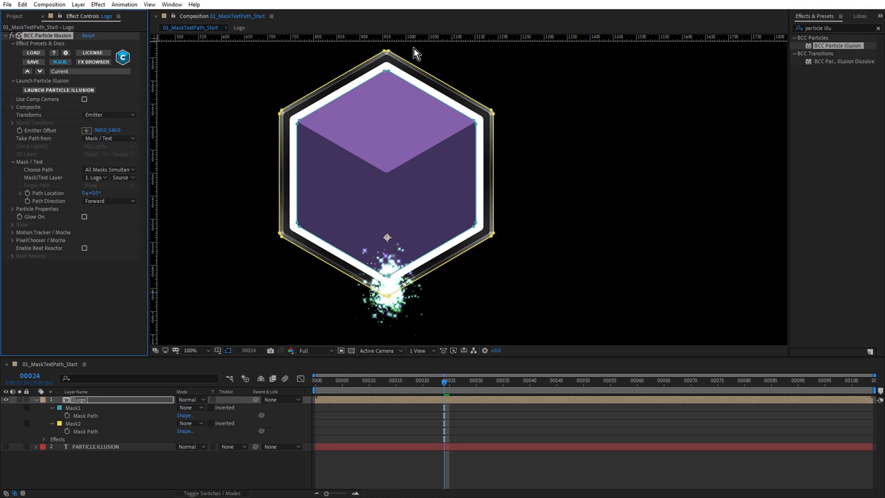
mouse_move(285, 105)
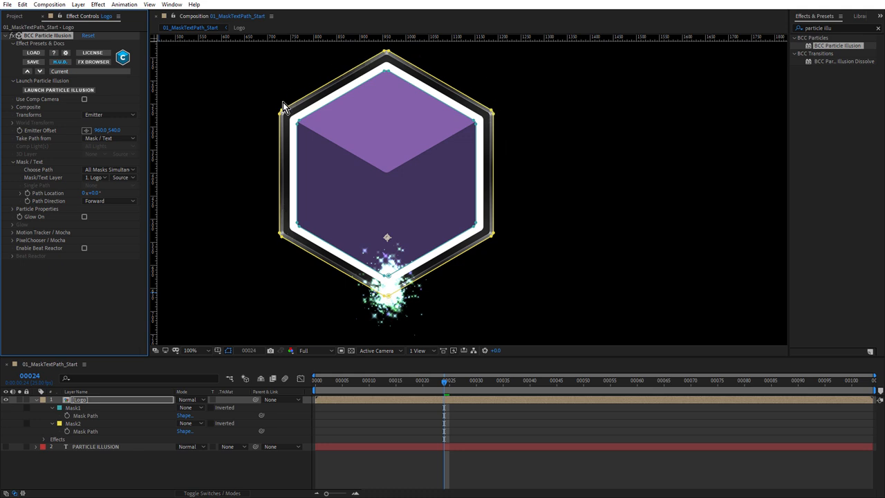
mouse_move(285, 105)
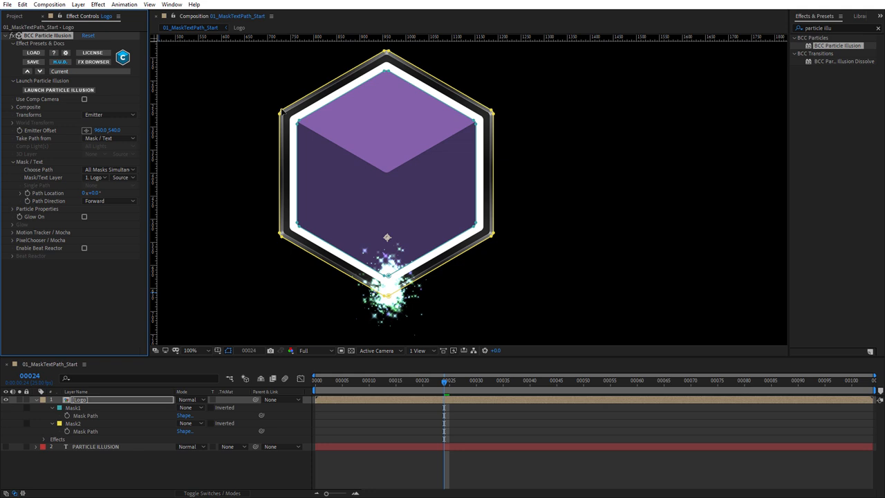
mouse_move(461, 157)
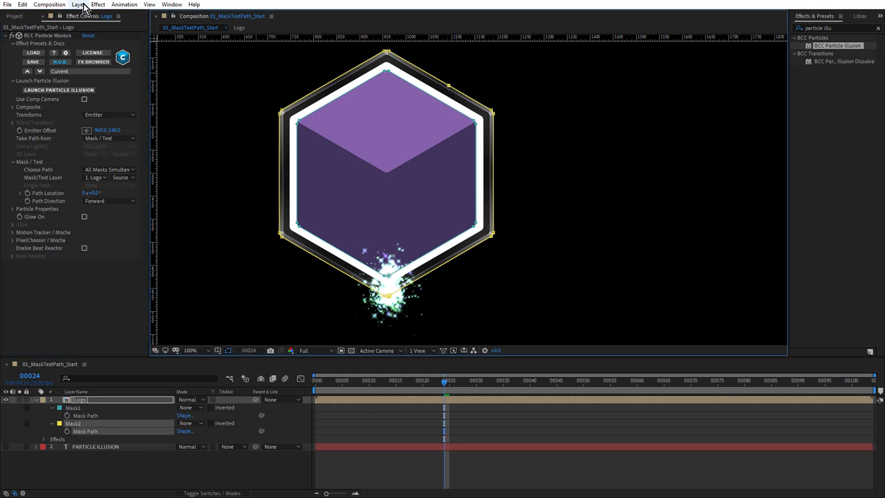
left_click(94, 5)
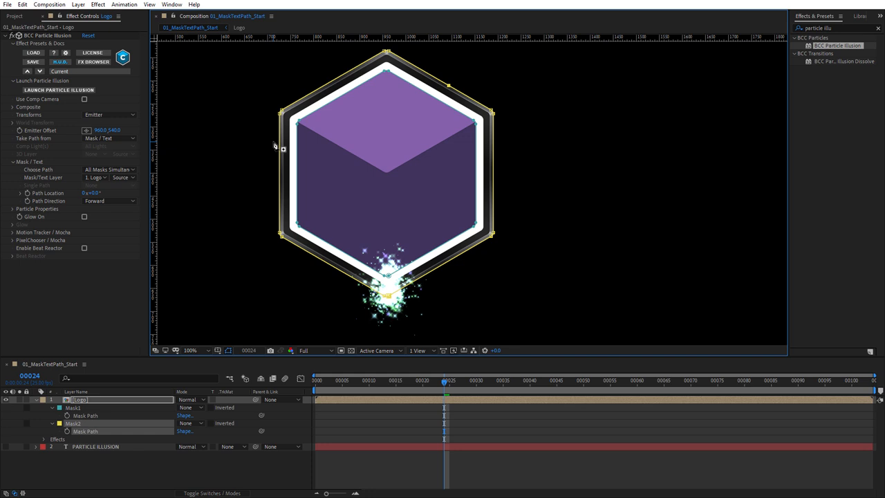
mouse_move(92, 168)
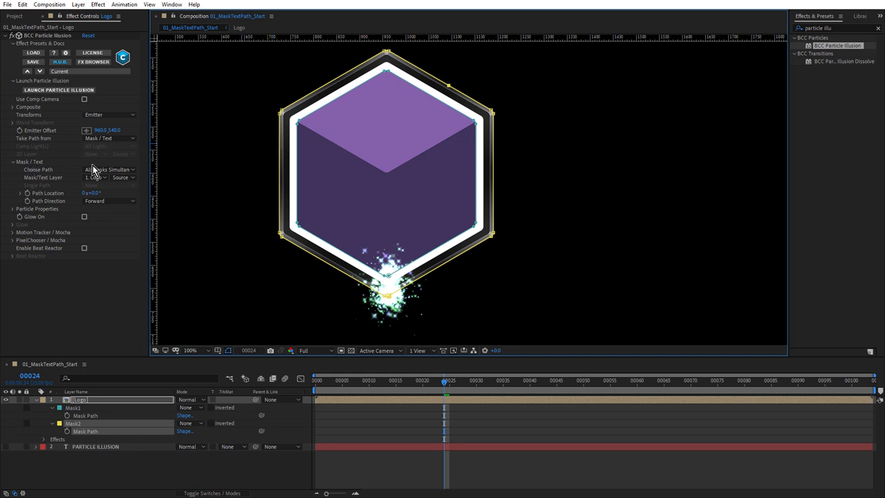
left_click(108, 168)
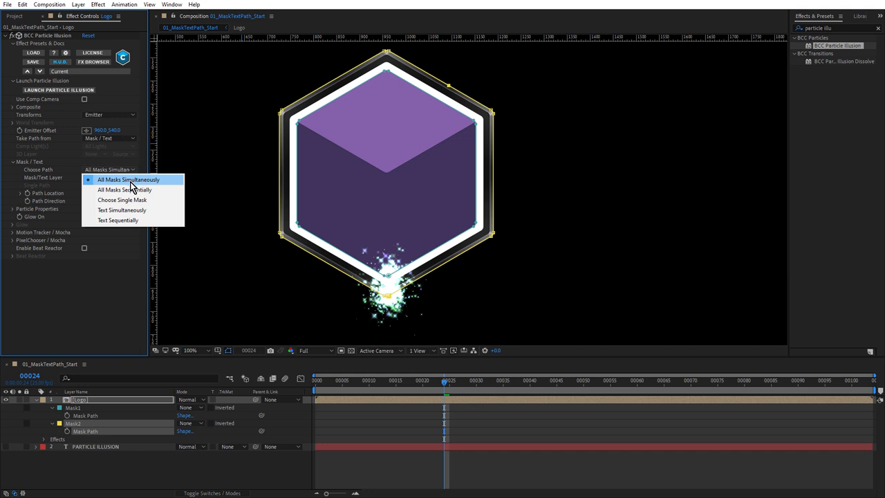
mouse_move(135, 190)
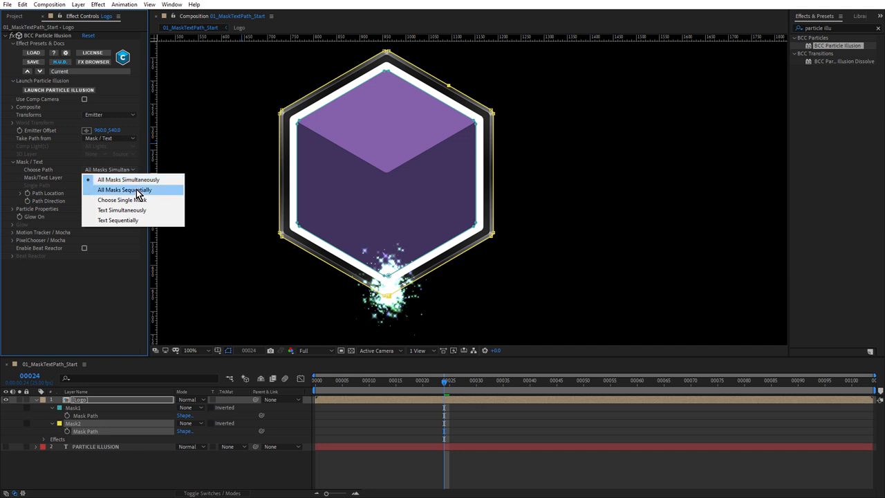
left_click(127, 179)
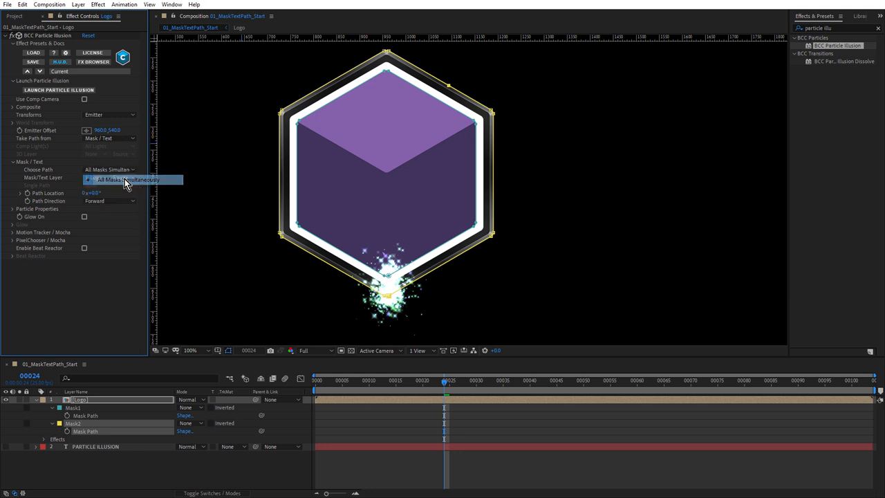
left_click(124, 180)
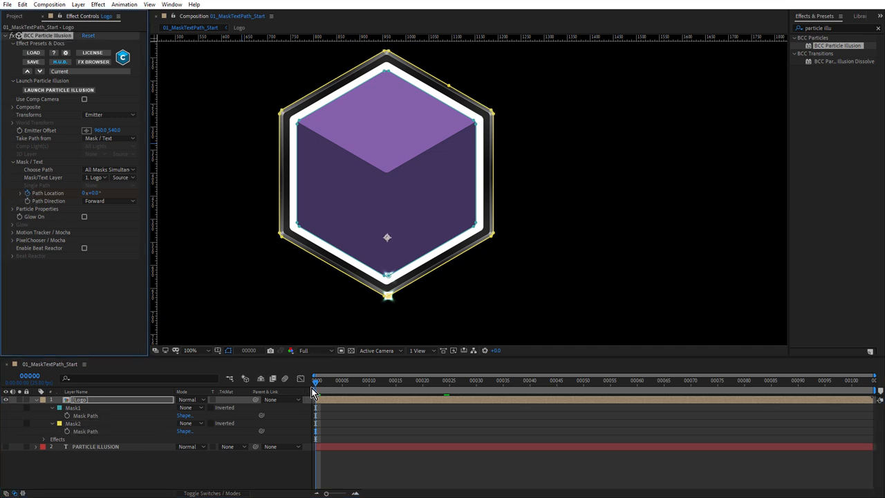
- Play the composition from the start to watch sparkles trace the hexagon's lower edges
left_click(314, 398)
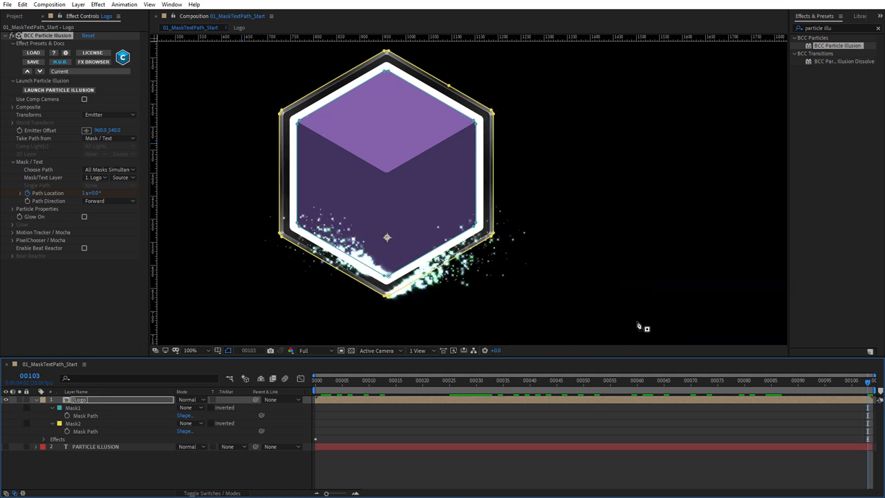
mouse_move(359, 300)
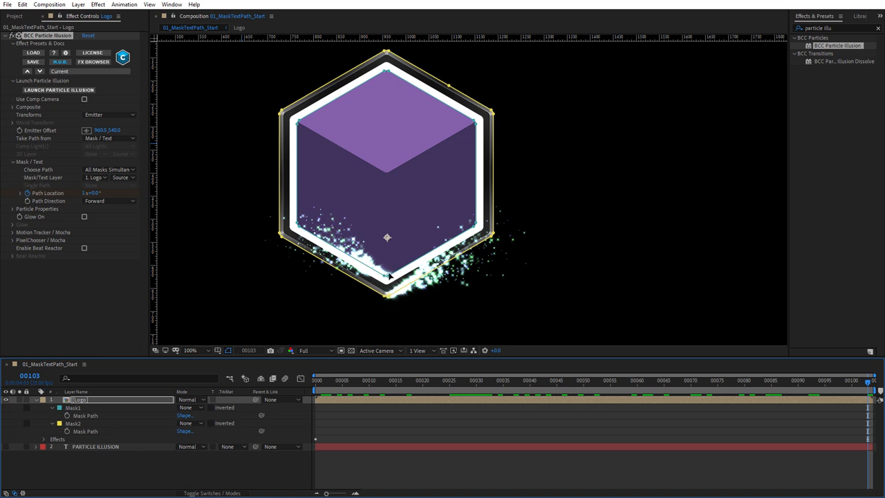
mouse_move(787, 407)
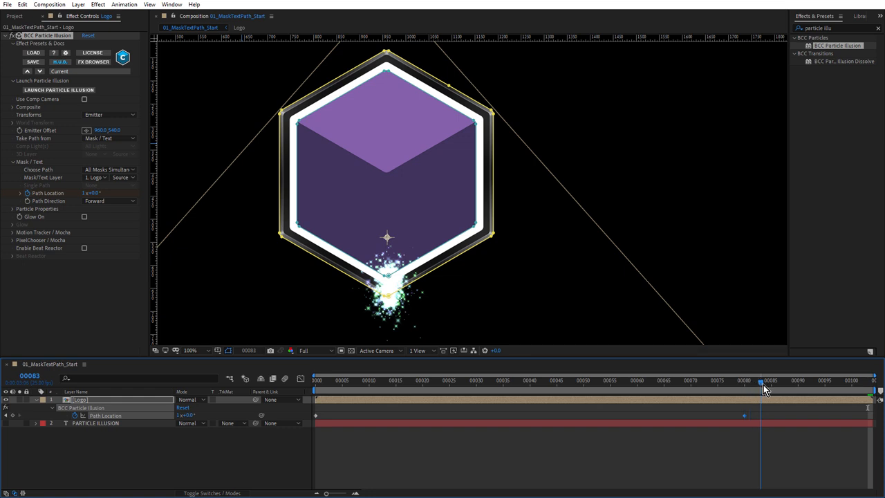
- Scrub the current-time indicator toward the end of the Path Location animation
left_click_drag(764, 380, 808, 381)
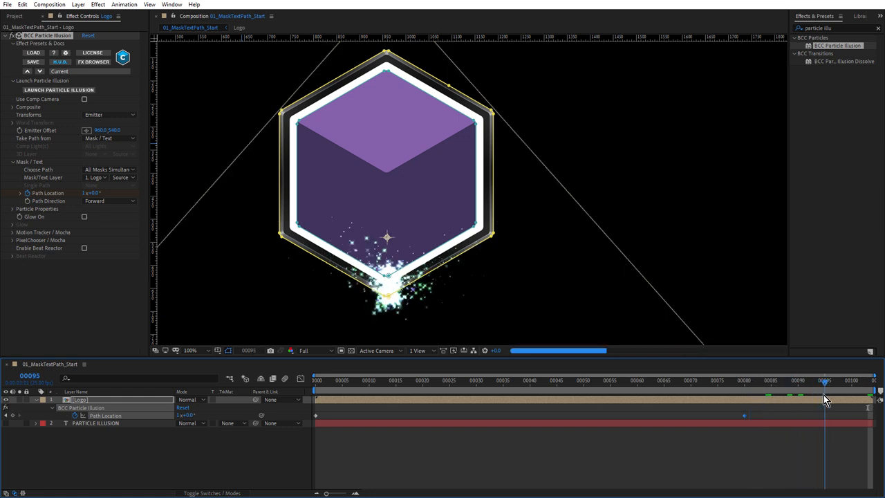
- Keyframe the particle Number under Particle Properties at two points in the timeline
left_click_drag(824, 381, 744, 381)
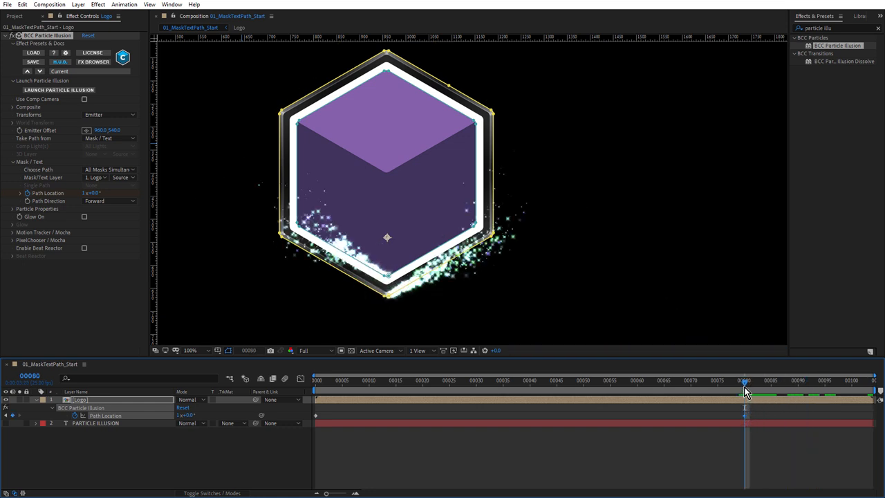
left_click(5, 209)
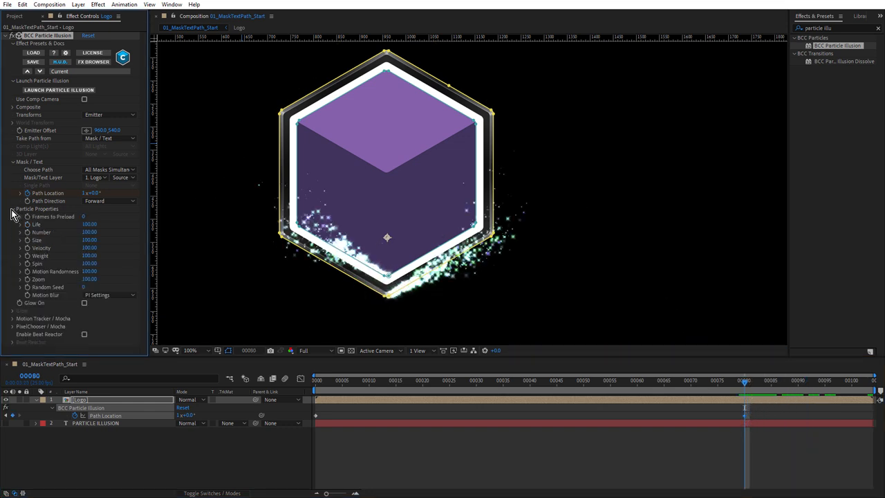
mouse_move(28, 236)
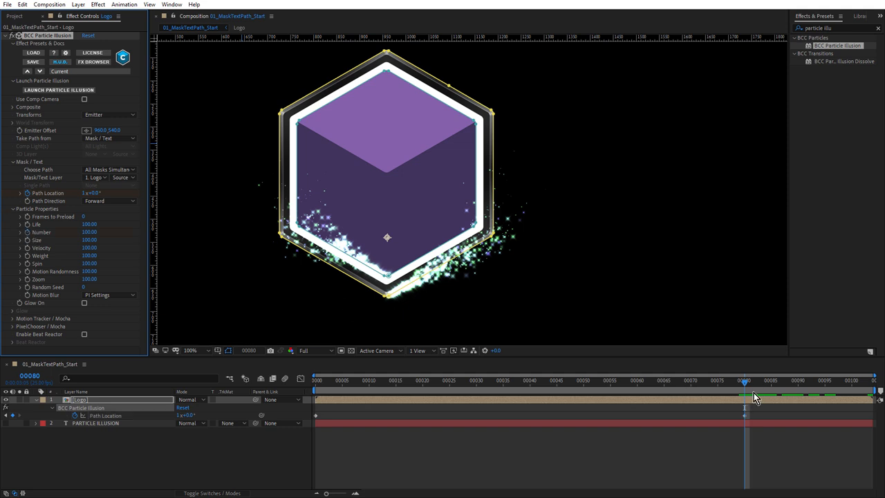
mouse_move(746, 400)
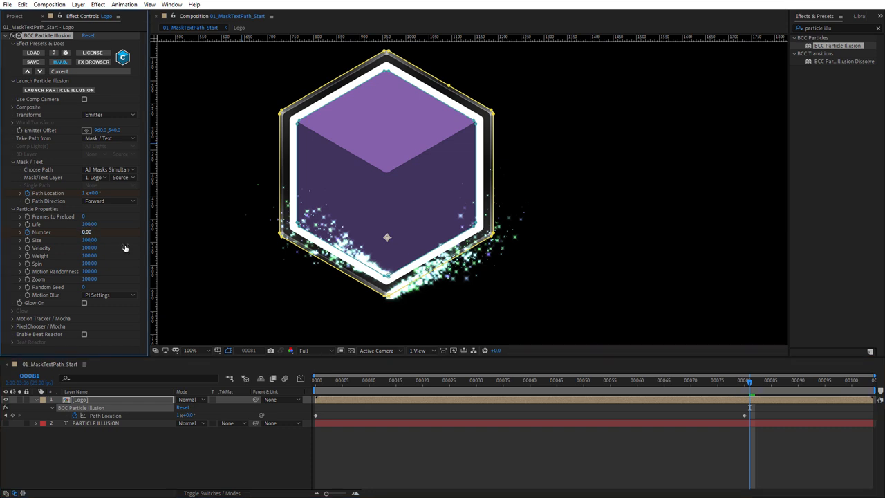
mouse_move(752, 385)
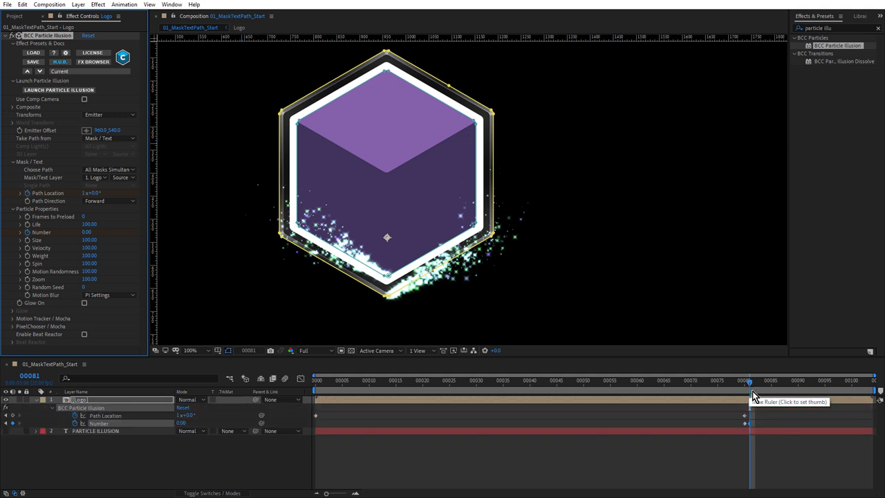
left_click(772, 380)
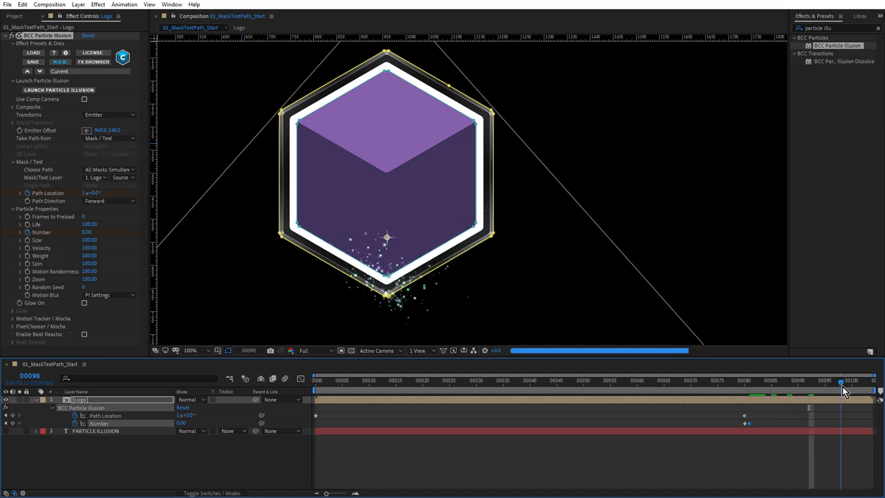
left_click(530, 381)
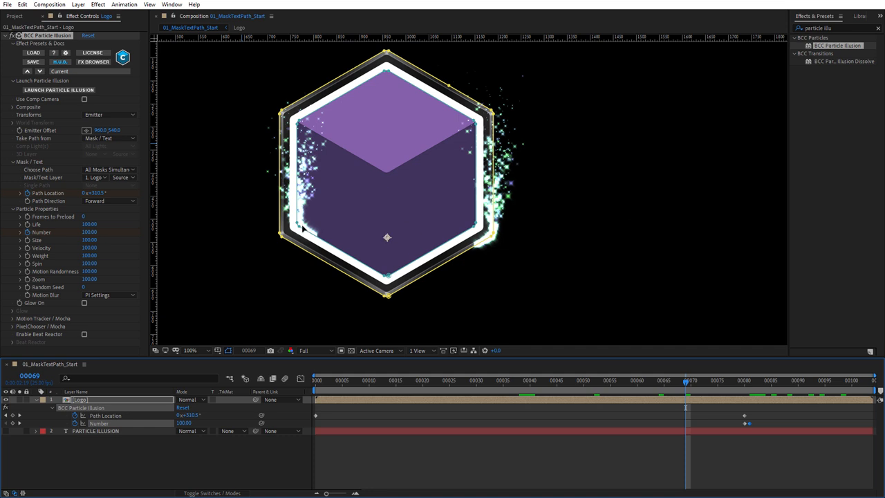
mouse_move(66, 96)
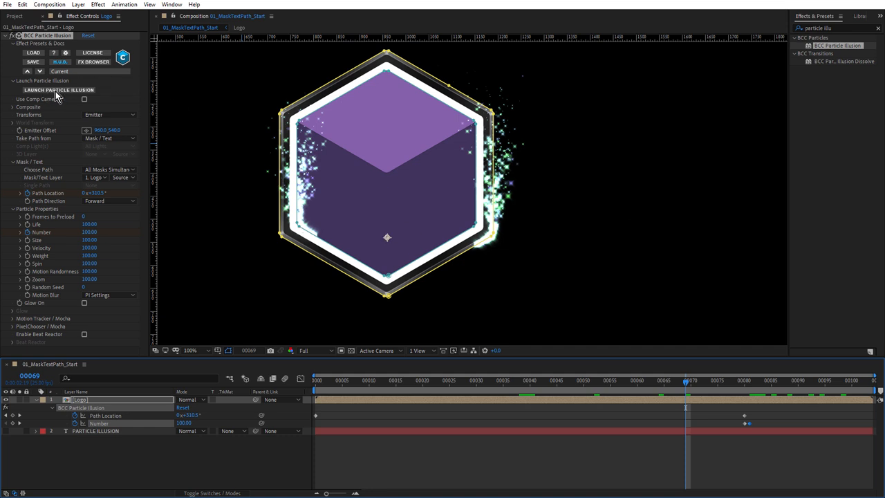
- Reopen the particle system in Particle Illusion and preview the chained trail emitter
left_click(61, 91)
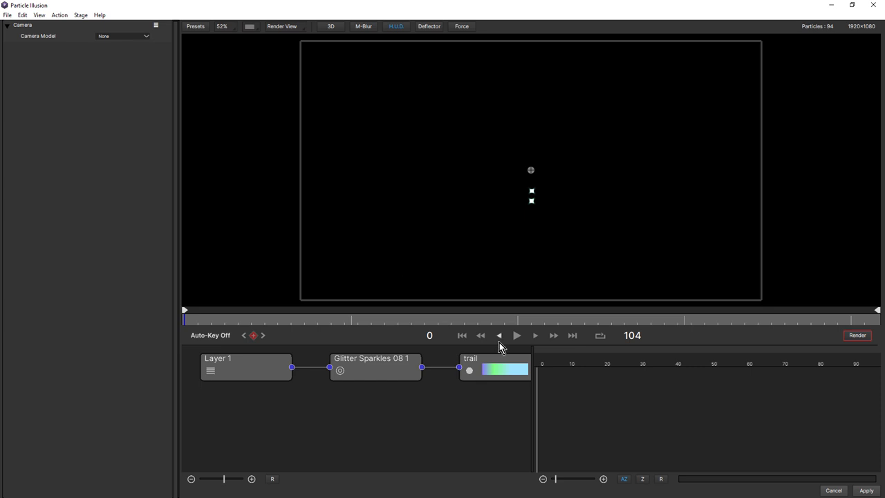
mouse_move(477, 339)
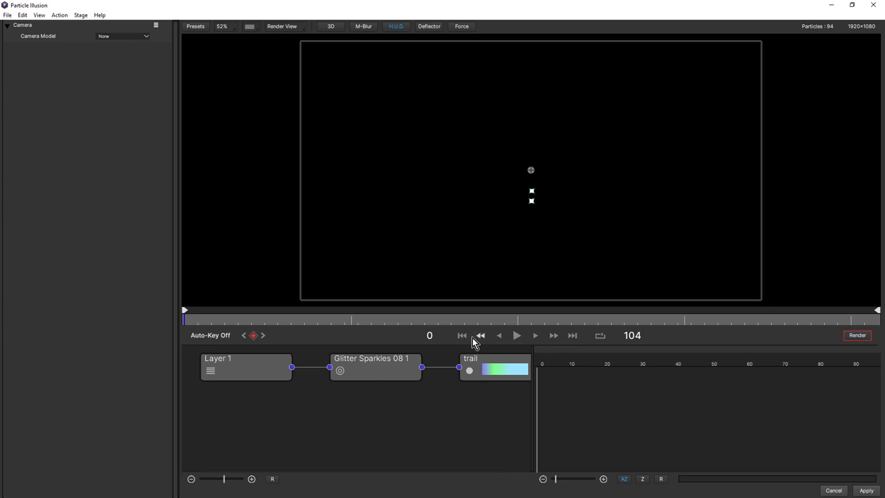
left_click(517, 336)
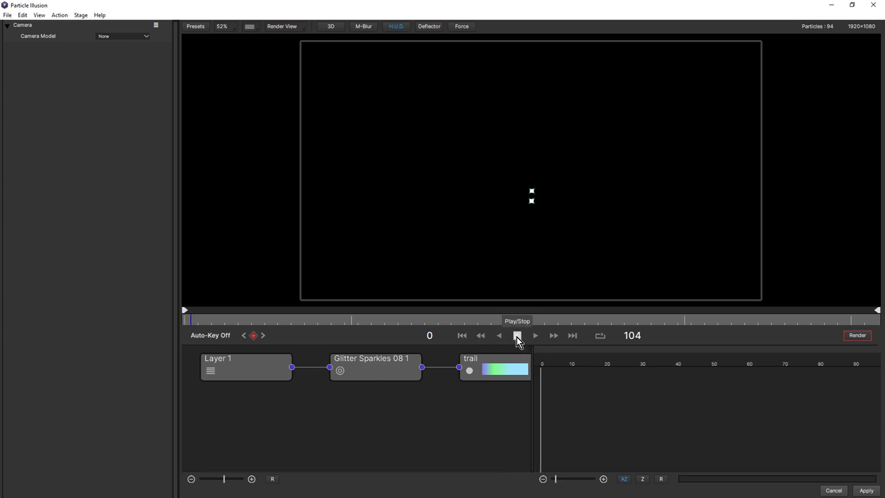
left_click(517, 336)
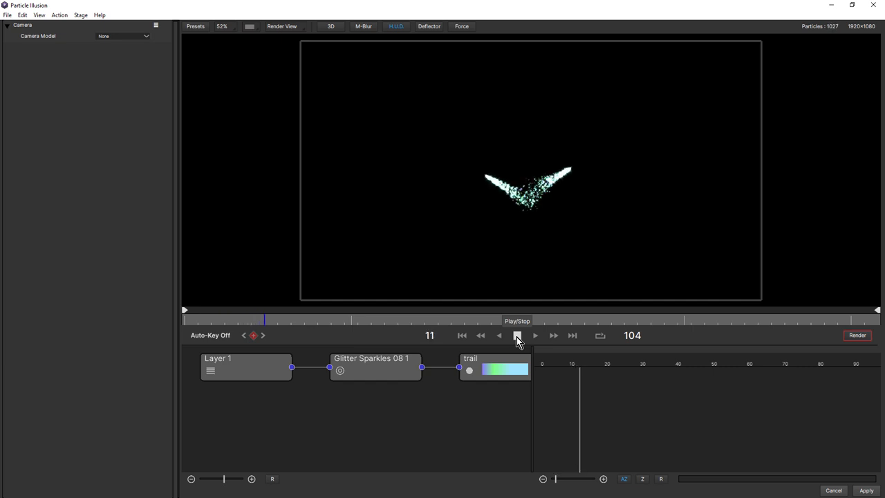
left_click(518, 336)
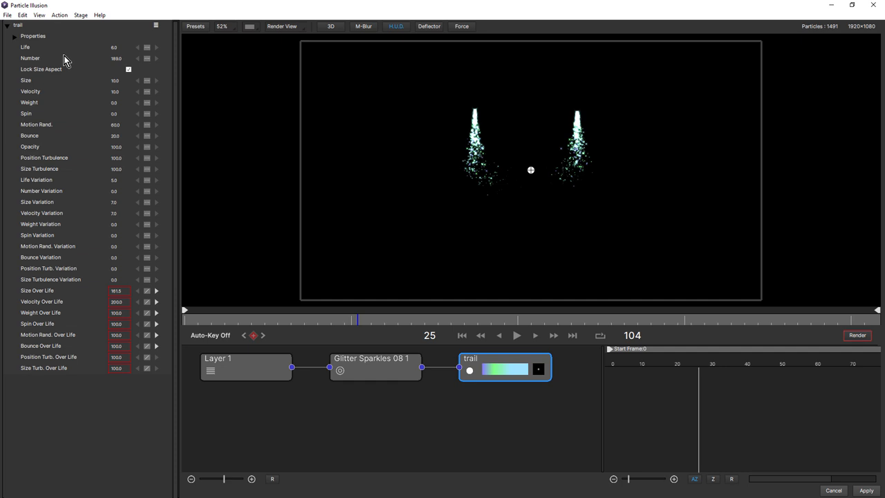
mouse_move(115, 48)
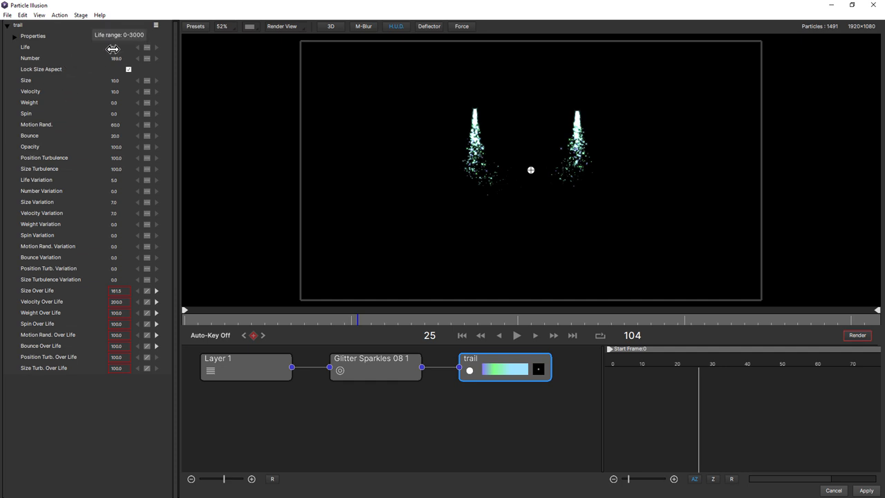
- Adjust the trail emitter's particle life and Number, previewing the sparkling arcs
left_click(116, 47)
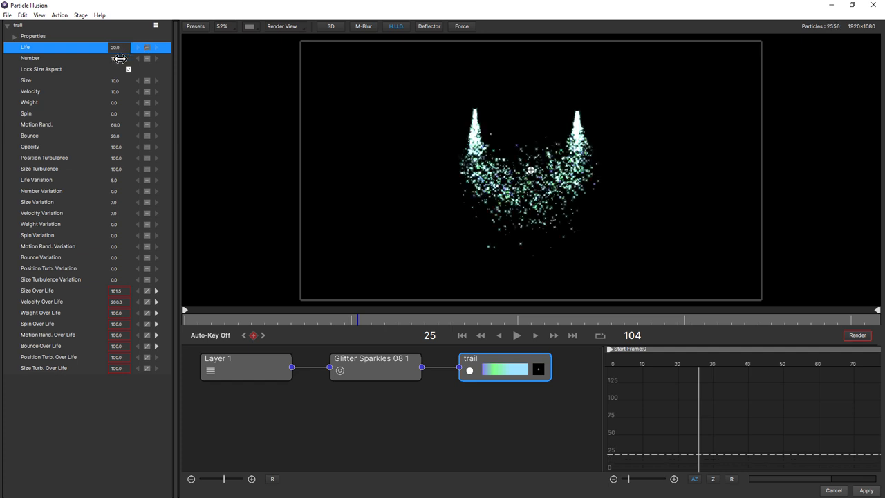
left_click(31, 58)
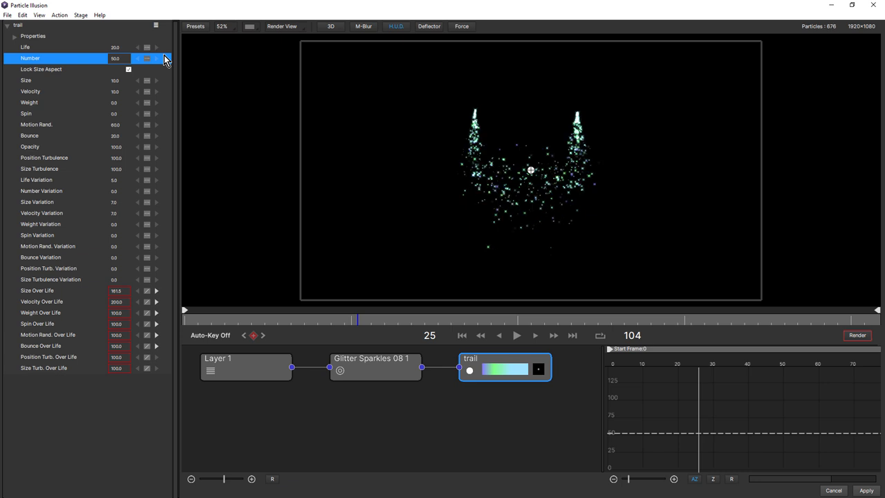
left_click(462, 336)
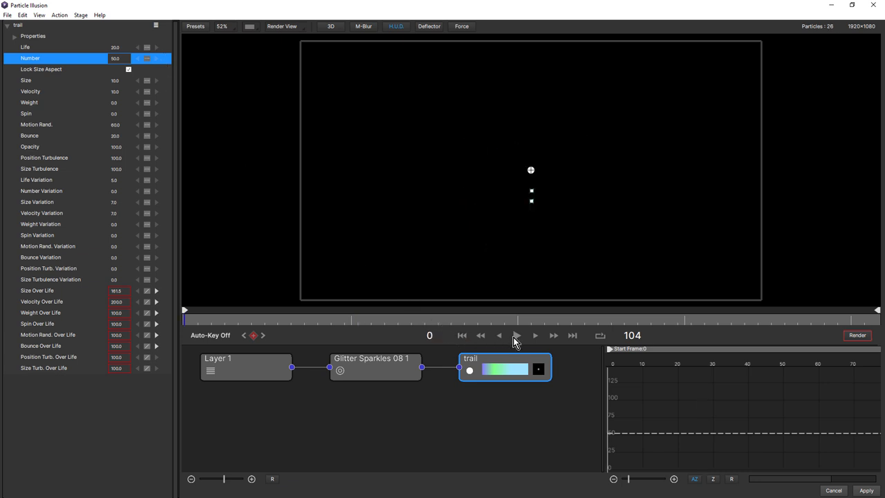
left_click(517, 336)
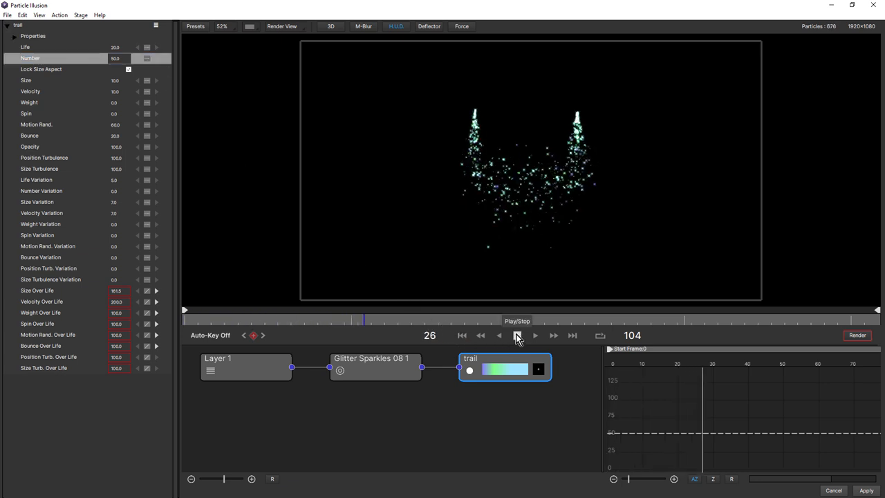
left_click(518, 336)
type("15")
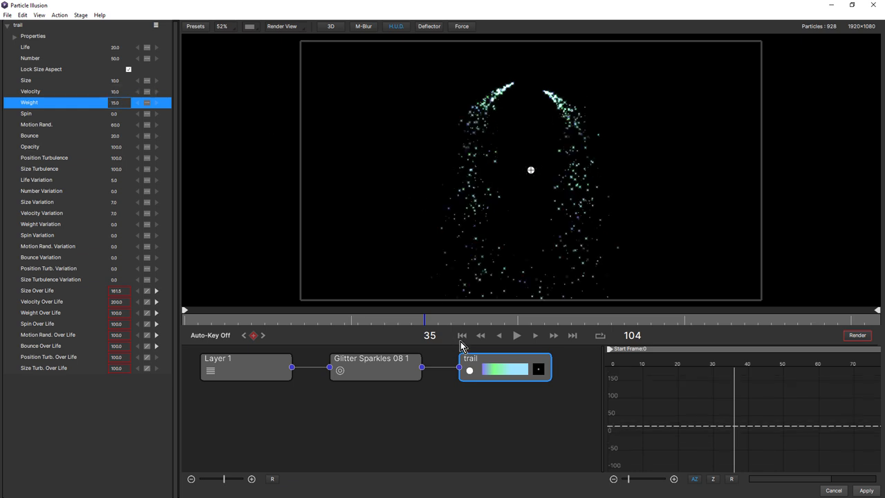
left_click(517, 336)
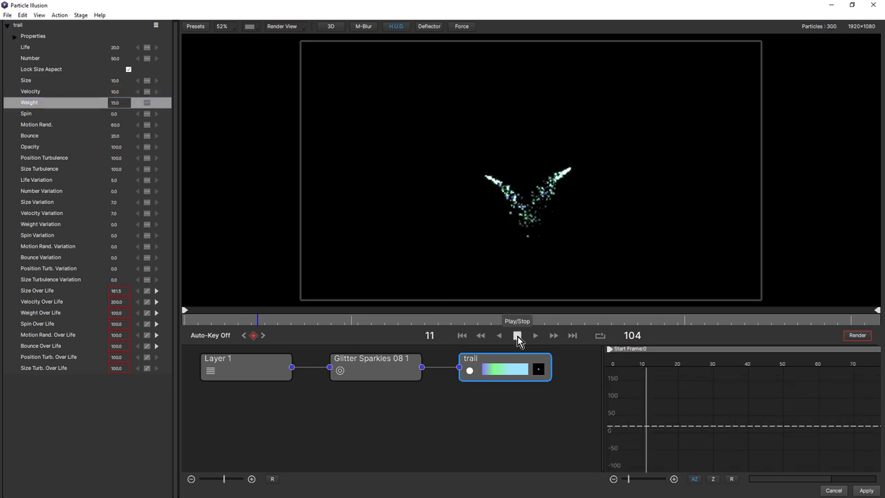
left_click(518, 336)
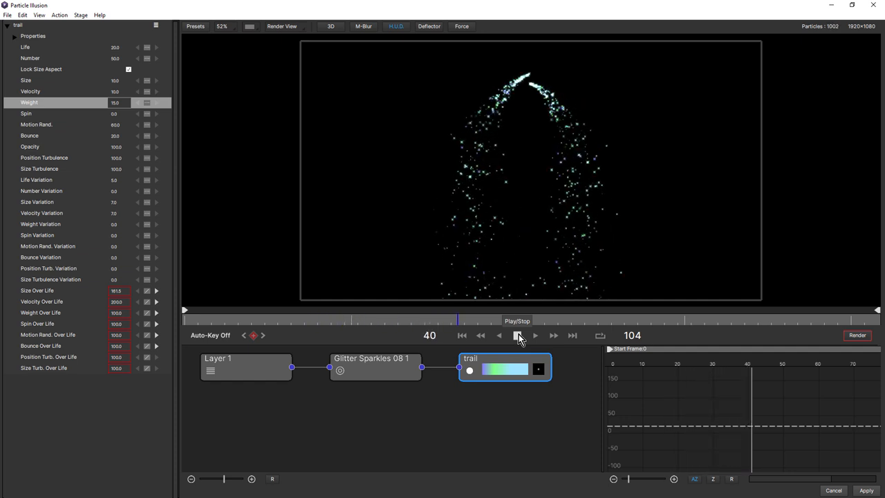
left_click(518, 336)
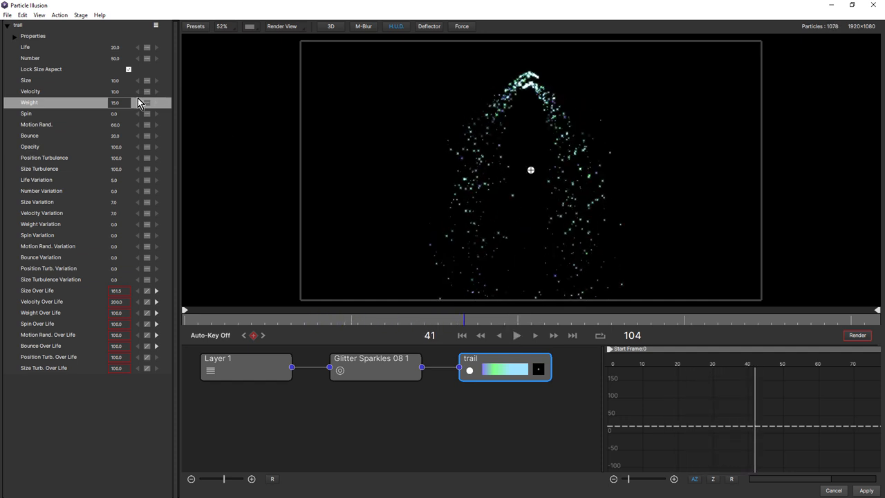
- Change the trail emitter's Weight and preview how its sparkles rise and fall
left_click(116, 103)
type("10")
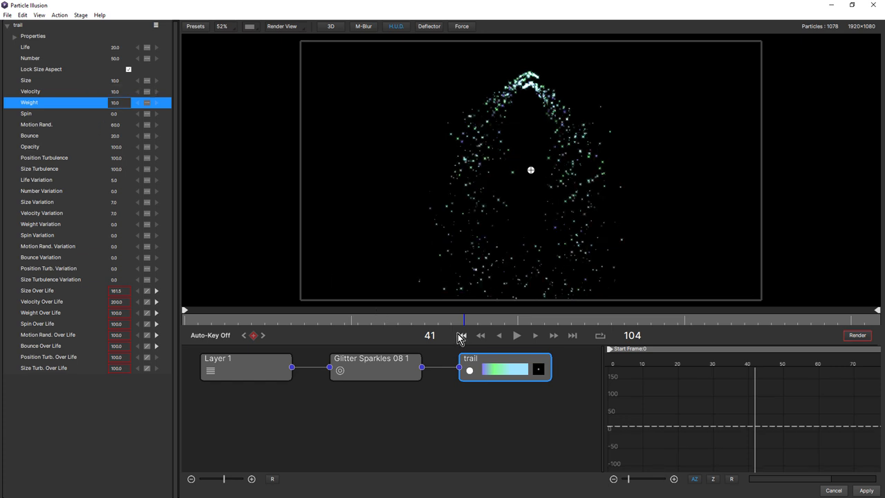
left_click(517, 336)
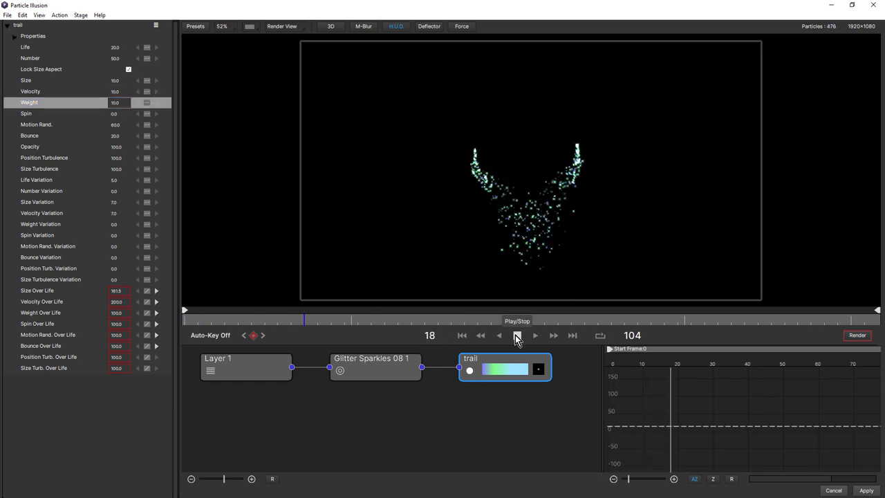
left_click(516, 336)
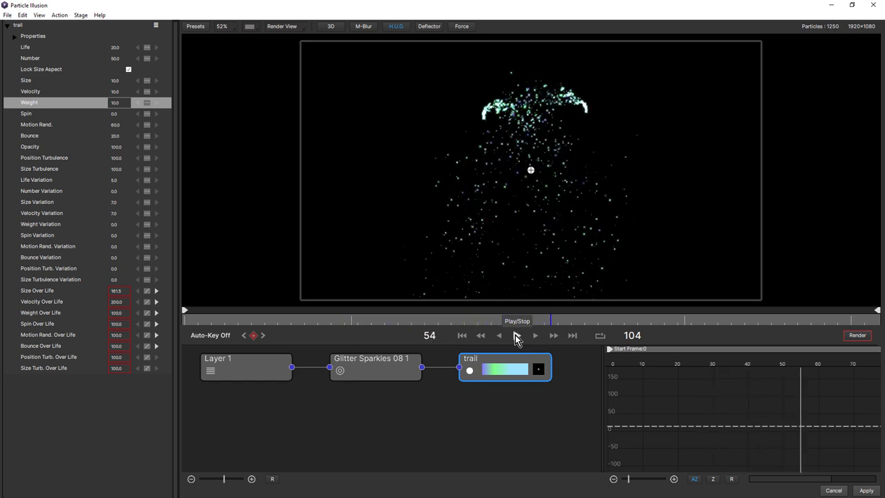
left_click(517, 336)
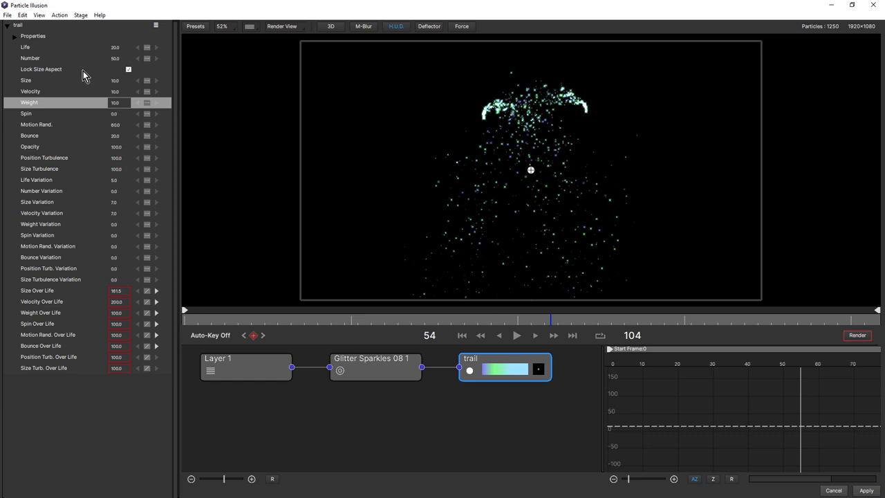
mouse_move(20, 43)
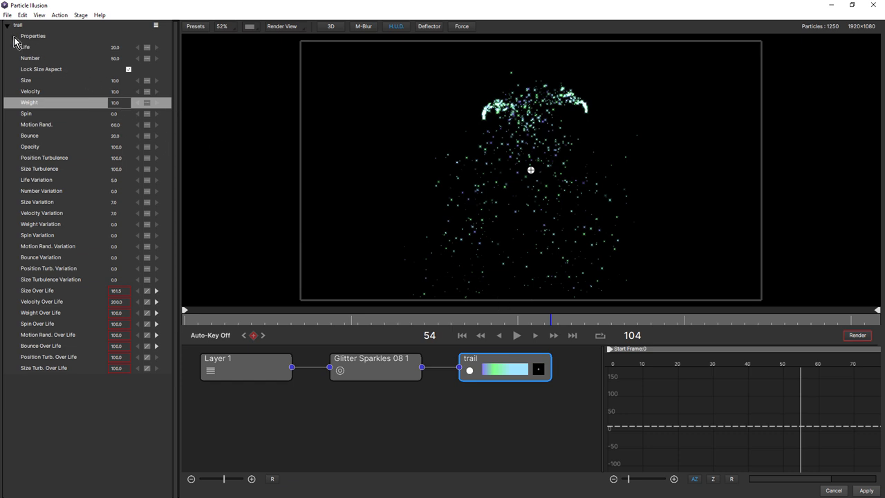
- Set the trail emitter's Shape Image to the Abstract collection's dot blurred shape
left_click(33, 36)
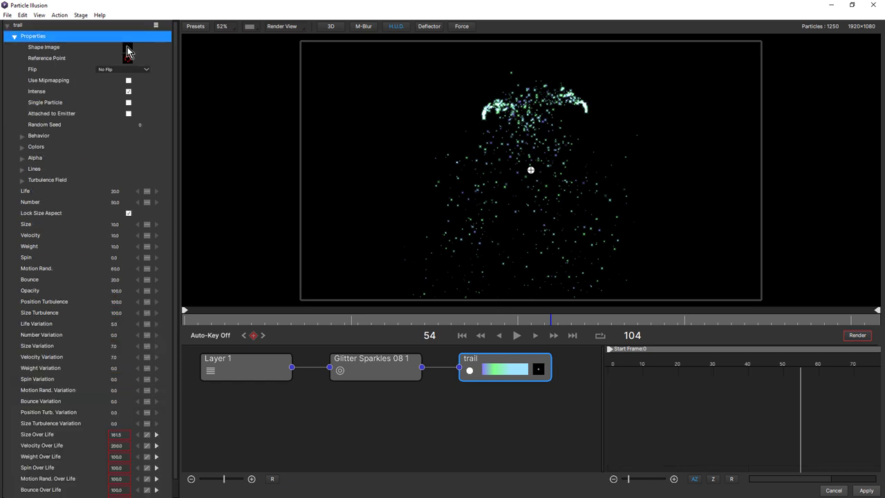
left_click(127, 47)
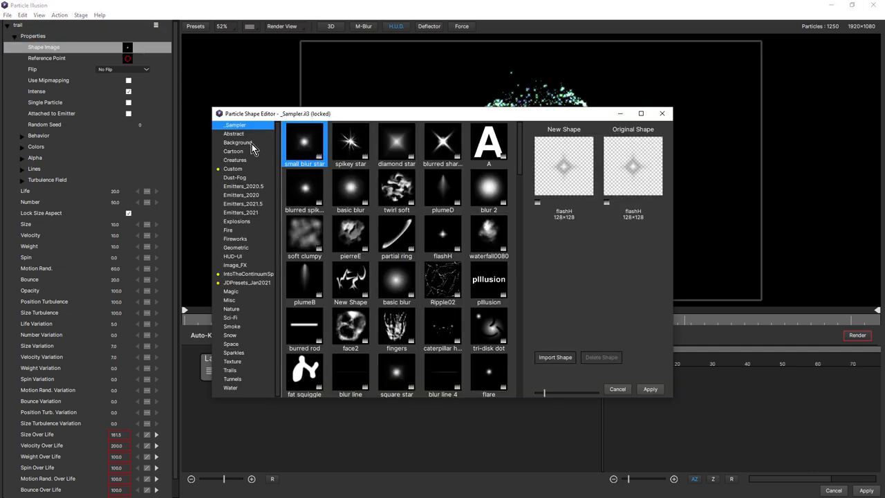
left_click(234, 133)
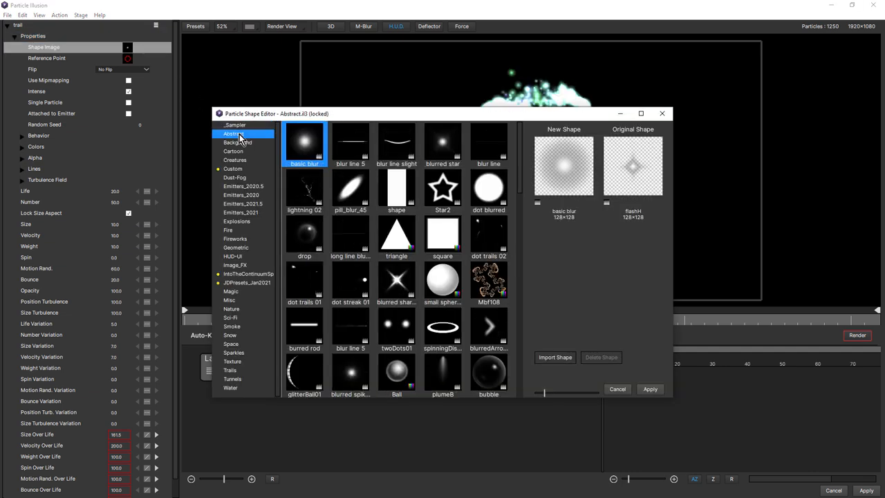
left_click(488, 187)
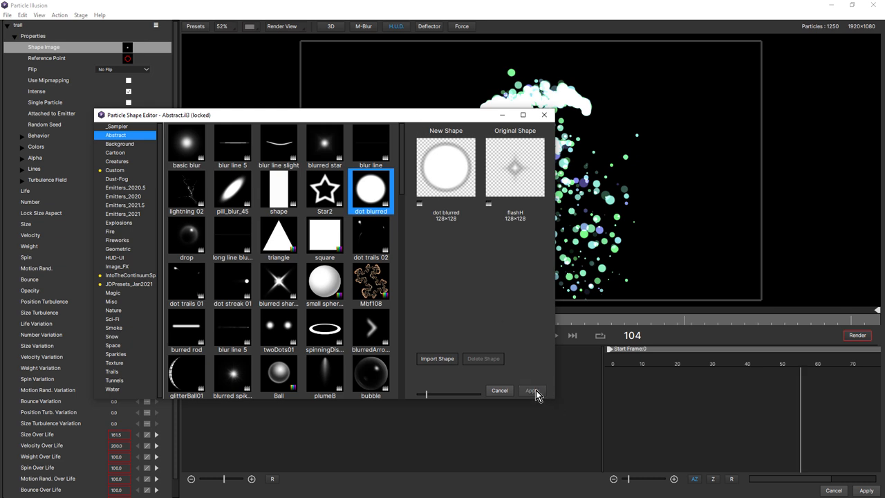
left_click(532, 390)
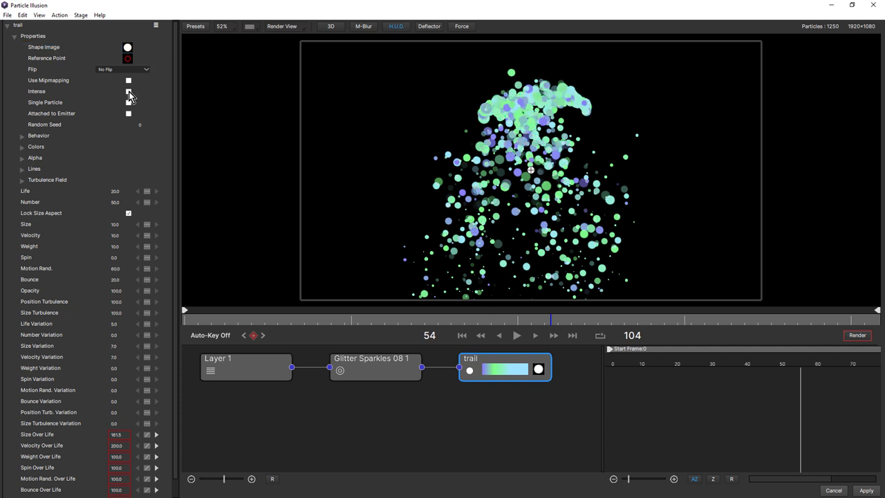
- Lower the trail emitter's Size and Size Variation so the big orbs become fine sparkles
left_click(128, 91)
type("2")
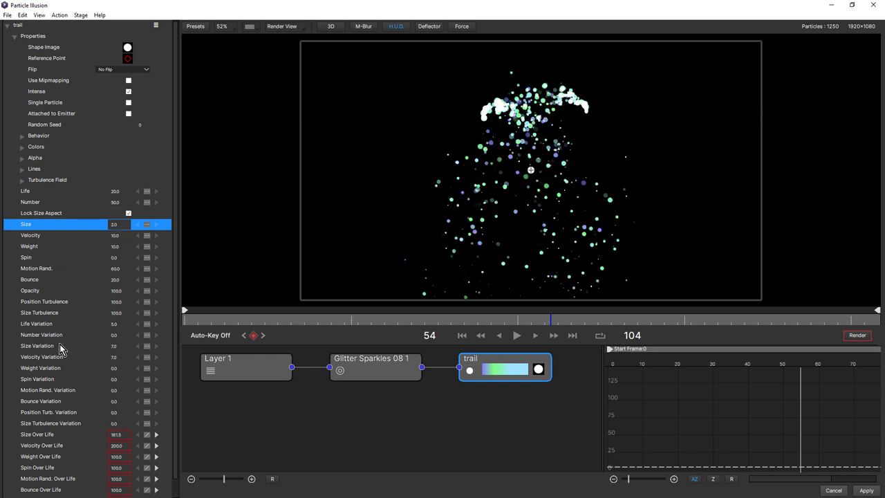
left_click(36, 346)
type("2")
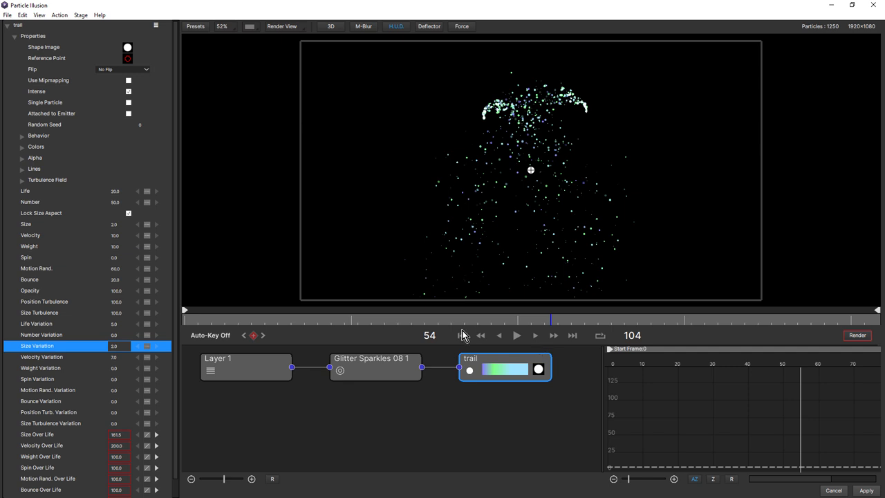
- Replay the preview from the start to check the smaller particles, stopping back at frame one
left_click(518, 337)
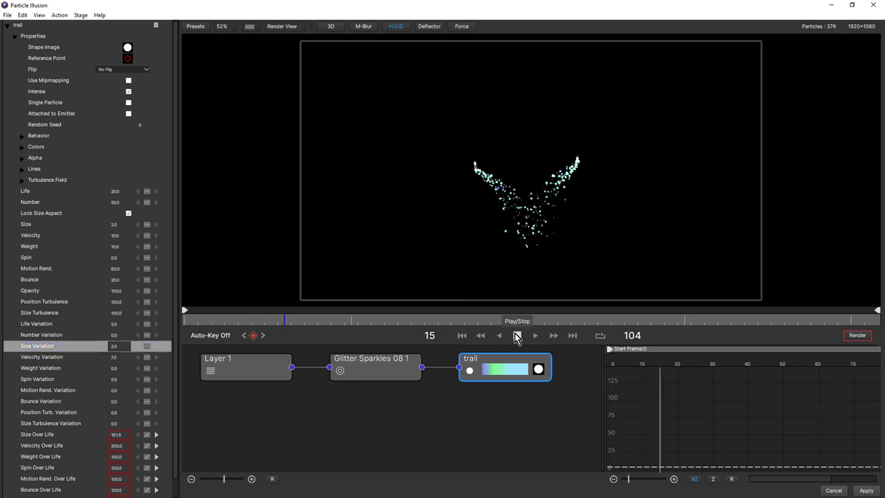
left_click(534, 336)
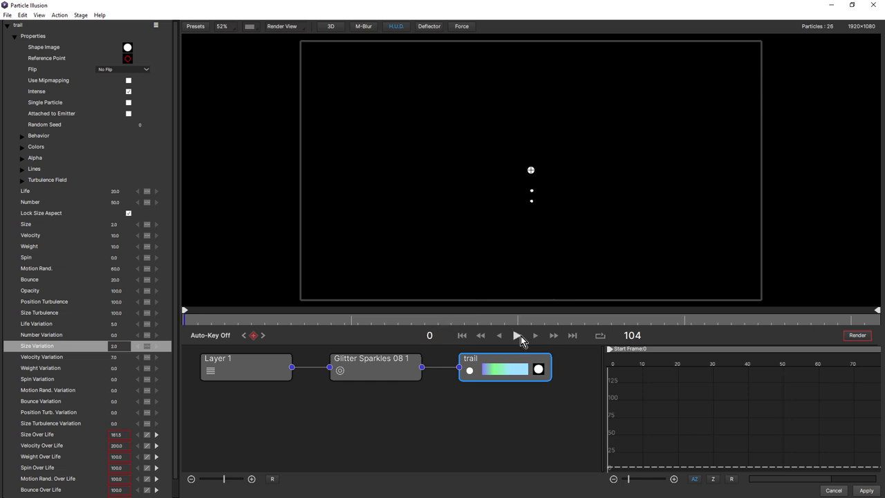
left_click(517, 336)
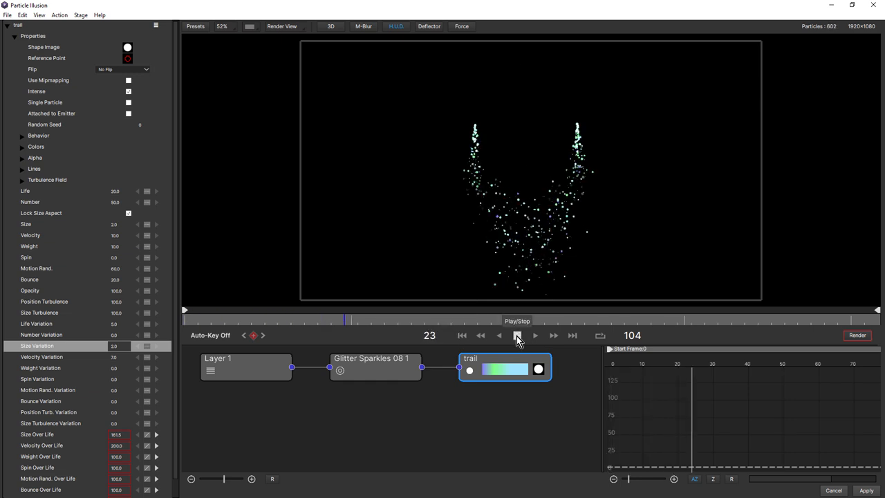
left_click(517, 336)
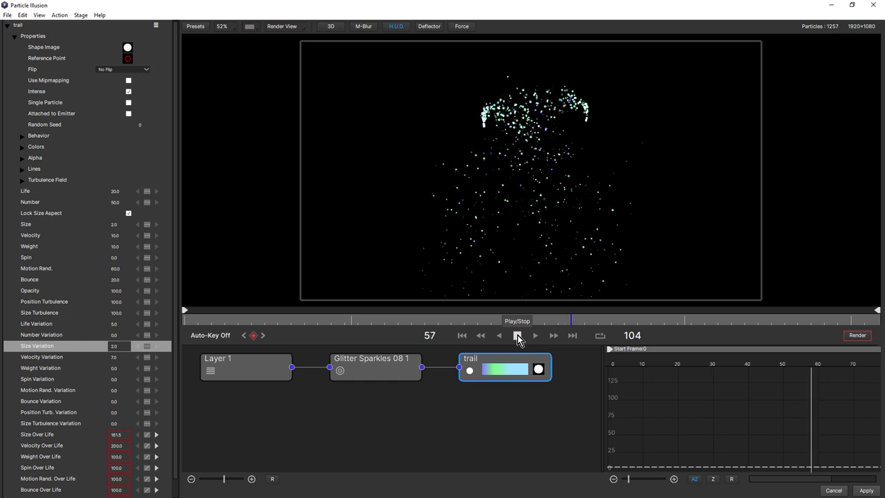
left_click(517, 336)
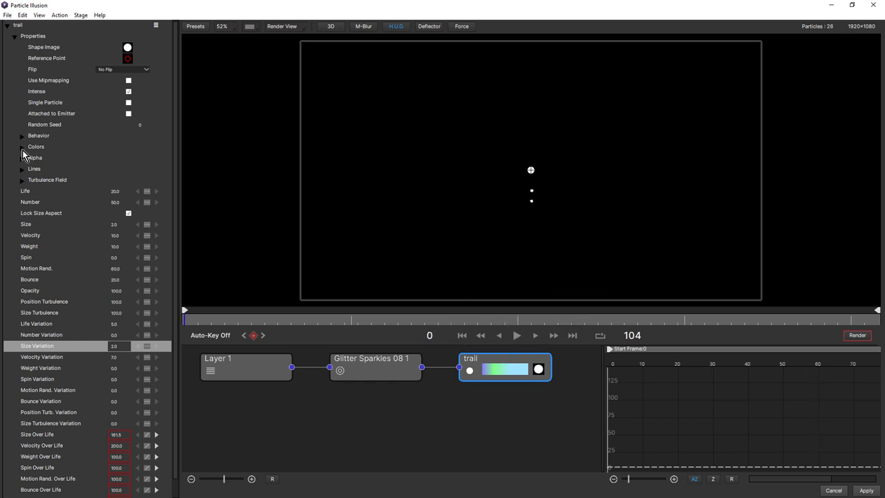
- Recolour the trail's gradient to run purple to pink, moving a stop and applying it
left_click(23, 146)
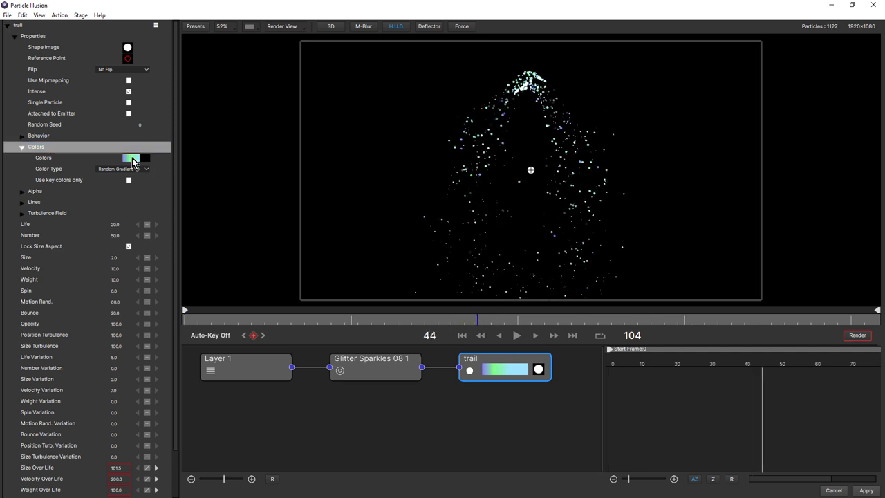
left_click(132, 157)
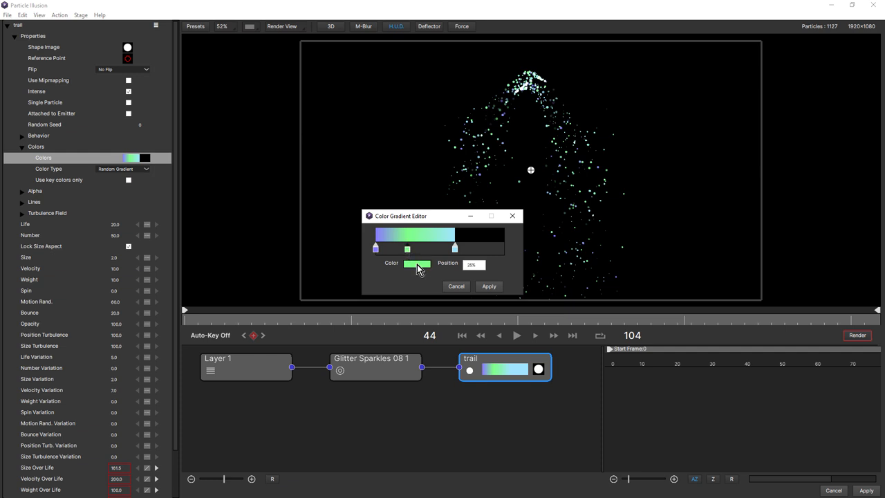
left_click(417, 264)
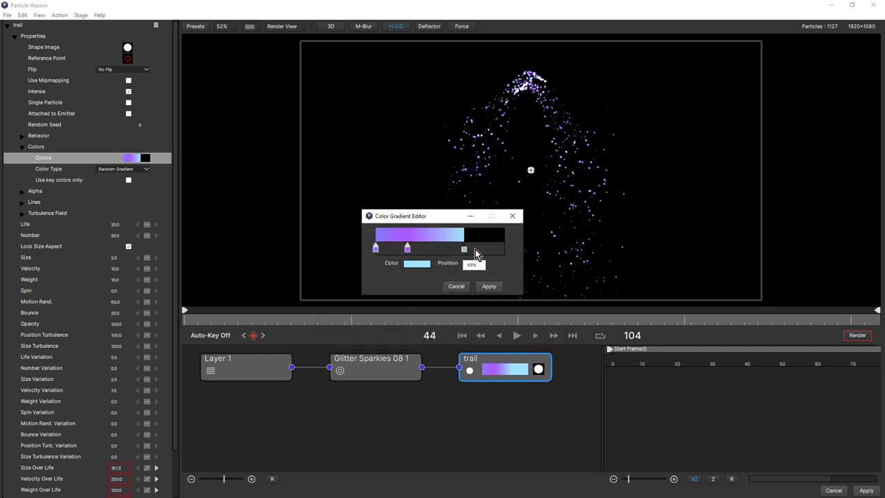
left_click_drag(465, 249, 504, 249)
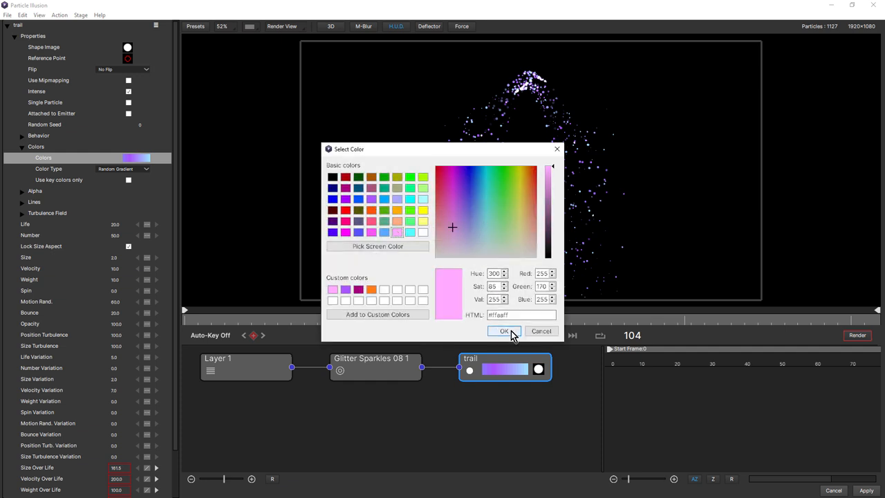
left_click(504, 331)
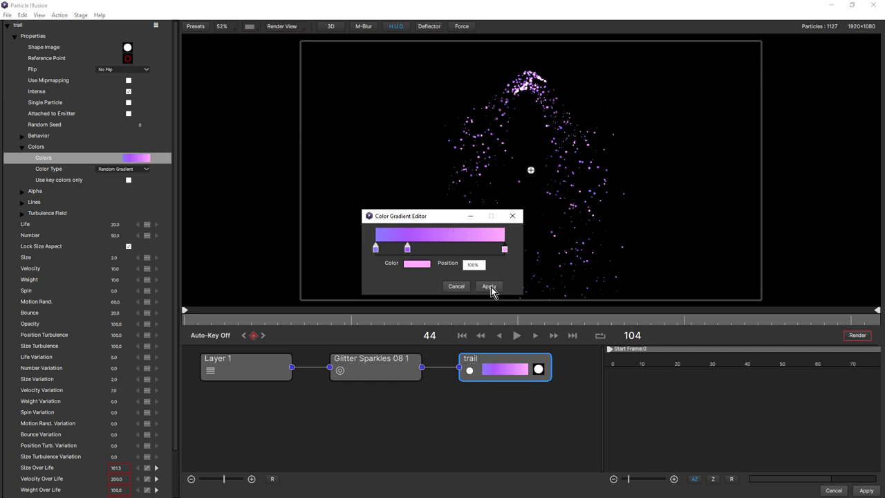
left_click(490, 287)
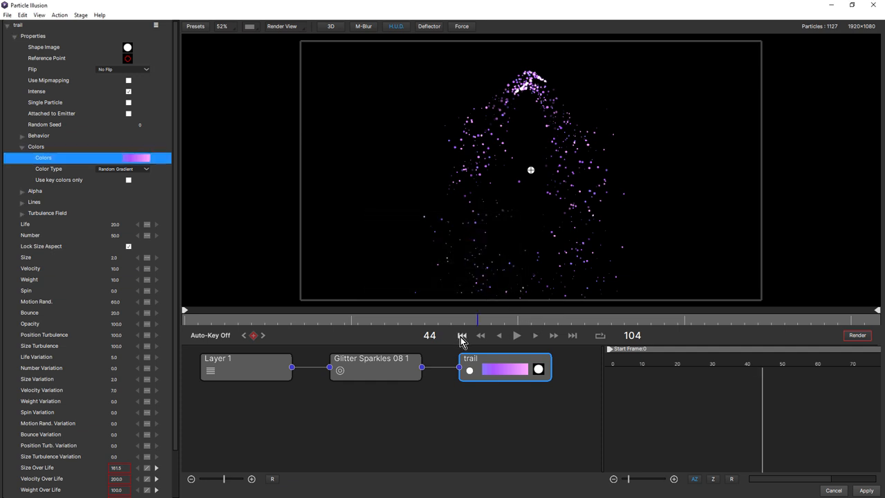
- Replay the recoloured particles, then expand the trail emitter's Lines group
left_click(517, 336)
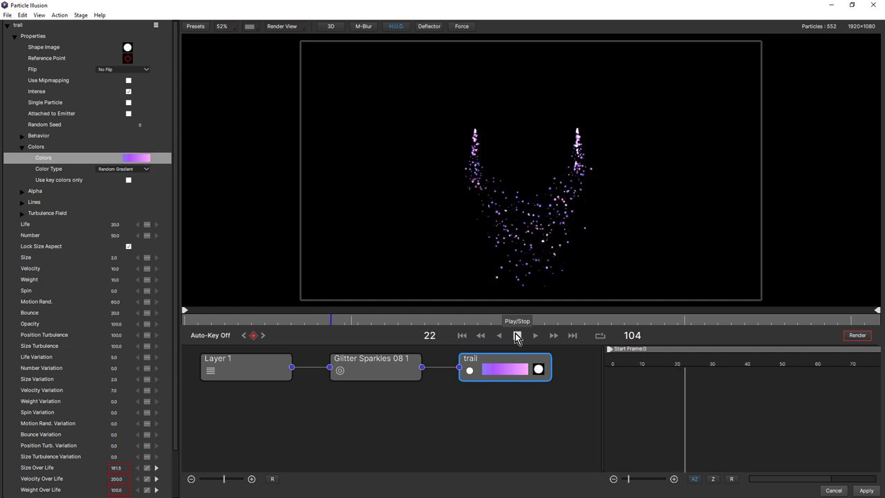
left_click(535, 336)
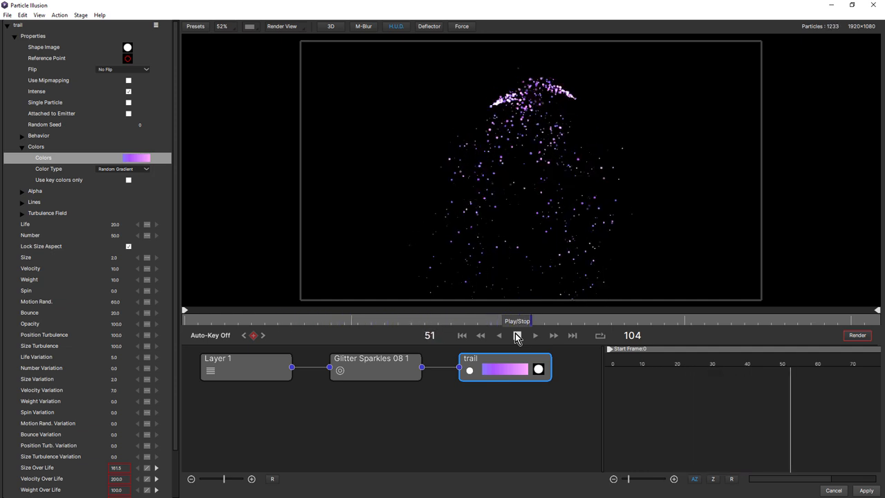
left_click(518, 336)
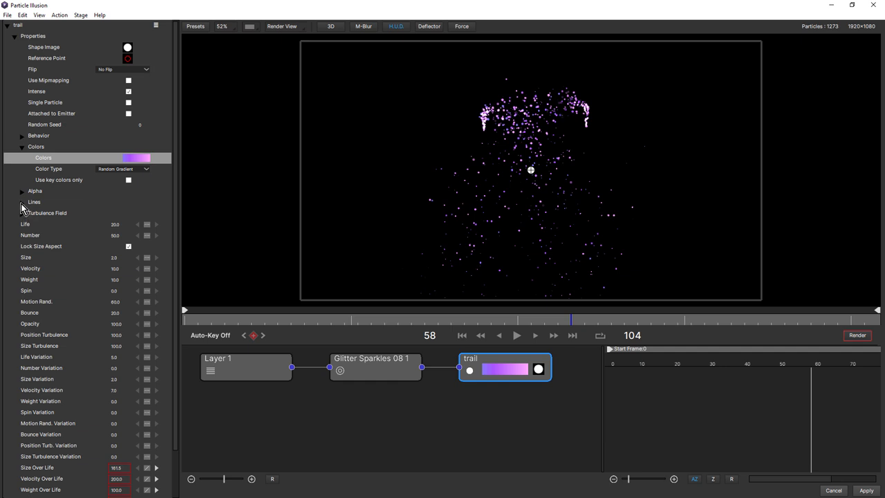
left_click(22, 201)
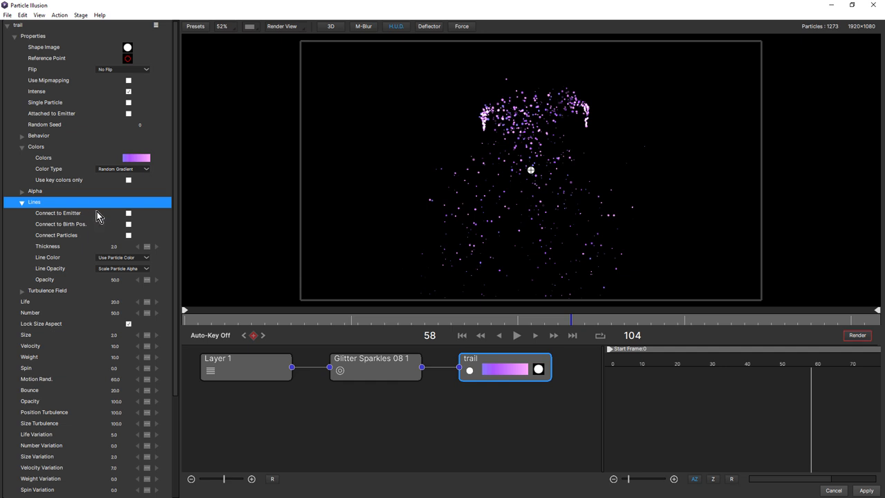
- Try Connect to Emitter lines on the trail and preview the result
left_click(128, 213)
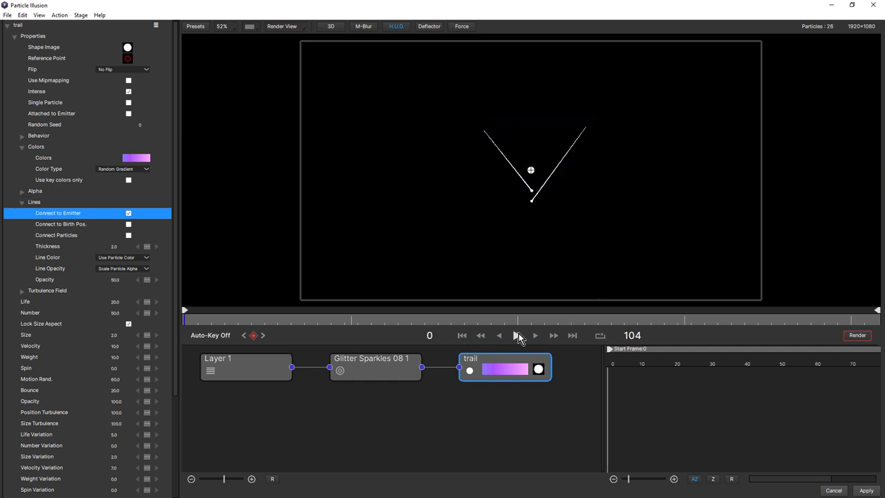
left_click(516, 336)
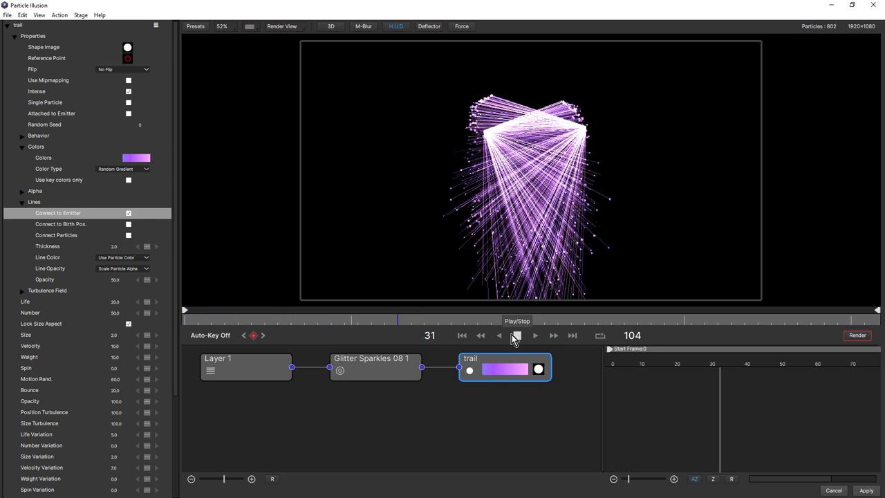
left_click(526, 336)
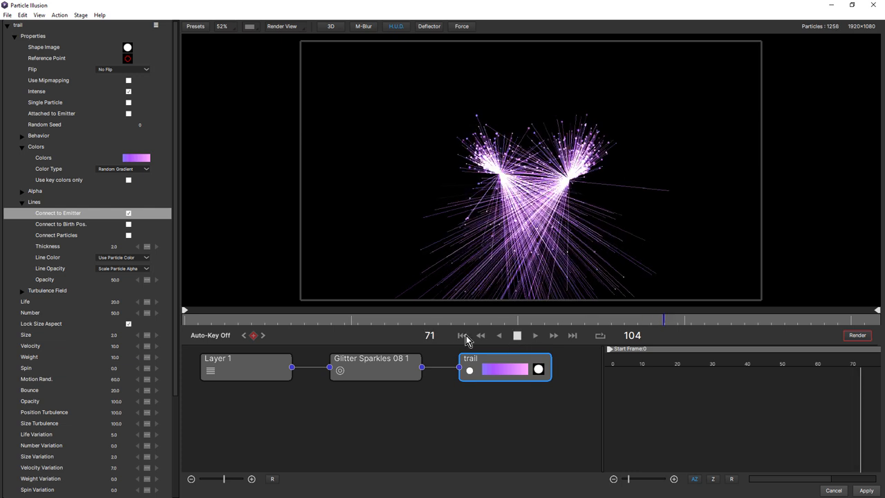
left_click(517, 336)
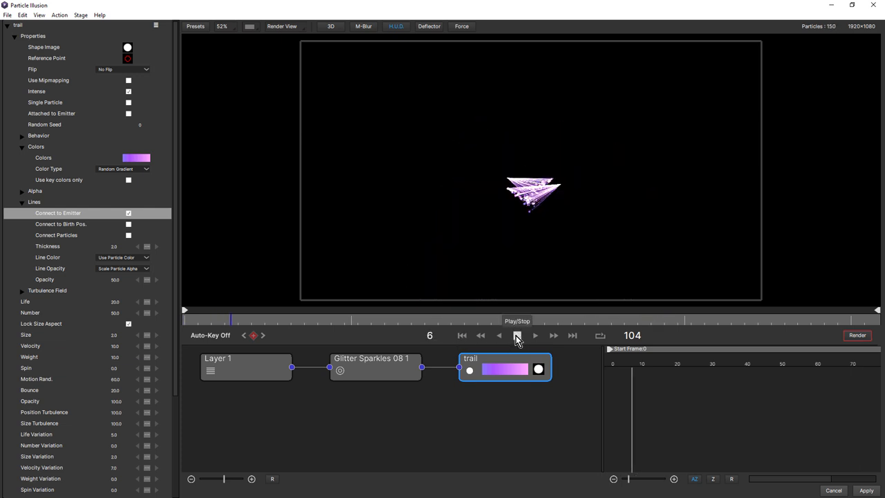
left_click(517, 336)
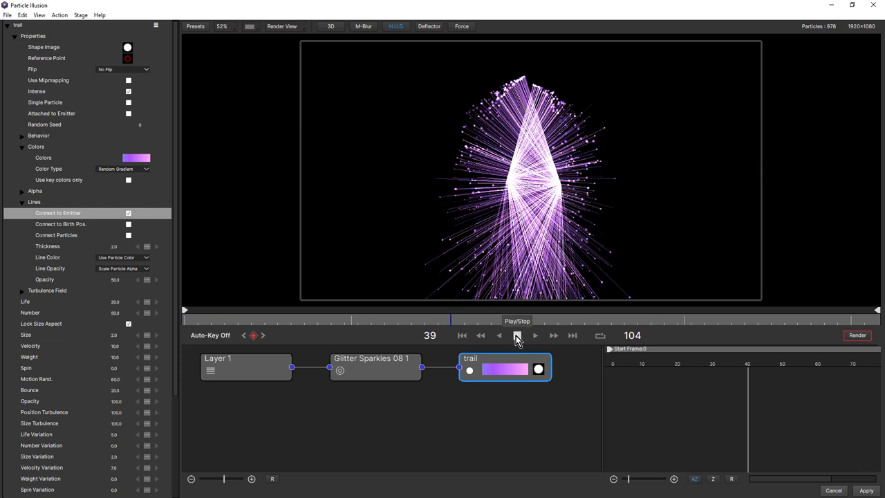
left_click(516, 336)
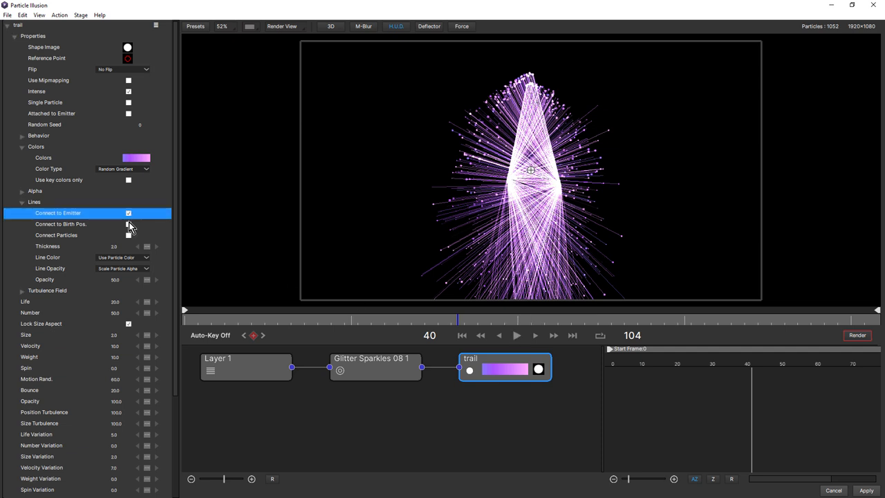
- Switch the lines to Connect to Birth Pos. instead and play back the hanging purple streaks
left_click(127, 213)
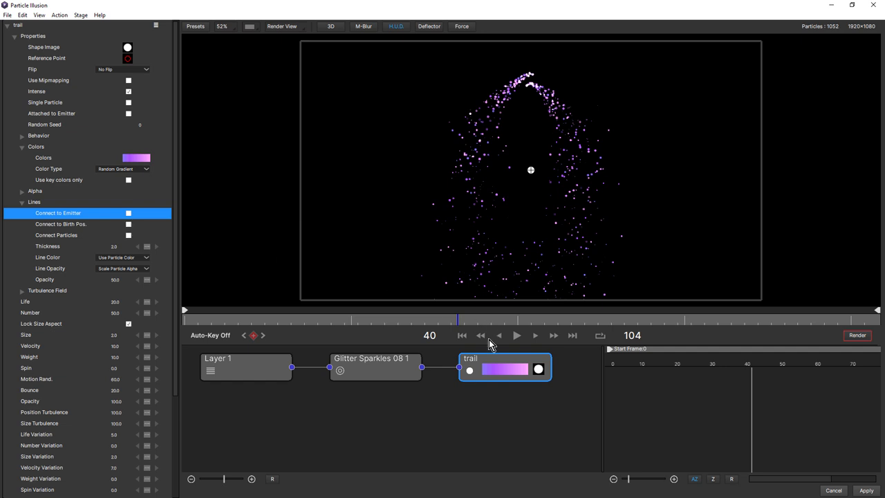
left_click(127, 224)
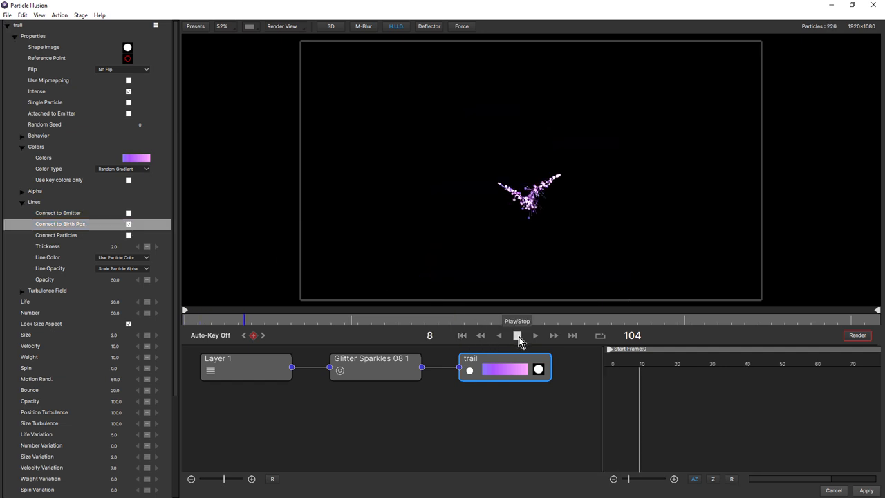
left_click(518, 336)
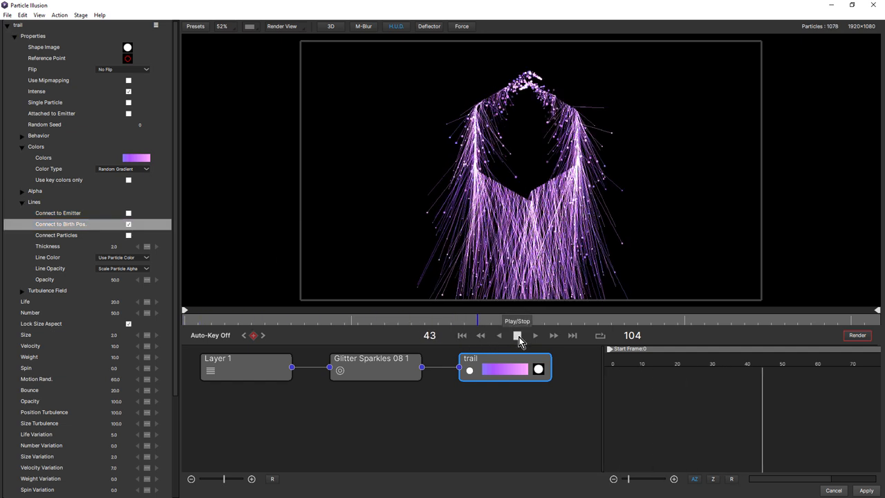
left_click(517, 336)
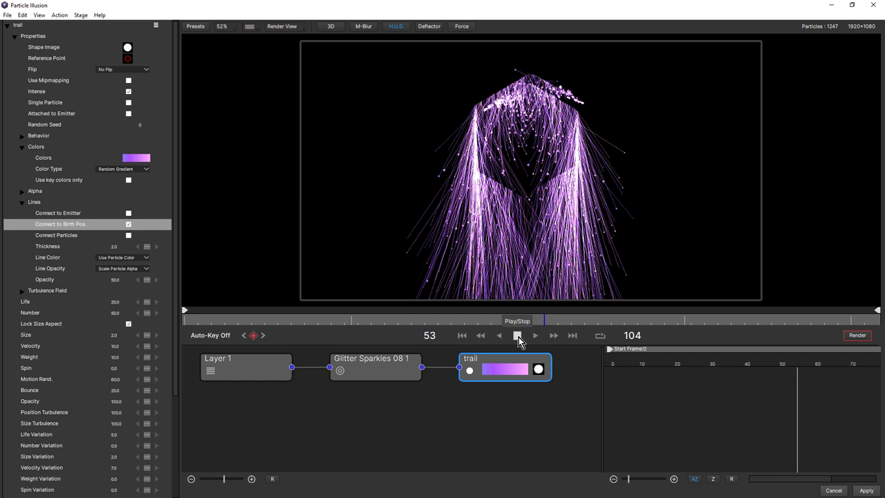
left_click(517, 337)
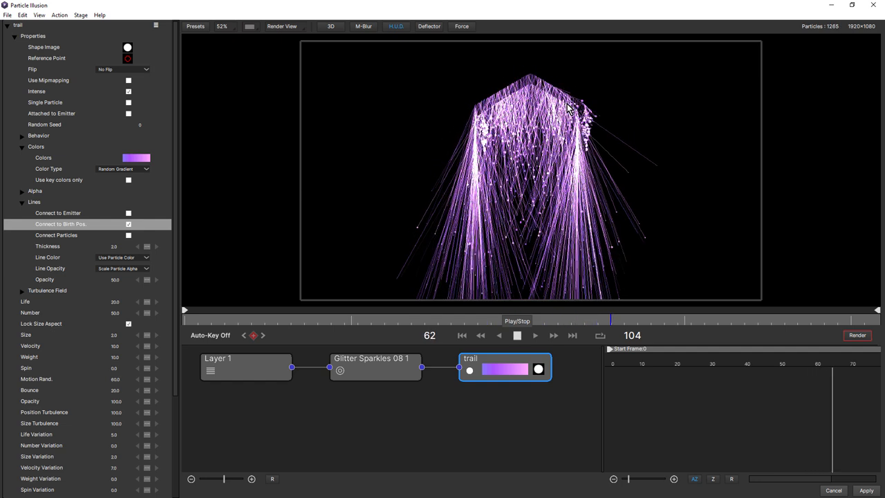
left_click(517, 336)
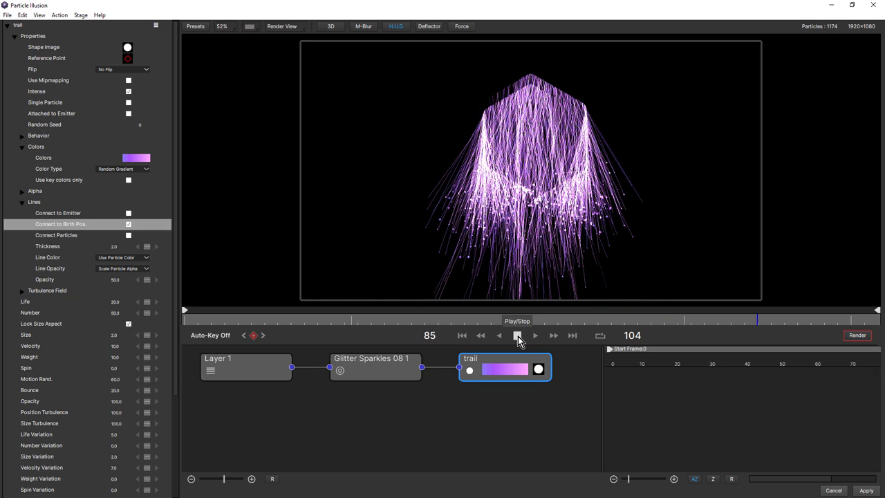
left_click(518, 336)
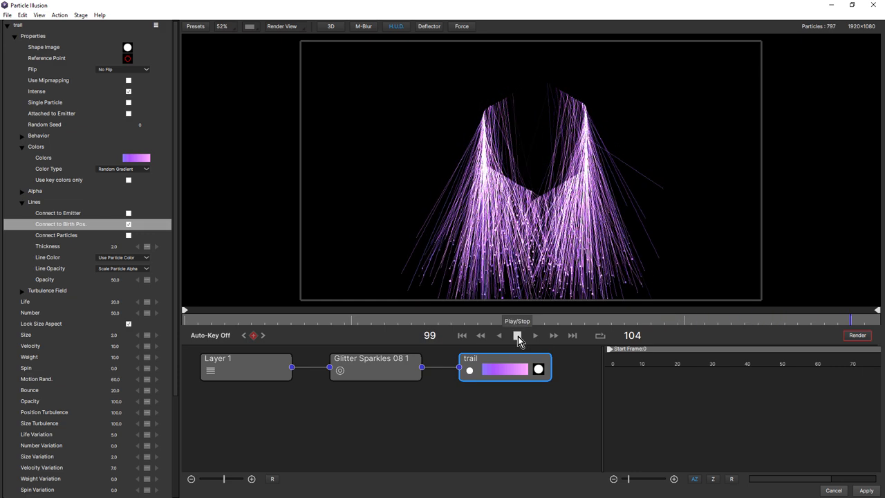
- Check the line opacity setting, preview once more and apply the setup to the composition
left_click(515, 337)
type("25")
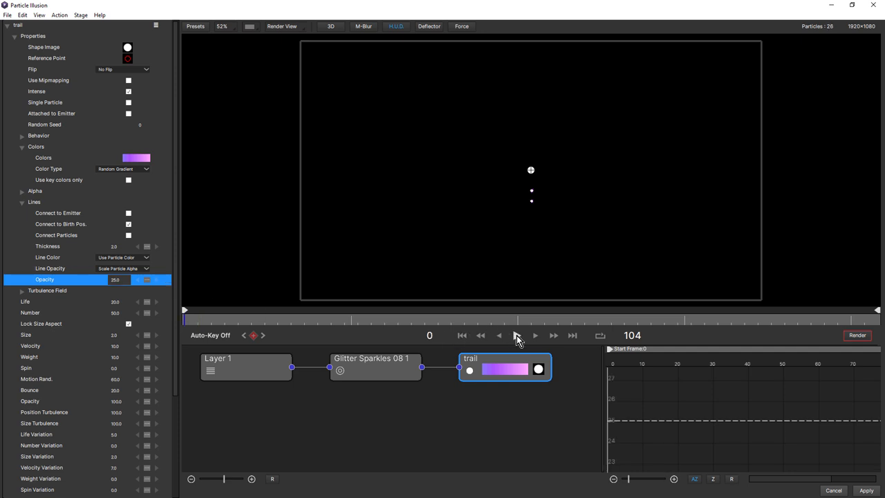
left_click(519, 336)
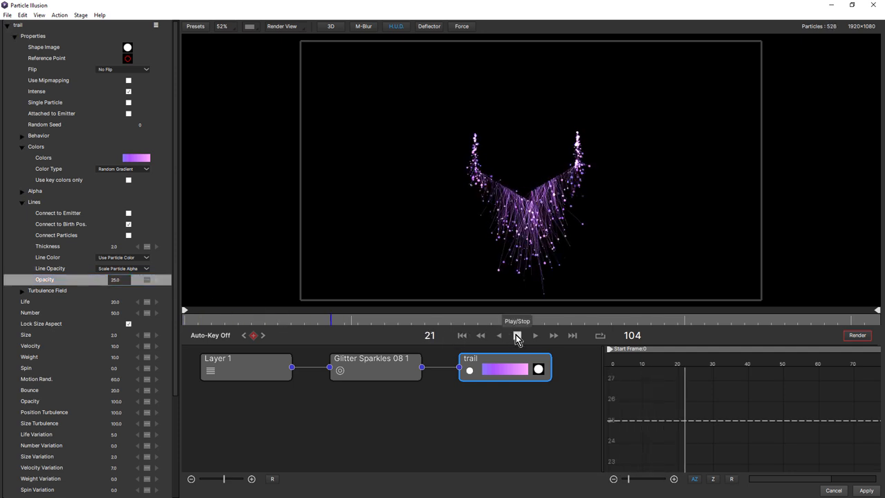
left_click(518, 336)
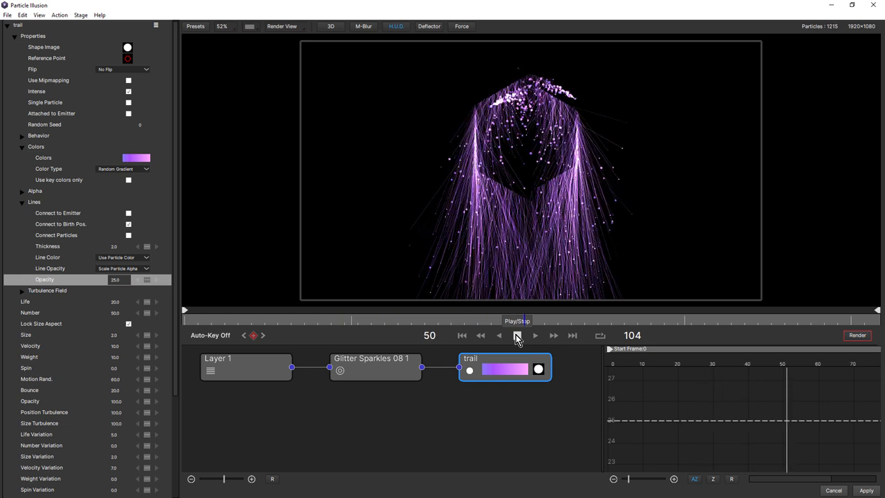
left_click(518, 336)
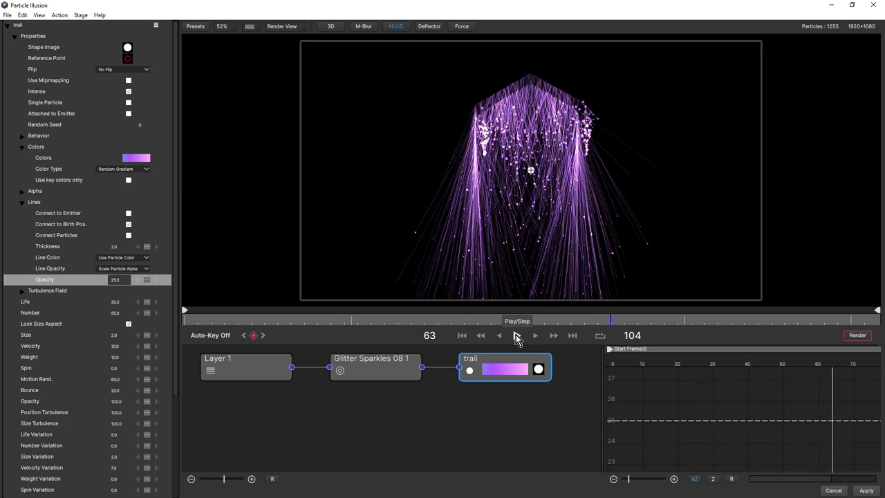
left_click(517, 336)
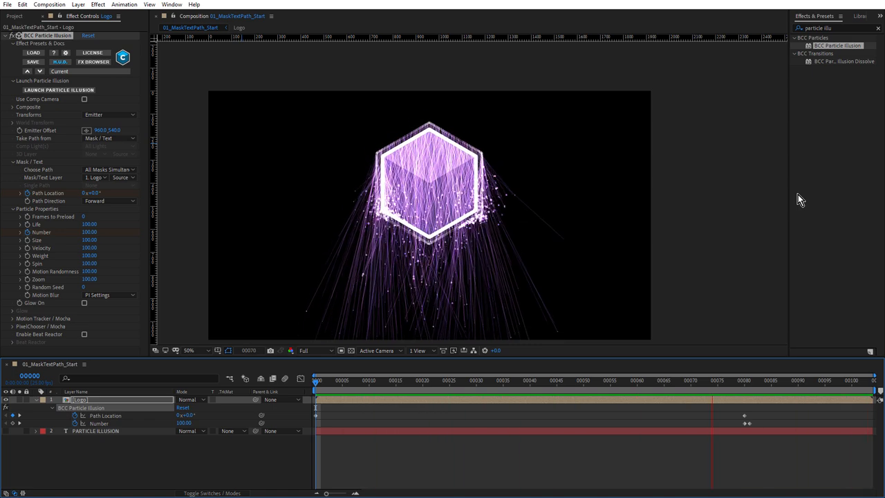
- Set Choose Path to All Masks Sequentially and scrub early frames to compare
left_click(394, 388)
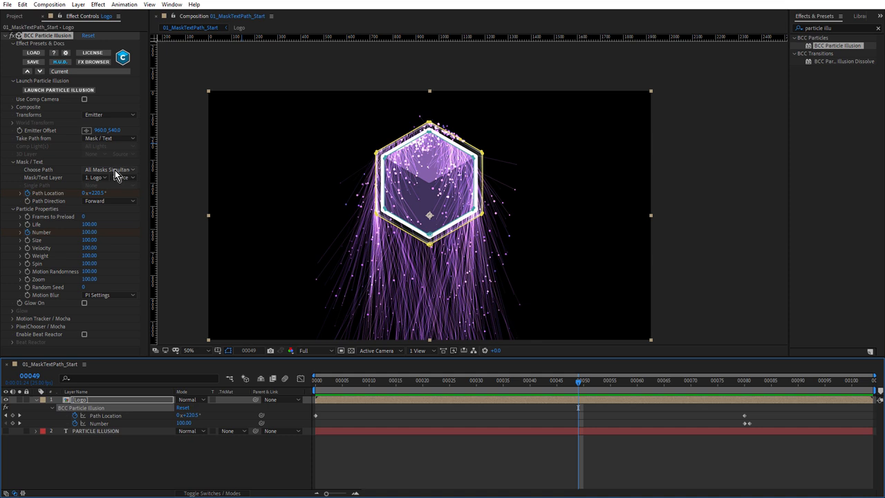
left_click(108, 169)
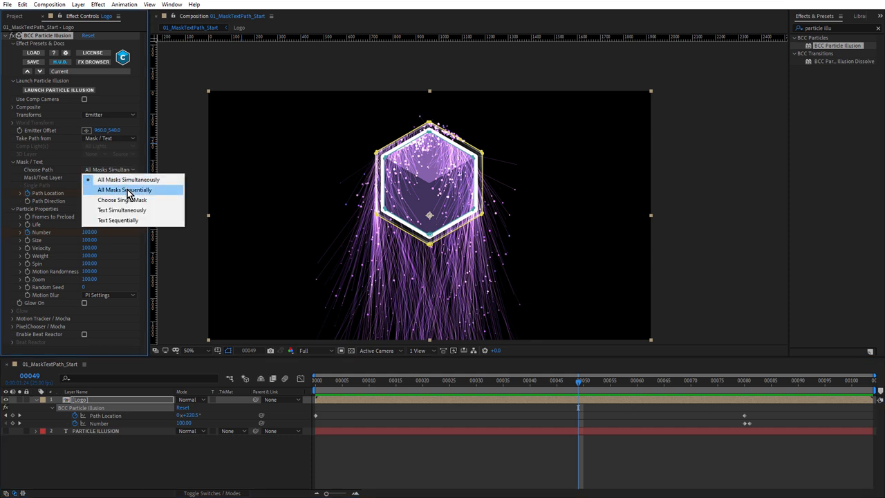
left_click(125, 189)
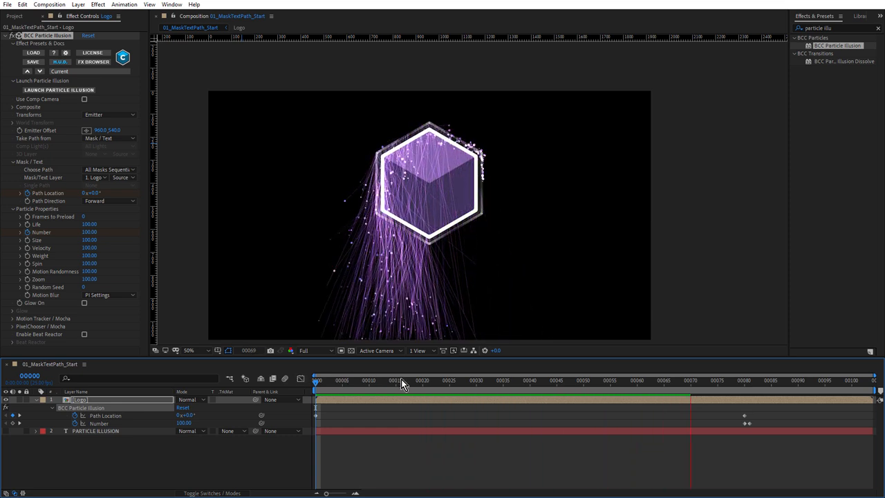
left_click(408, 380)
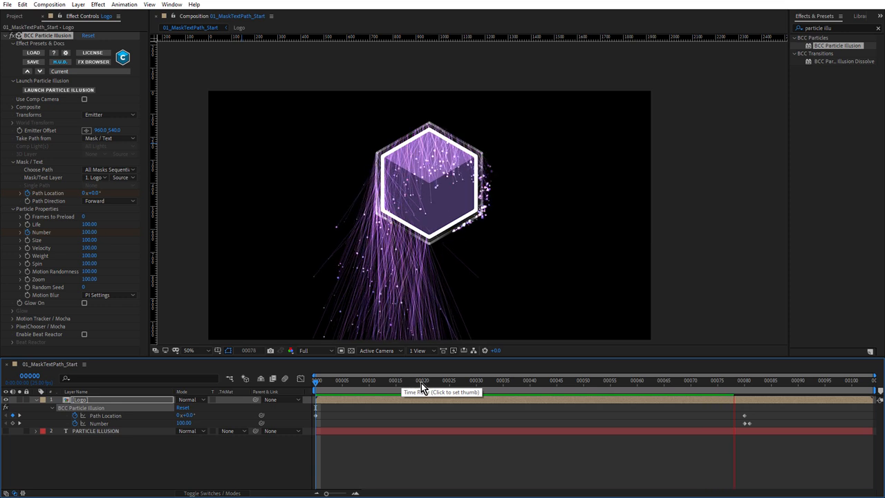
left_click(365, 379)
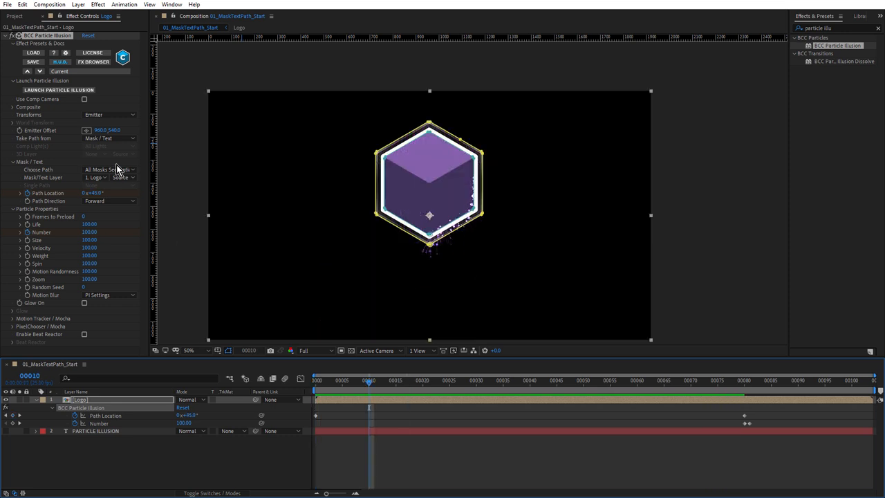
- Try a single mask, then restore All Masks Simultaneously and check a later frame
left_click(108, 169)
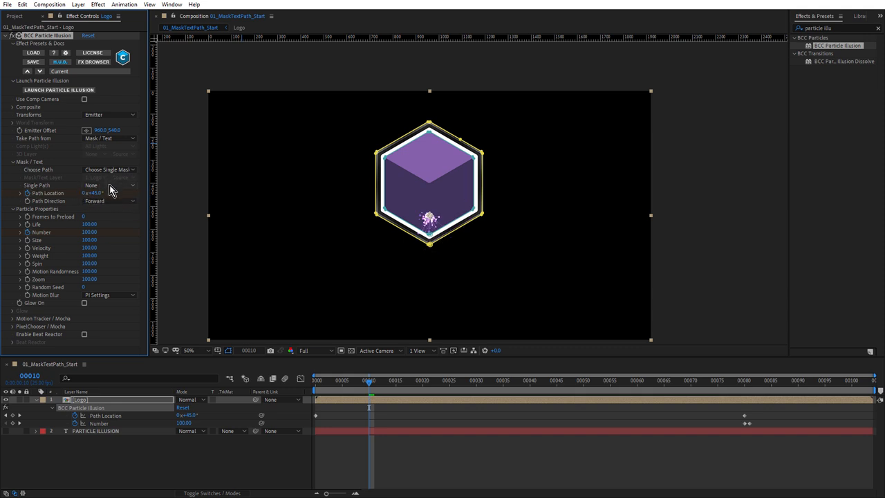
left_click(110, 186)
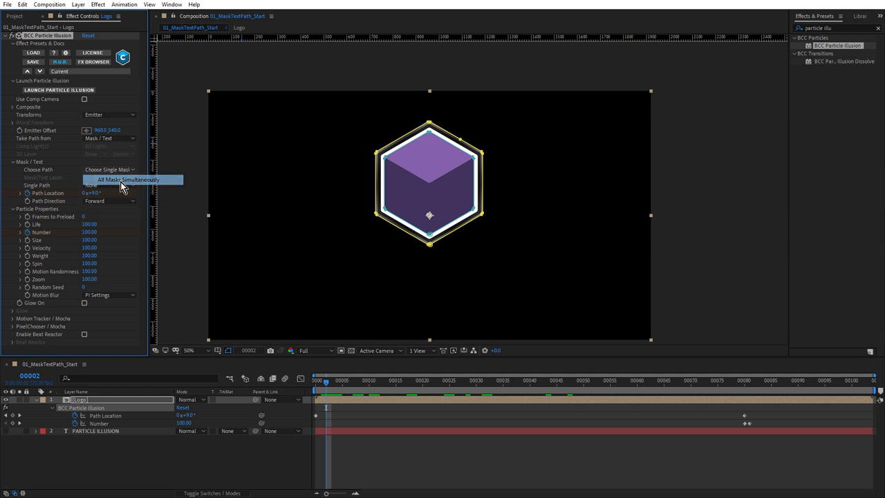
left_click(130, 179)
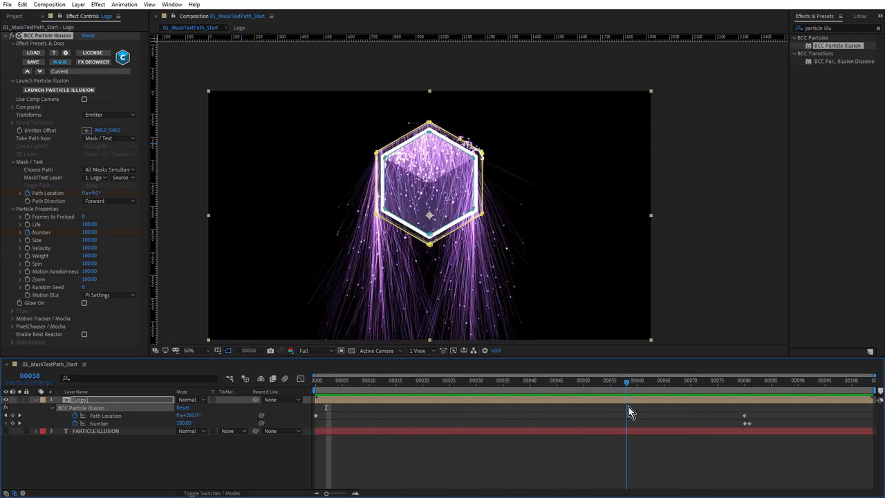
left_click(314, 393)
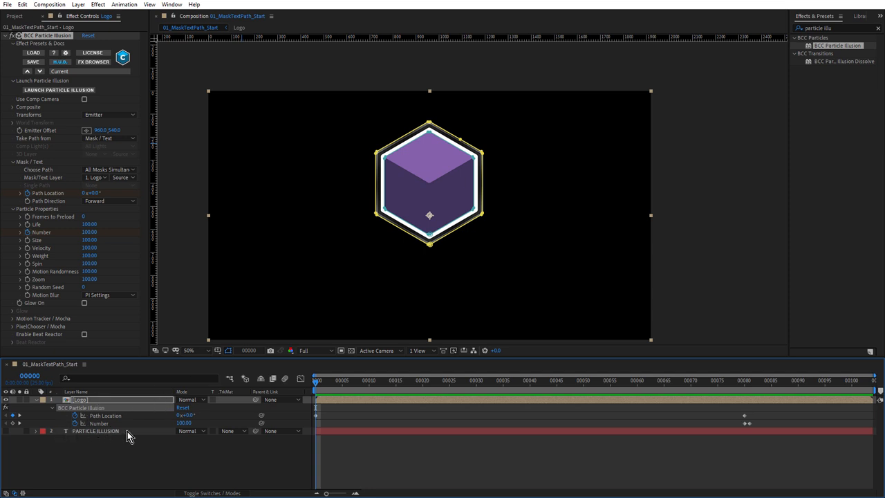
mouse_move(133, 423)
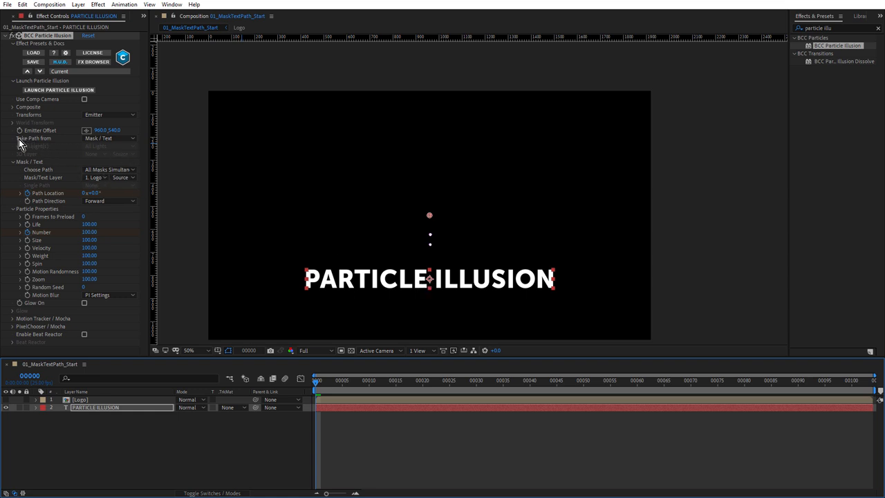
- Set Choose Path to Text Simultaneously using layer 2. PARTICLE ILLUSION as the emitter path
left_click(108, 138)
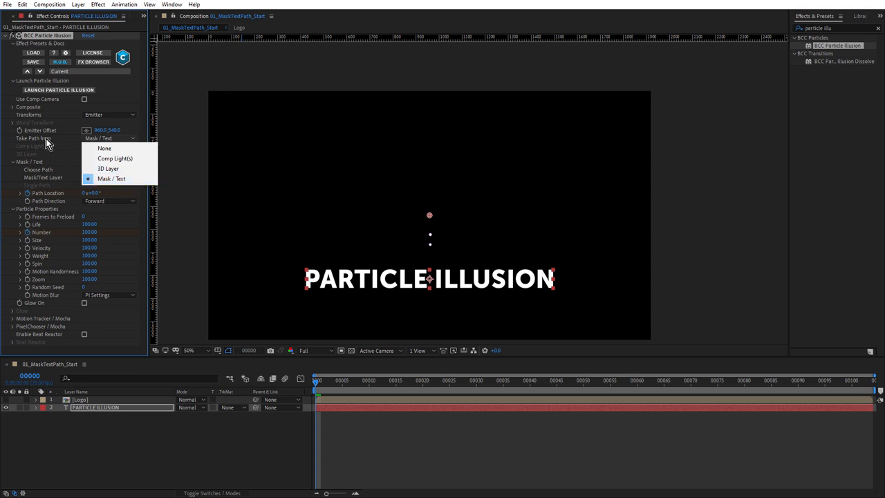
left_click(116, 178)
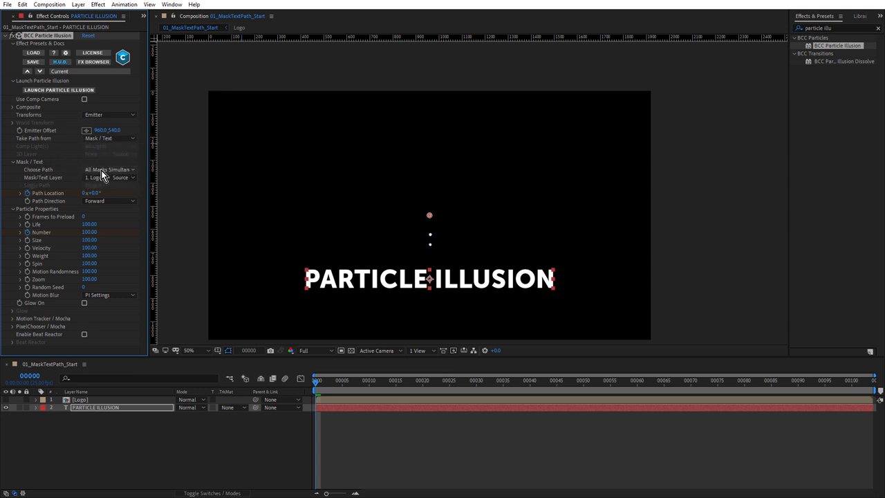
left_click(108, 169)
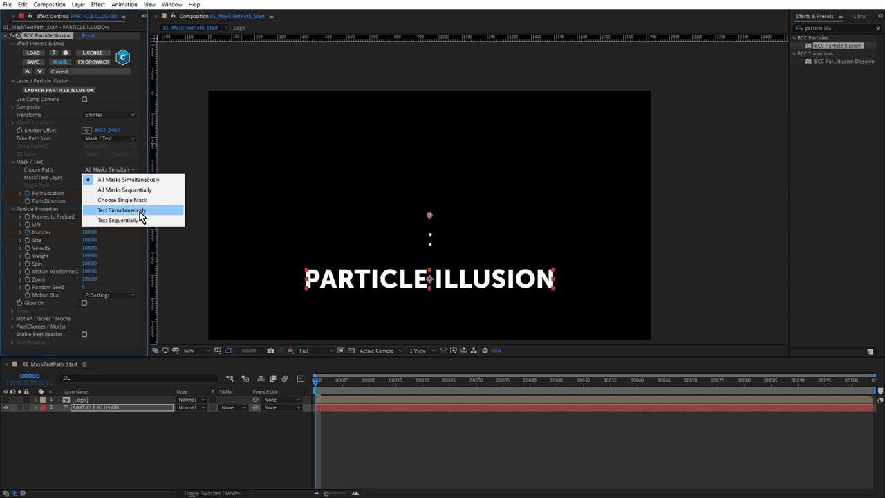
mouse_move(145, 219)
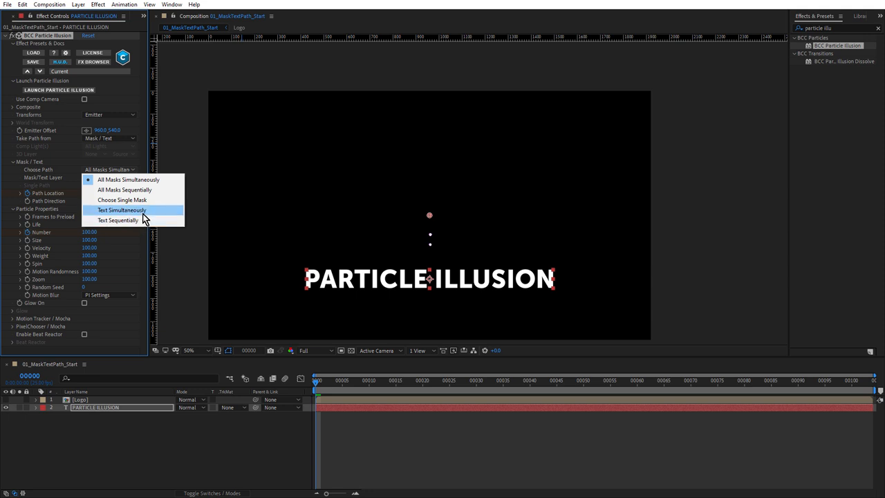
left_click(121, 211)
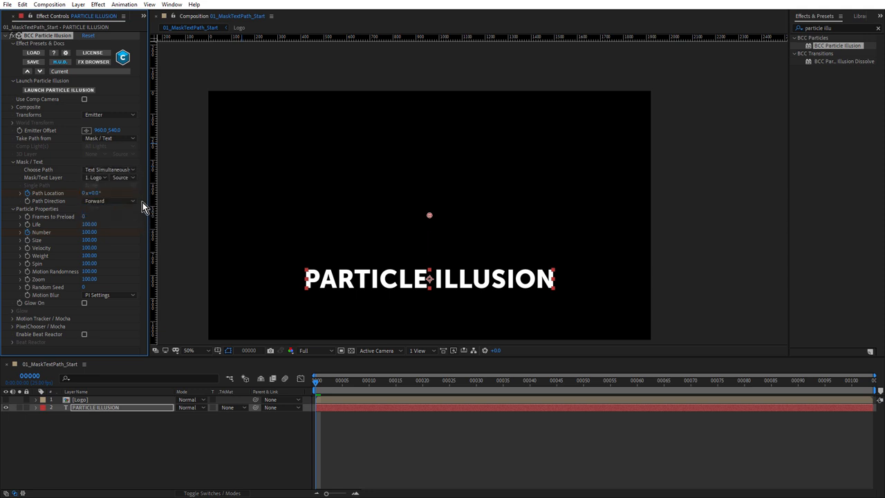
mouse_move(110, 184)
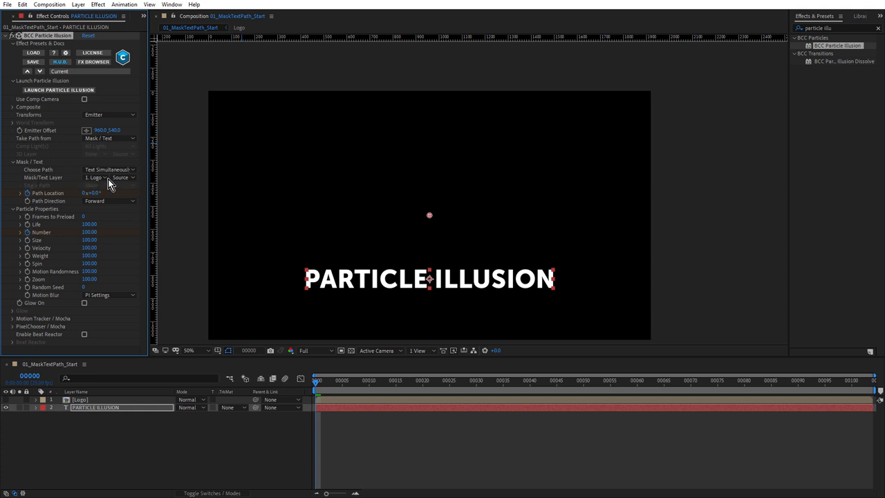
left_click(94, 177)
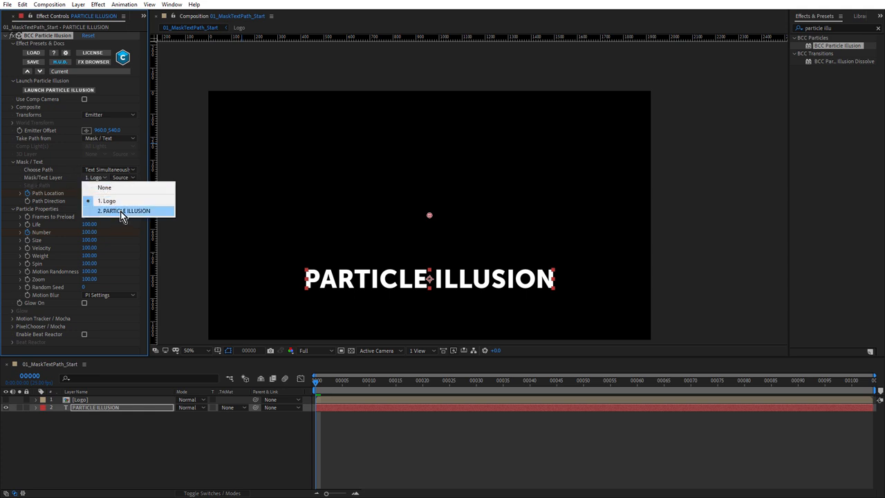
left_click(124, 210)
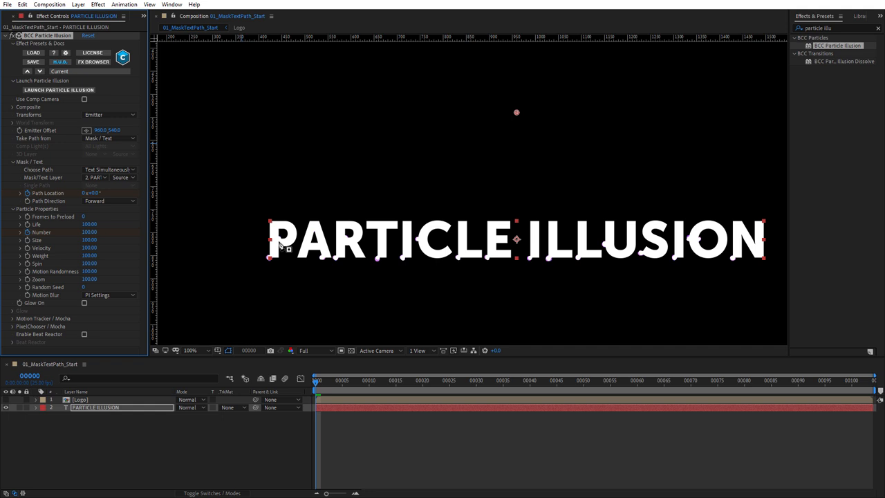
mouse_move(271, 266)
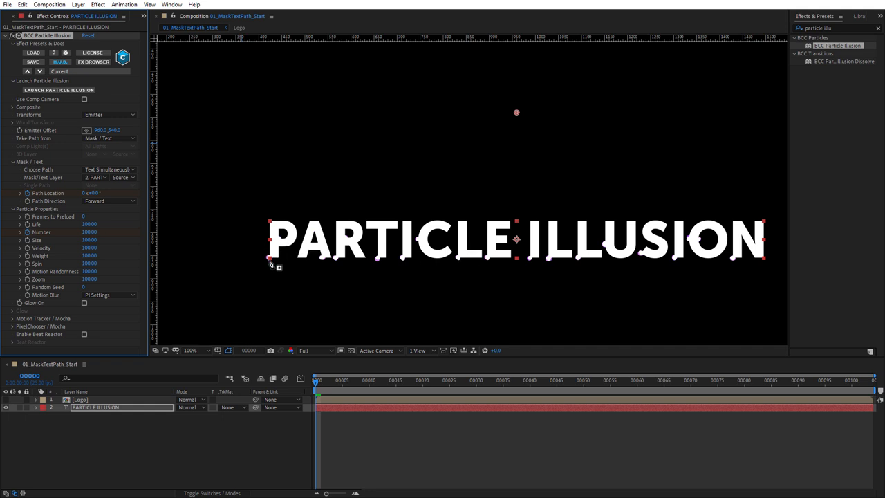
mouse_move(703, 259)
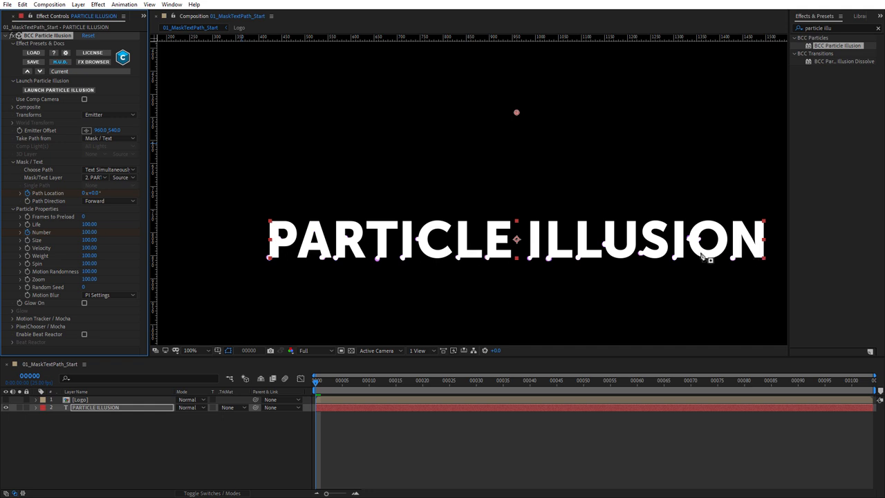
mouse_move(296, 197)
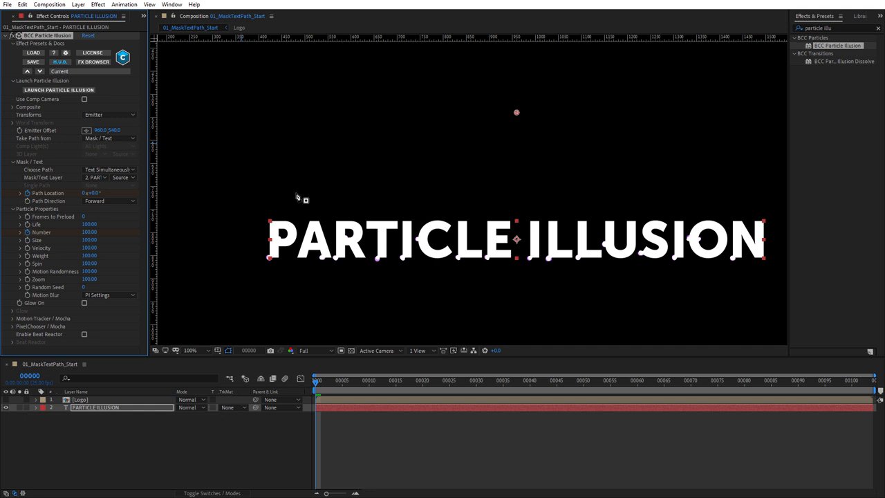
mouse_move(13, 211)
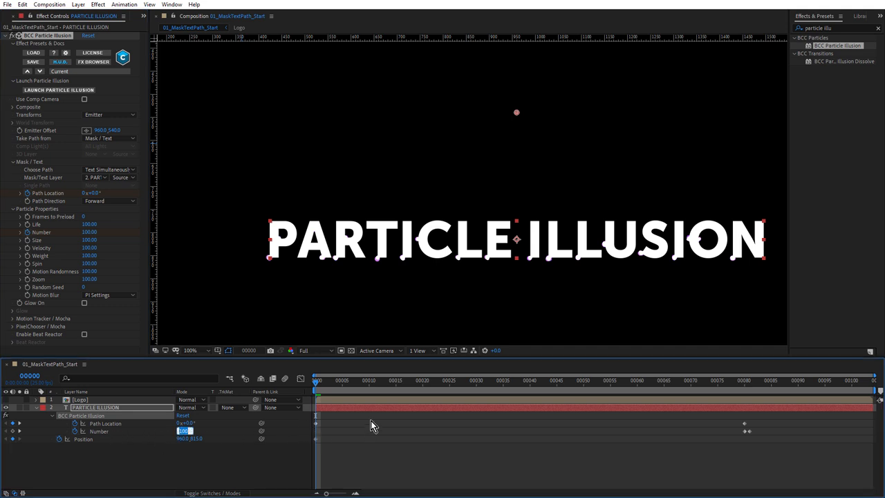
mouse_move(316, 388)
type("10")
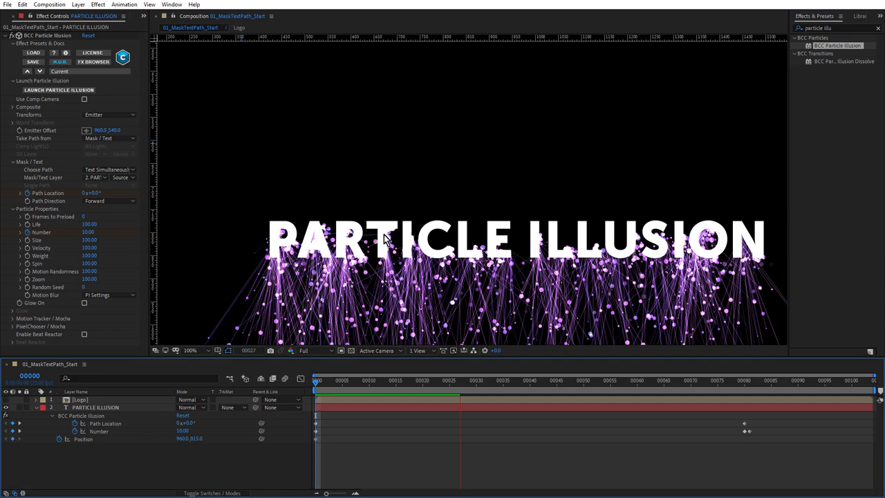
- Set Composite Style to Alpha + Apply Mode so only particles show, then scrub the timeline
left_click(432, 379)
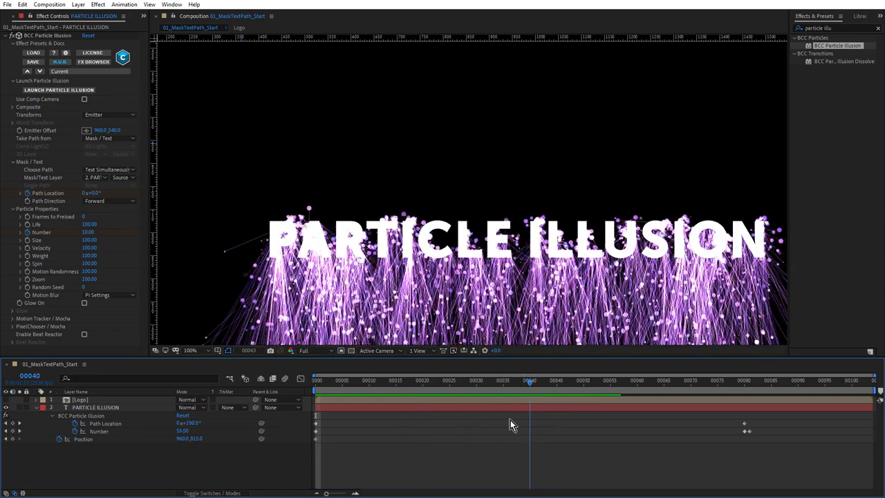
left_click(108, 113)
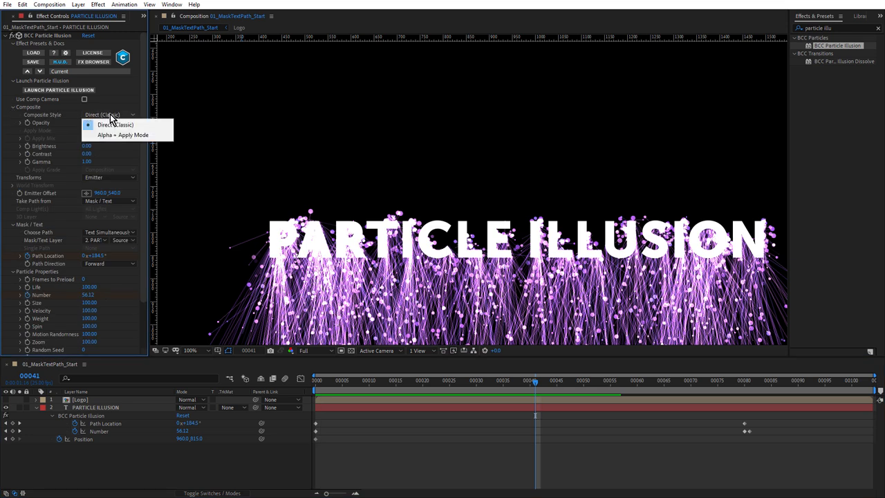
left_click(121, 134)
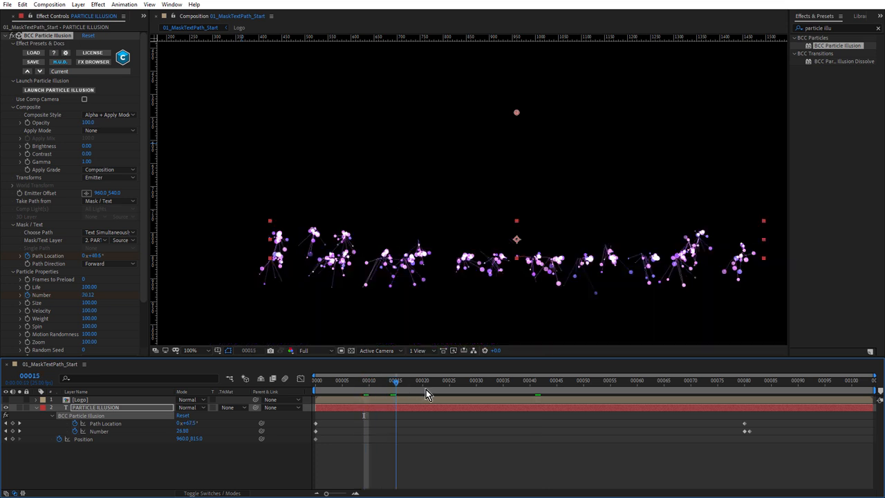
left_click(433, 380)
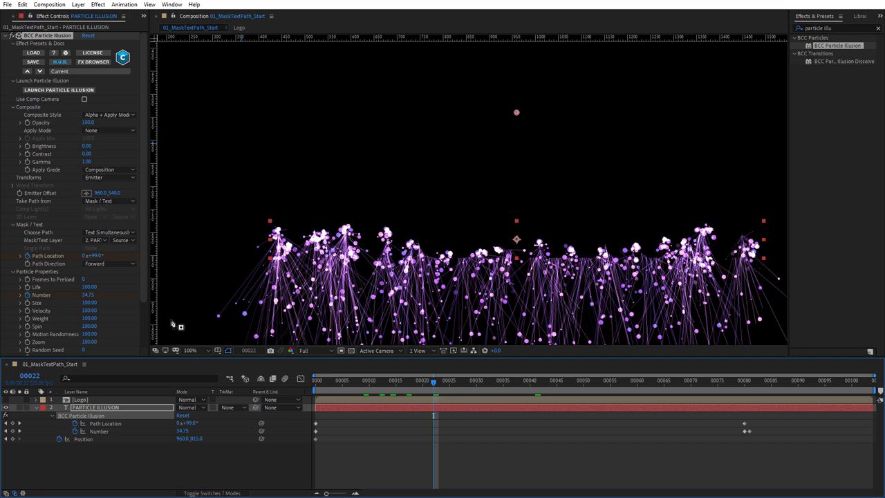
scroll("down", 3)
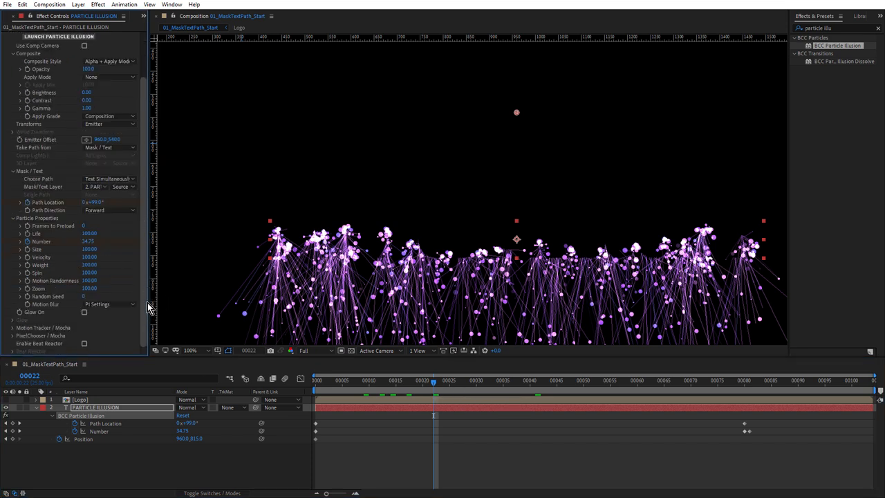
left_click(88, 249)
type("50")
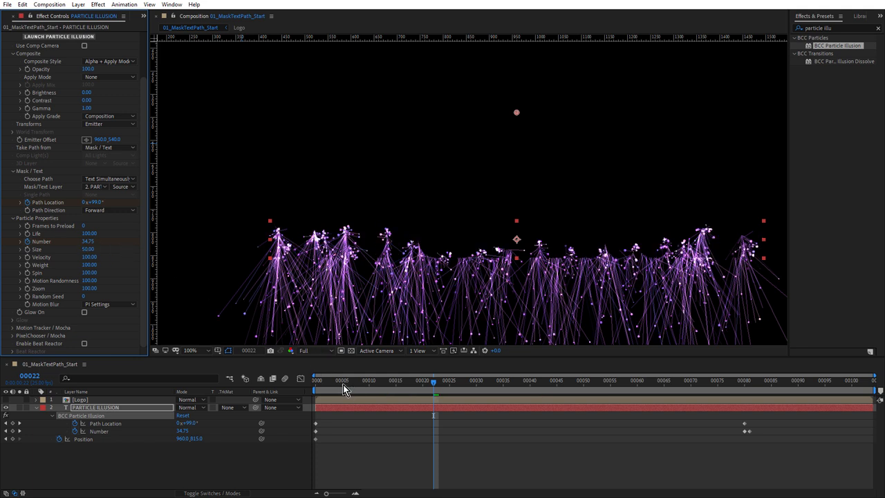
left_click(324, 387)
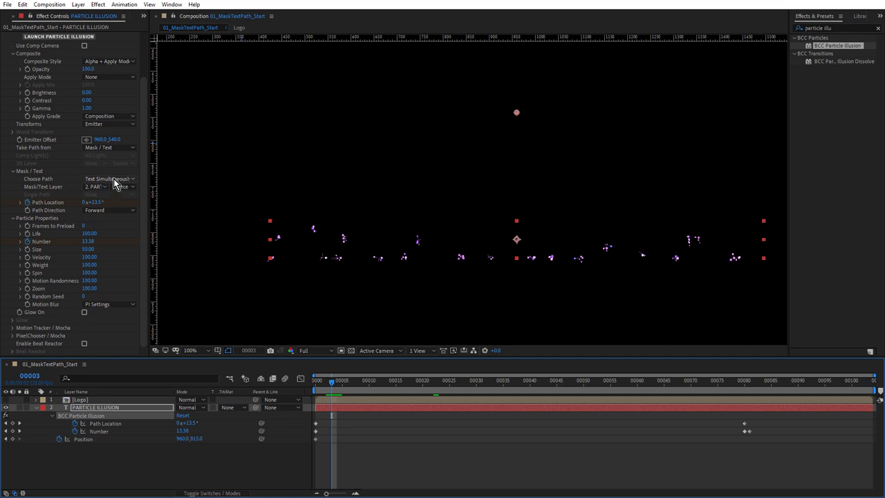
- Change Choose Path to Text Sequentially so letters emit one after another
left_click(108, 178)
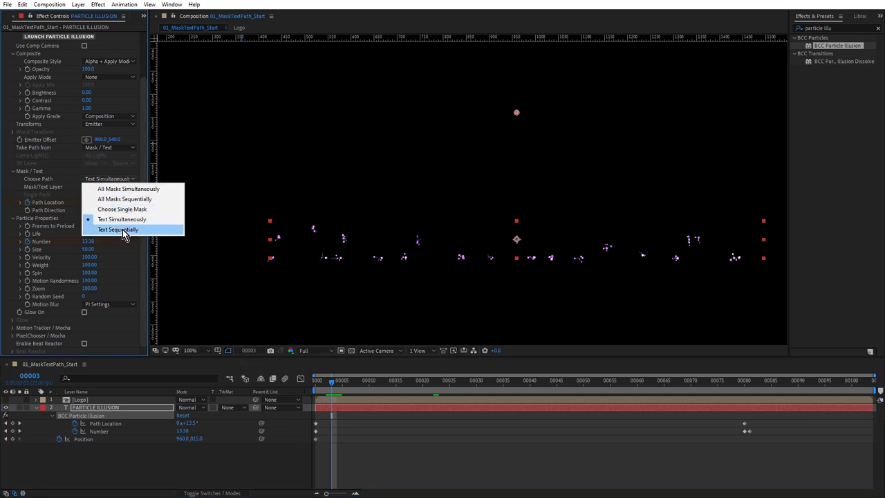
left_click(118, 230)
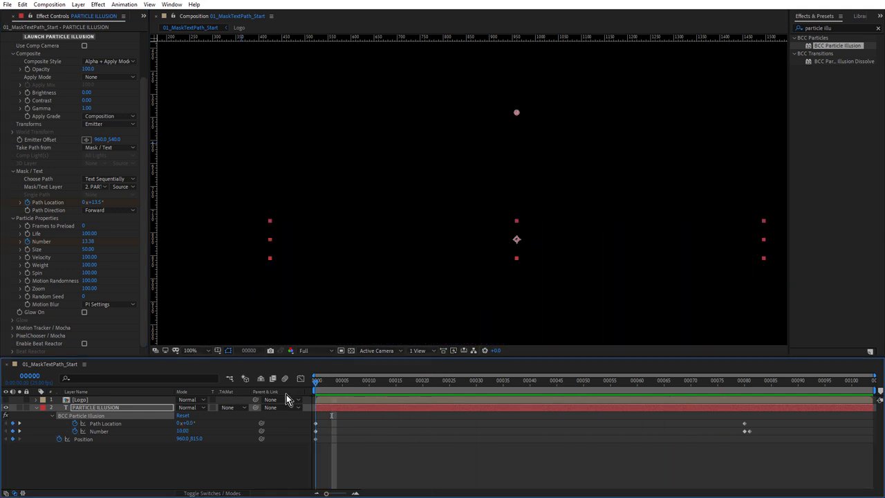
left_click(606, 381)
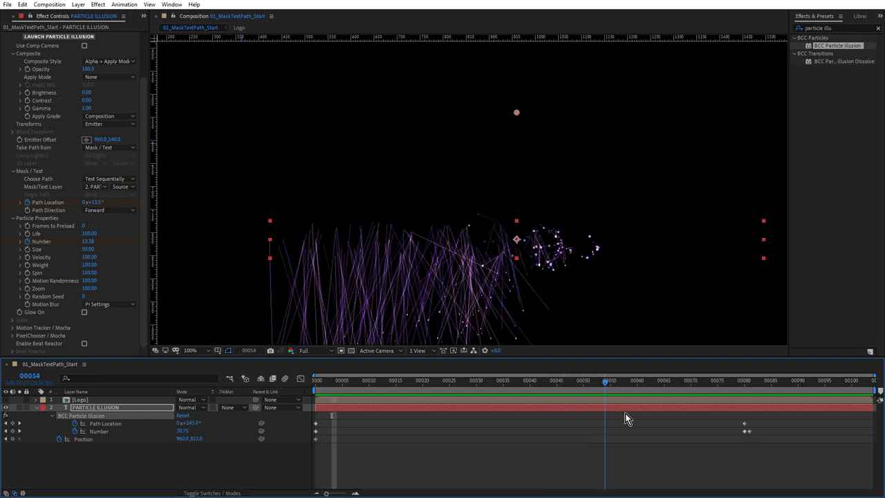
left_click(639, 417)
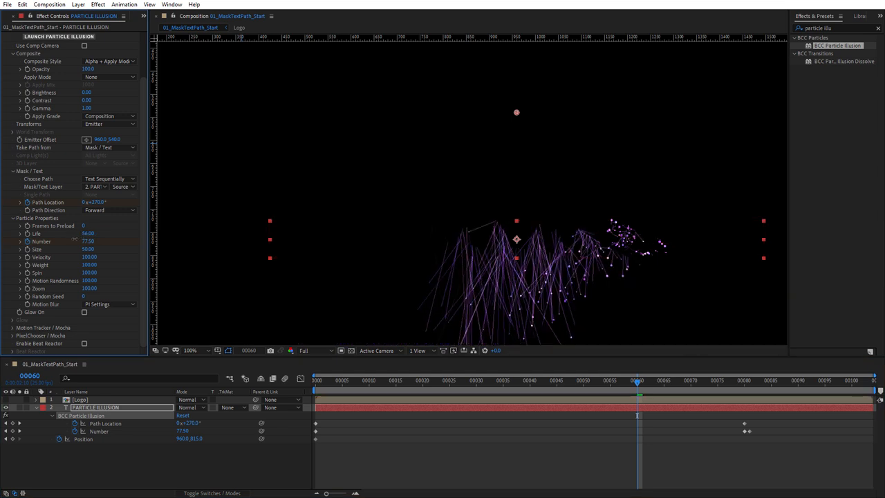
left_click(314, 384)
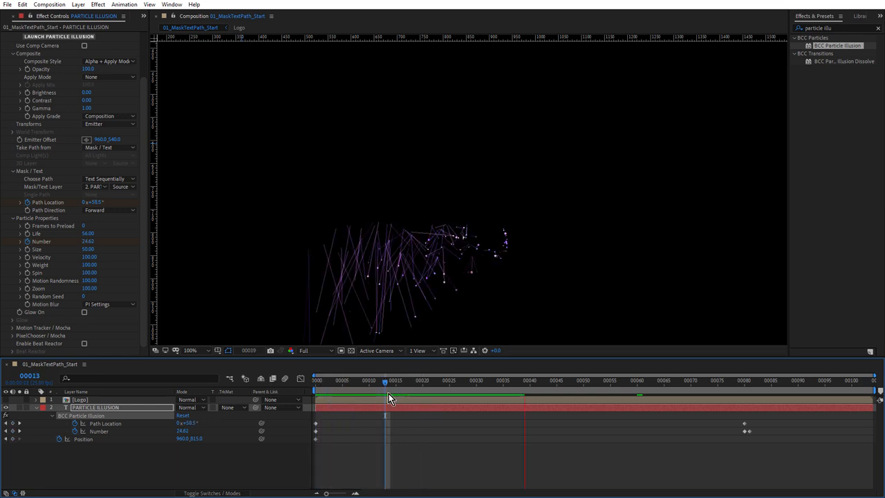
left_click(313, 379)
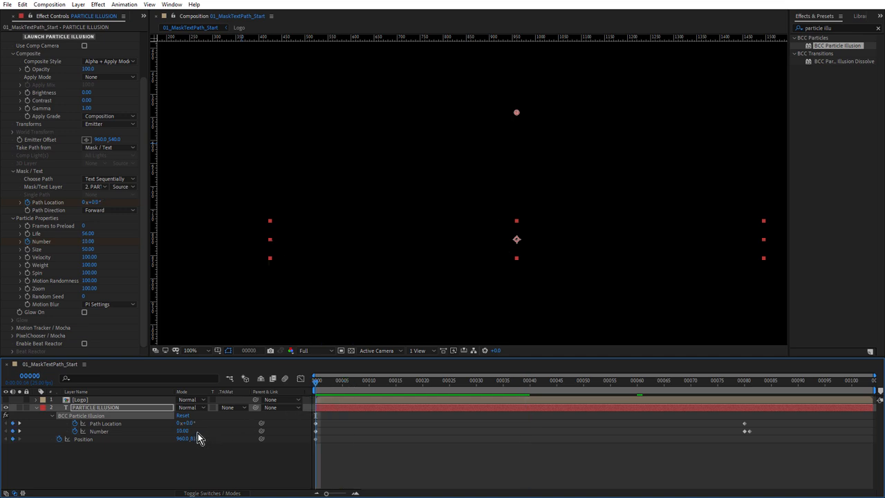
left_click(181, 432)
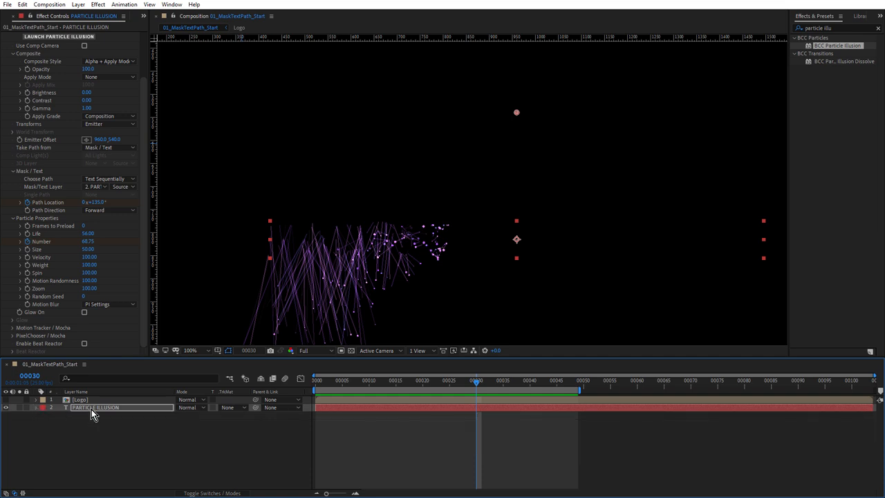
- Set the PARTICLE ILLUSION layer's Composite Style back to Direct (Classic)
left_click(102, 62)
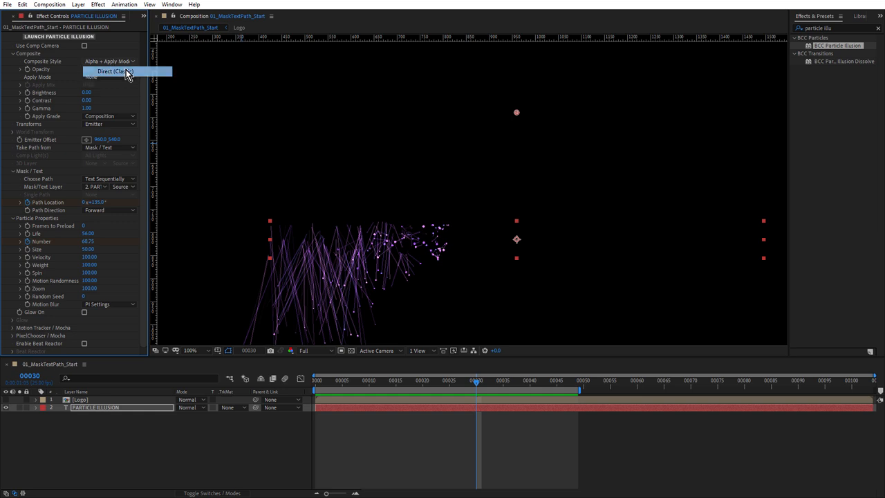
left_click(122, 73)
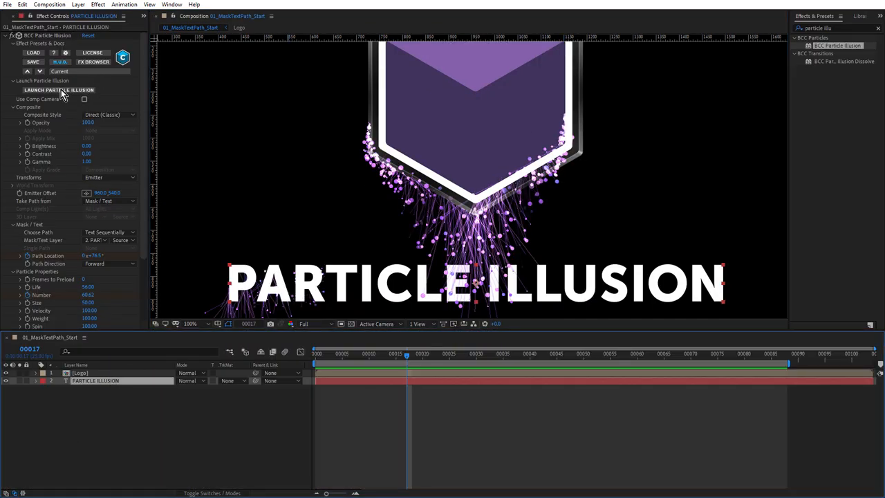
- Launch Particle Illusion for the title, play the sparkle preview partway and reopen the trail's line settings
left_click(60, 89)
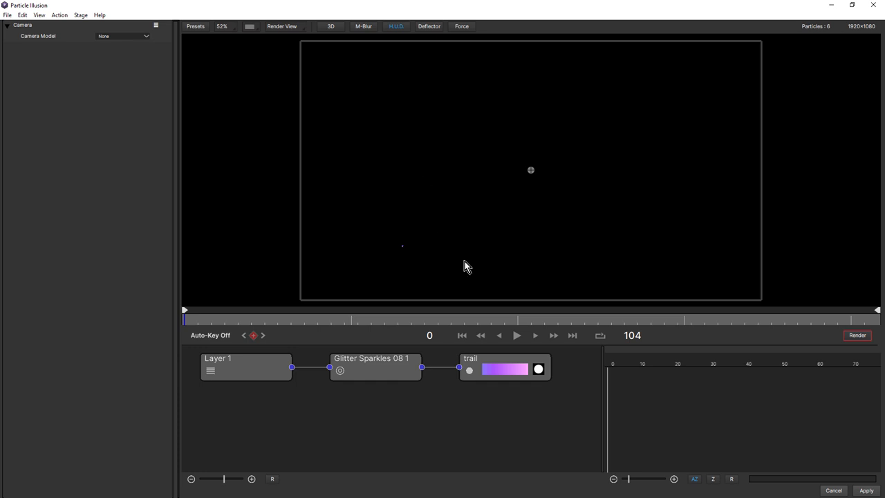
left_click(518, 336)
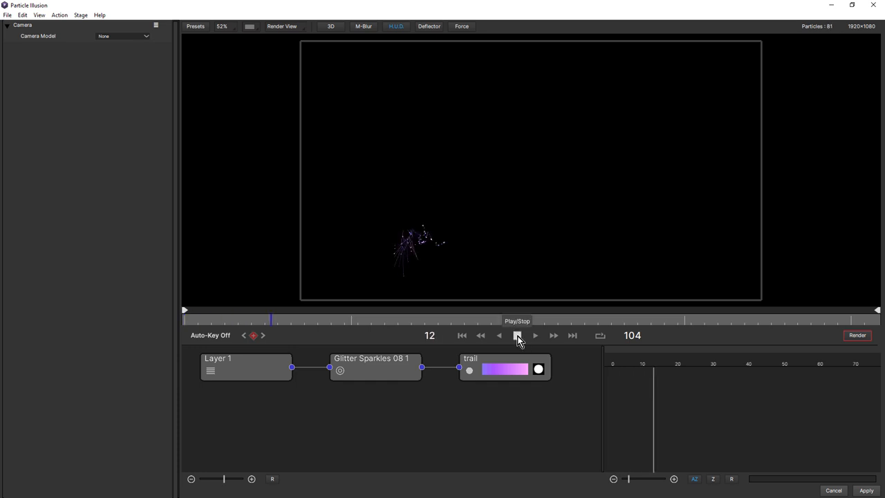
left_click(517, 336)
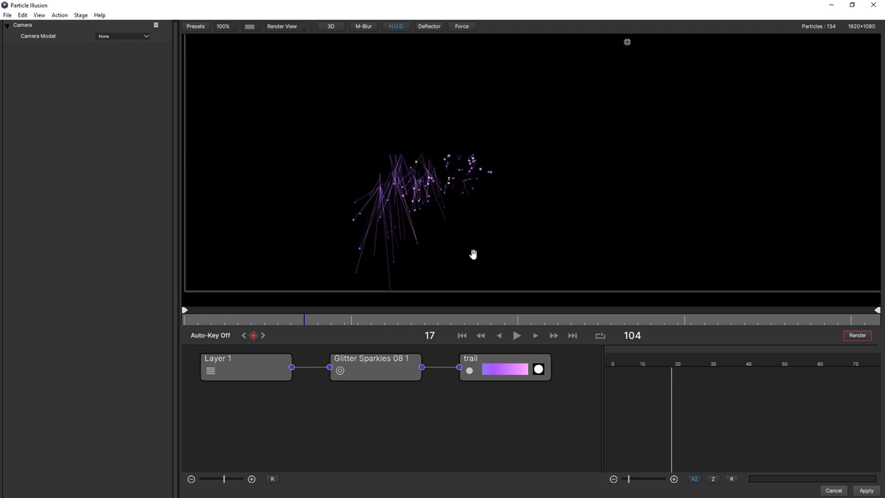
left_click(503, 368)
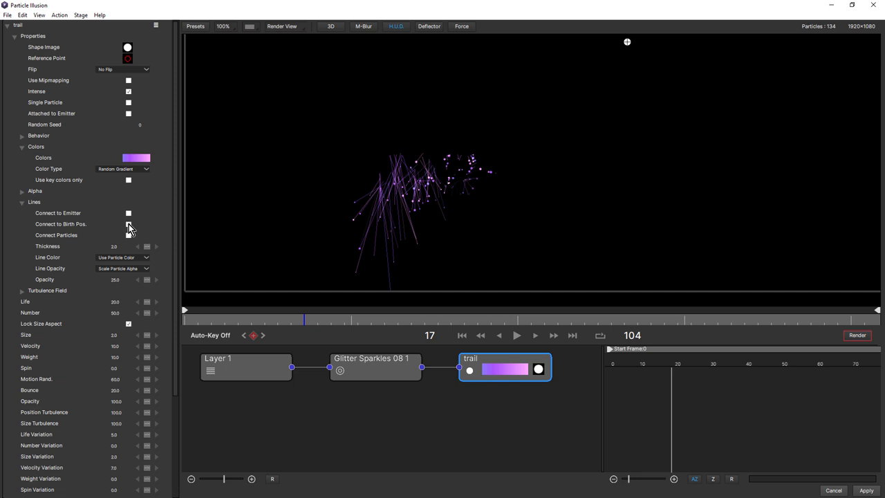
- Edit the trail gradient's first and last stops toward pale gold tones
left_click(135, 158)
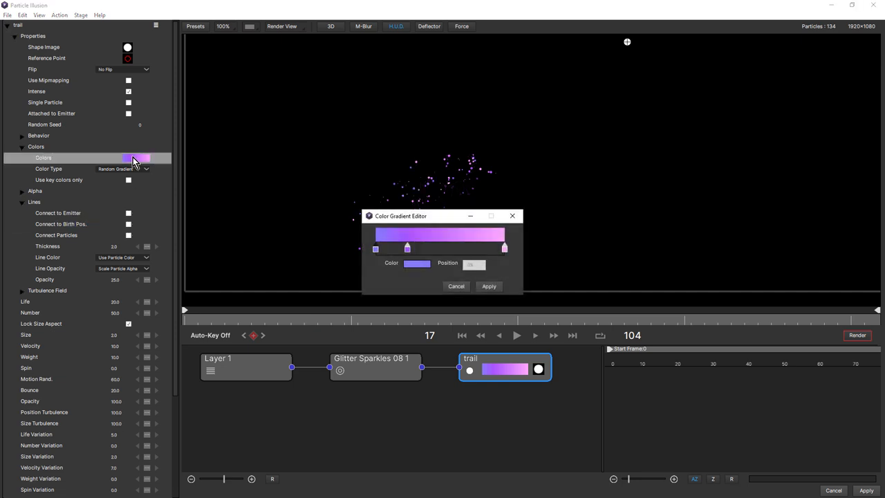
left_click(418, 263)
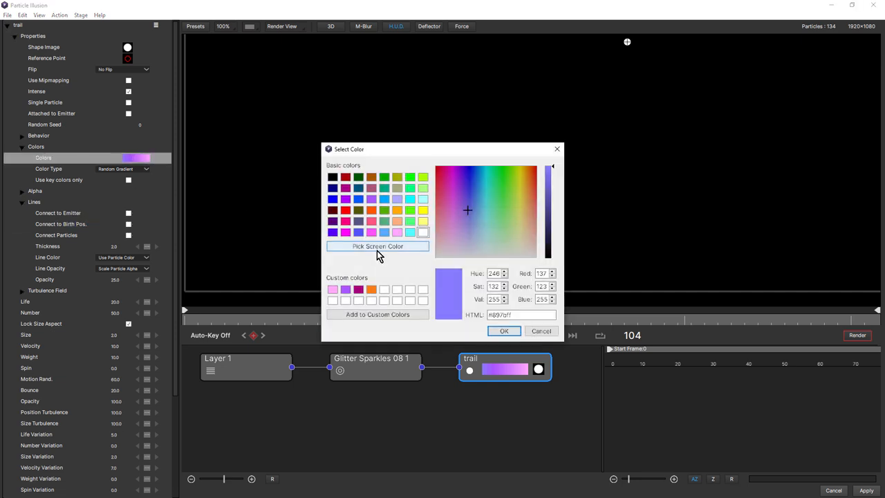
left_click(521, 201)
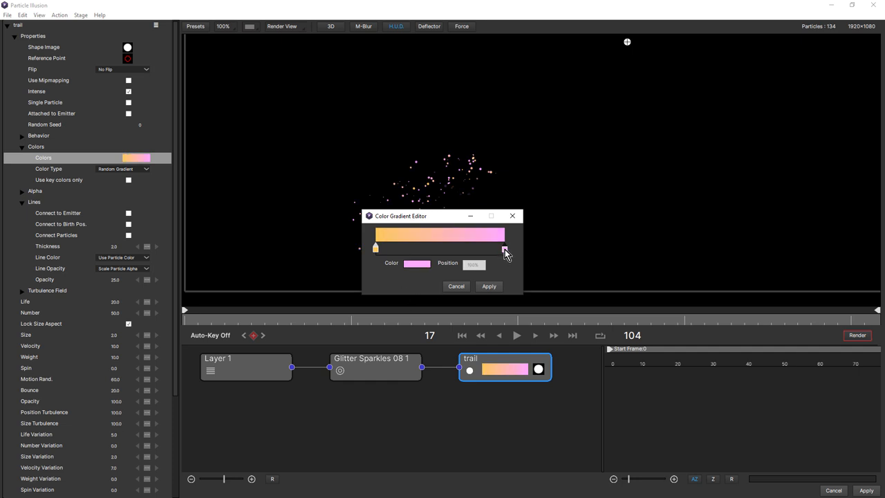
left_click(415, 263)
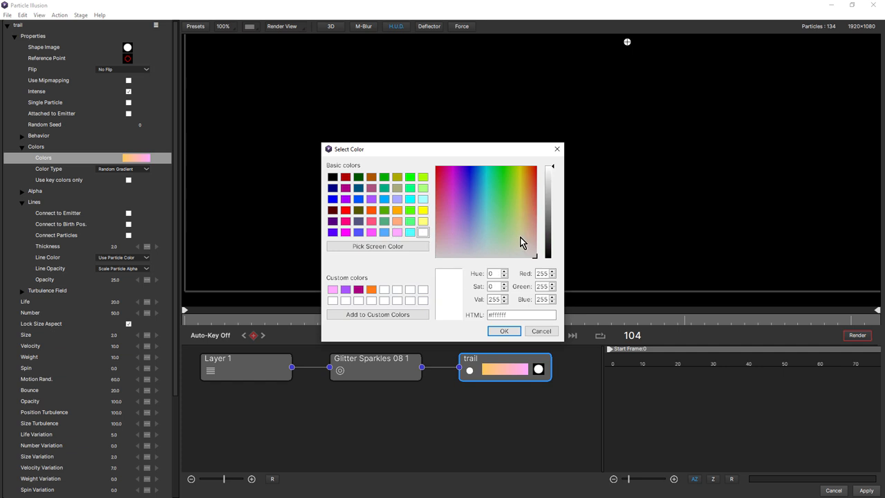
left_click(503, 330)
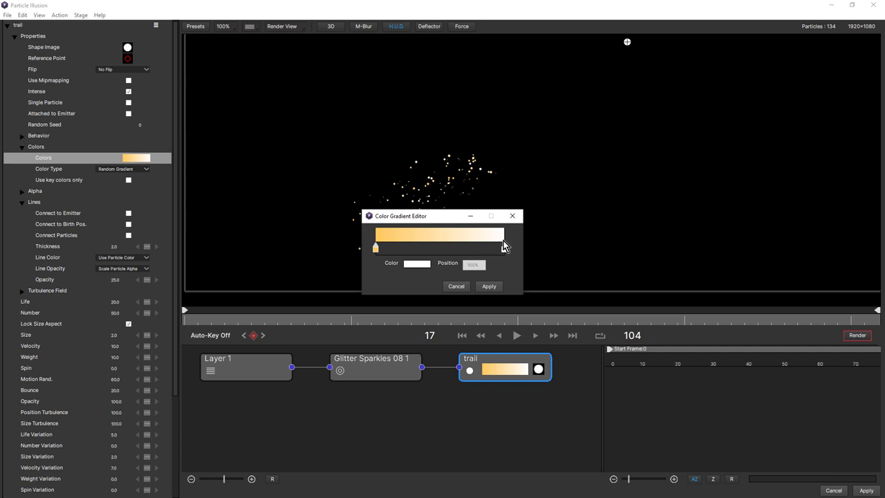
- Set the remaining stop to a richer gold and apply the gold-to-orange gradient
left_click(417, 262)
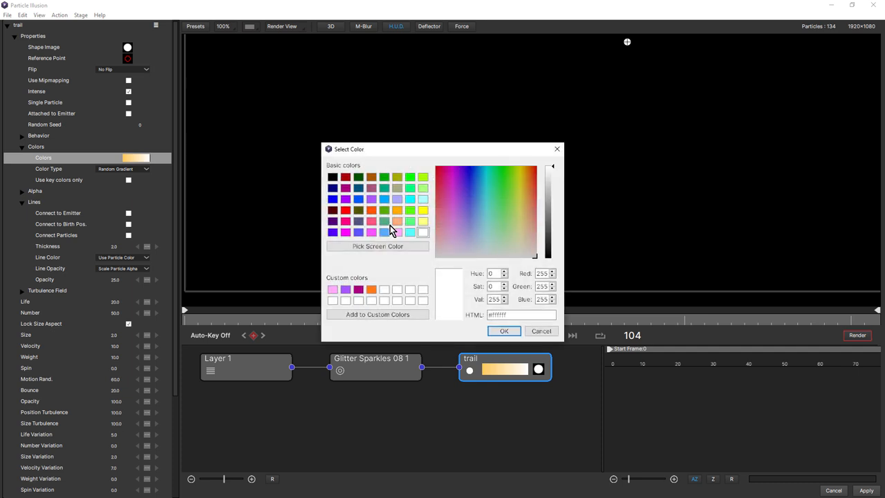
mouse_move(489, 218)
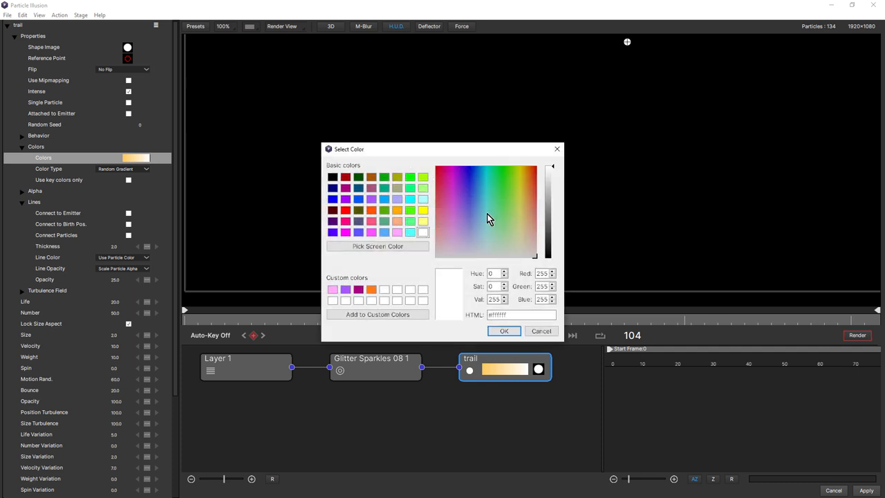
left_click(526, 227)
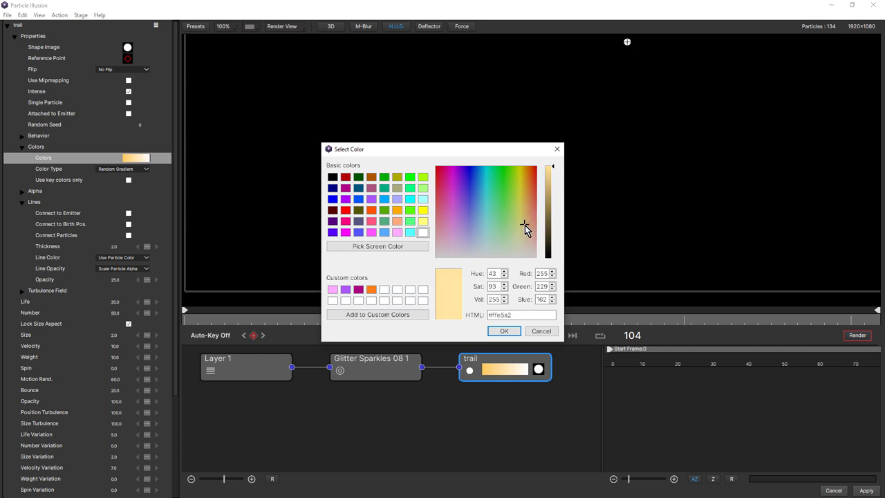
left_click(503, 331)
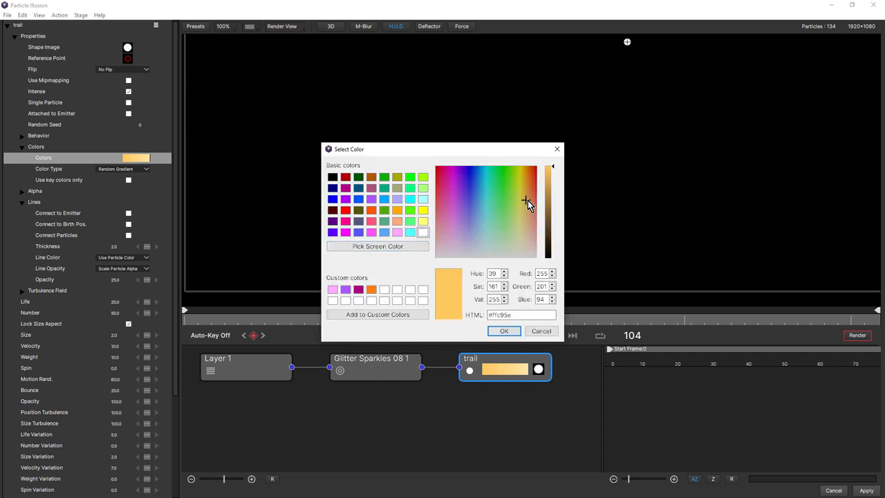
left_click(527, 196)
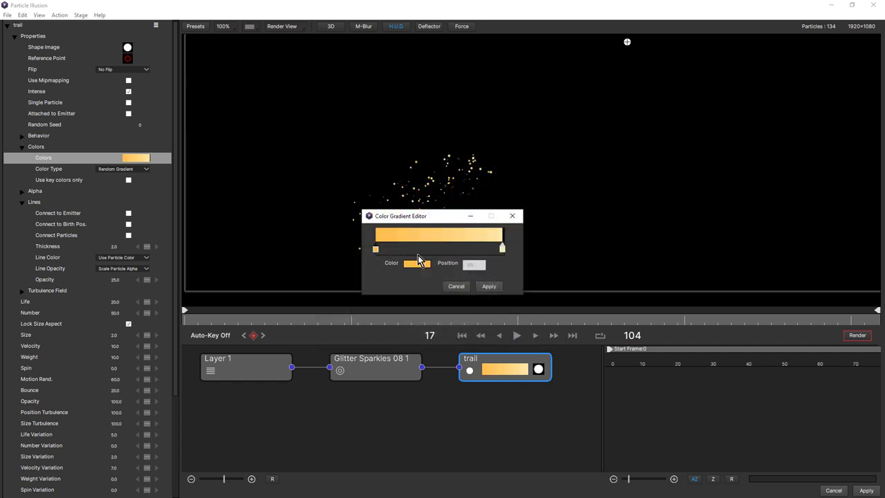
left_click(489, 286)
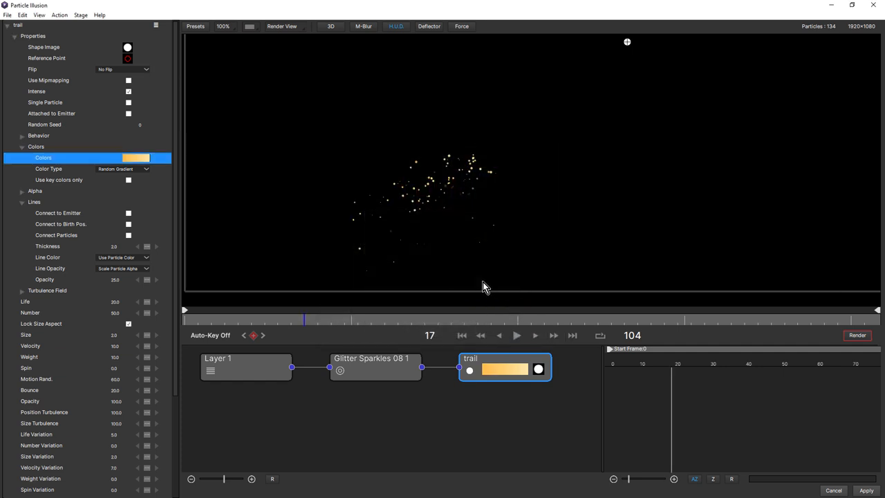
mouse_move(120, 144)
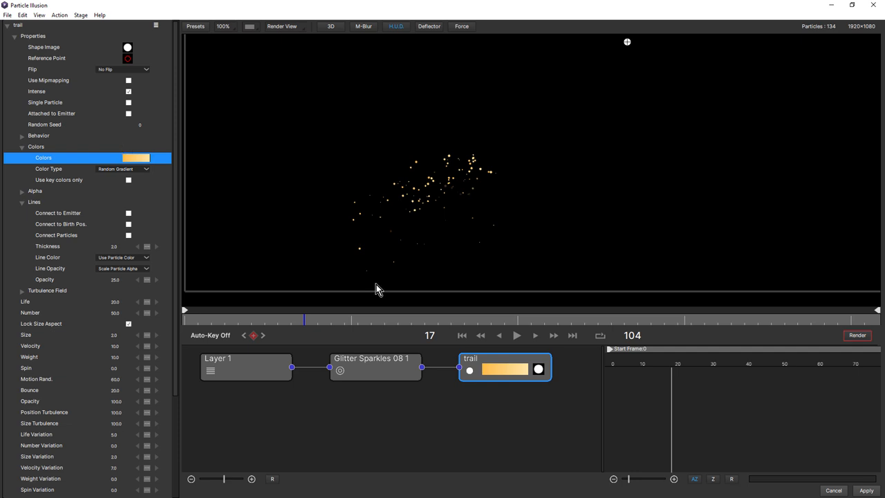
mouse_move(86, 130)
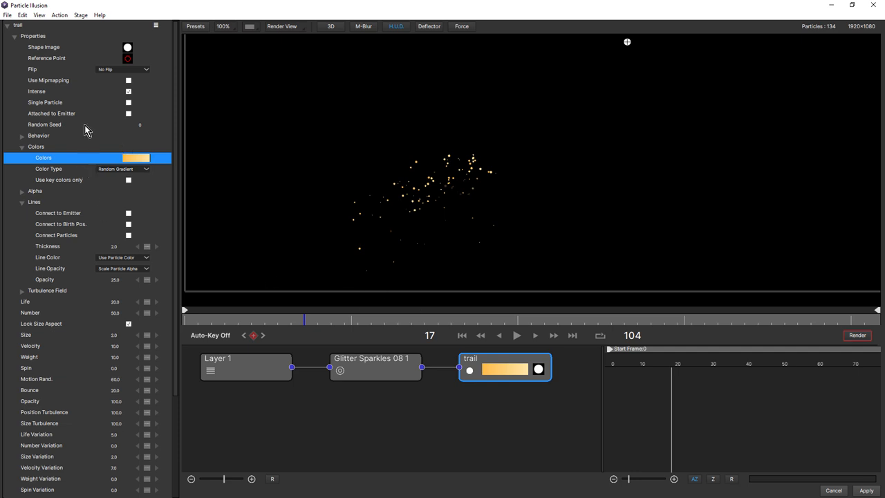
- Raise the trail emitter's particle Number to 1000 and preview the gold trail from the first frame
left_click(116, 313)
type("100")
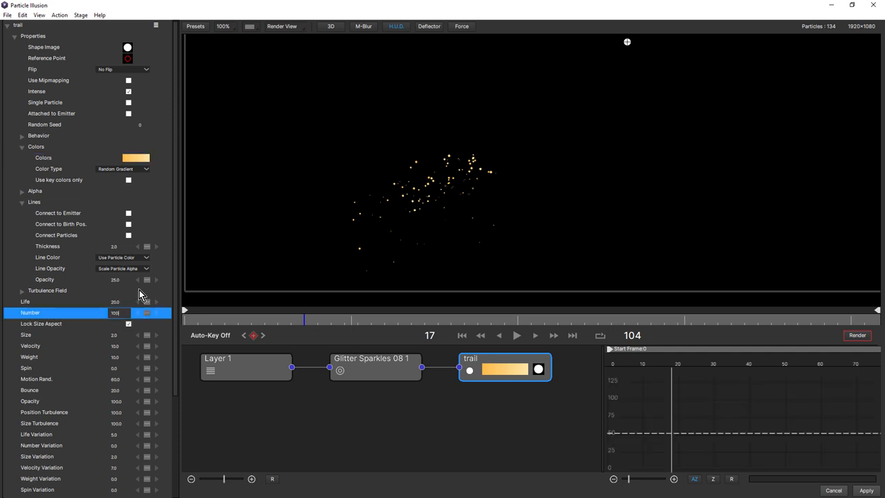
left_click(462, 336)
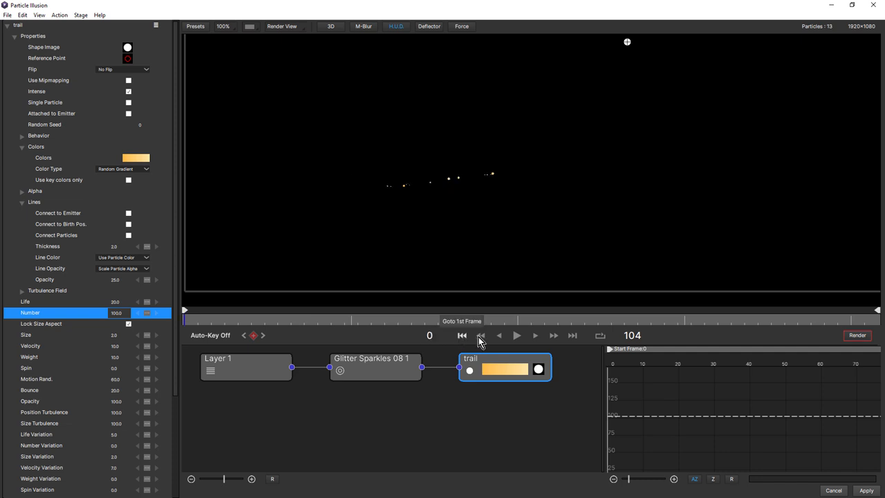
left_click(517, 336)
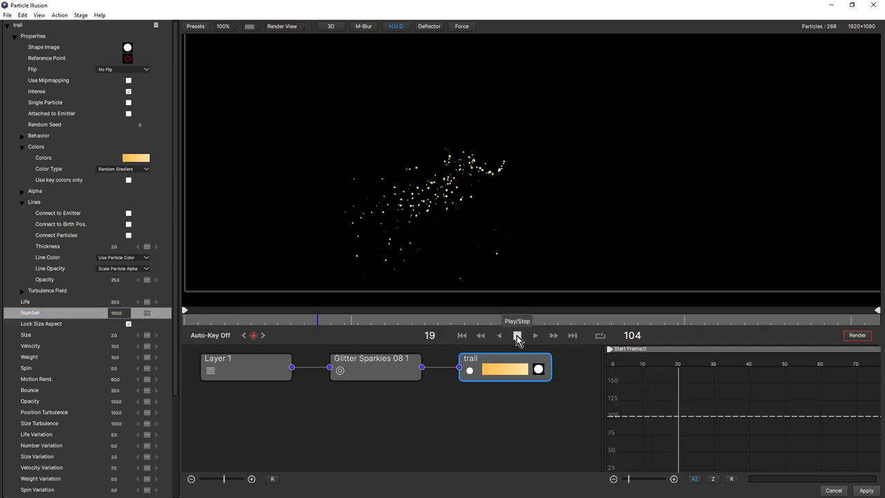
left_click(517, 336)
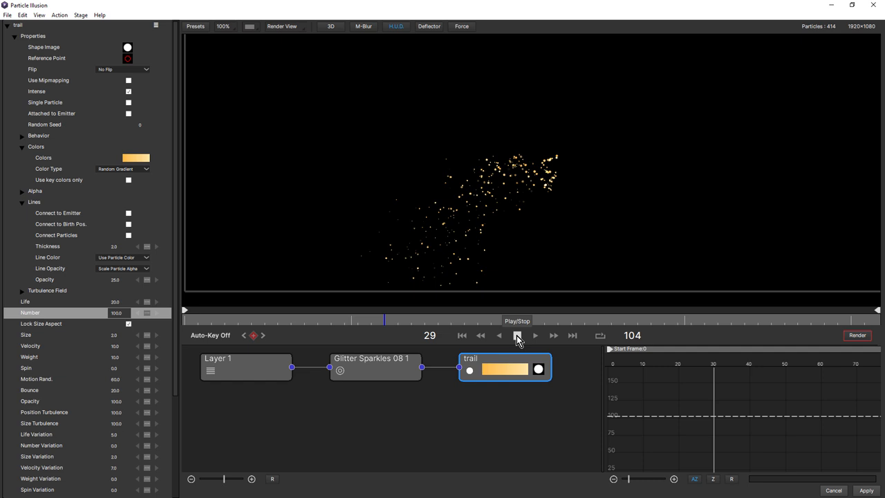
left_click(517, 336)
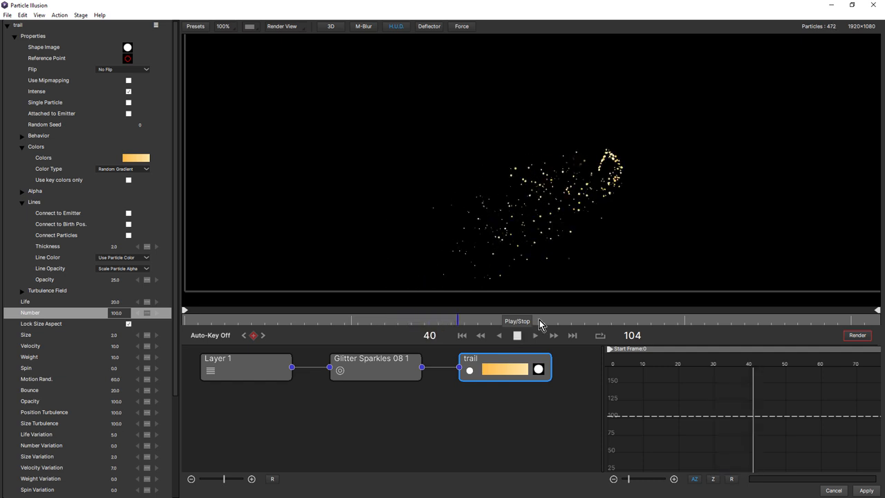
left_click(517, 336)
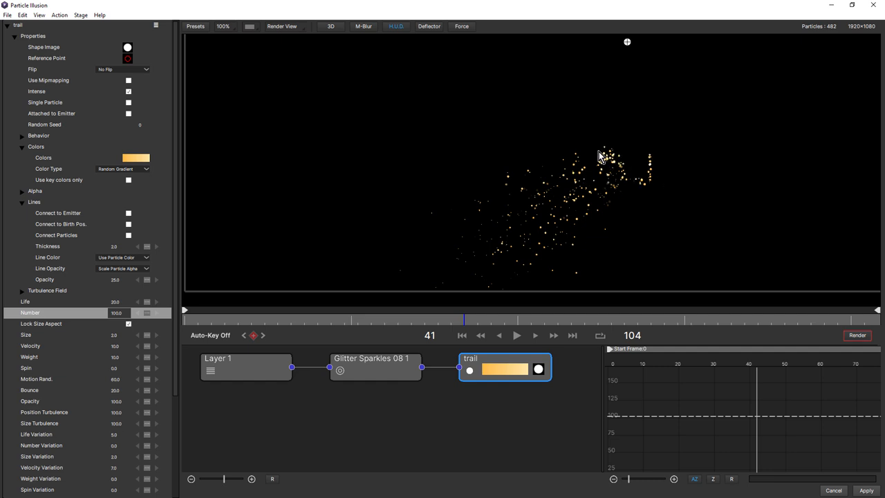
mouse_move(633, 180)
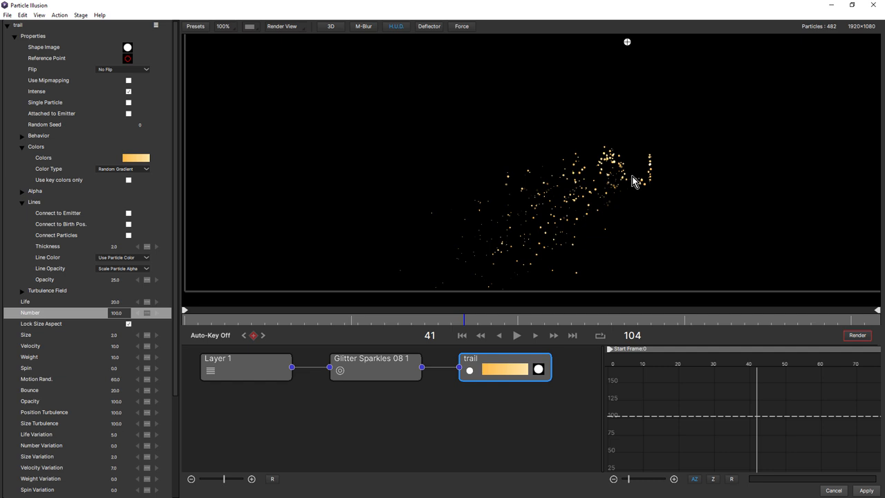
left_click_drag(465, 318, 398, 318)
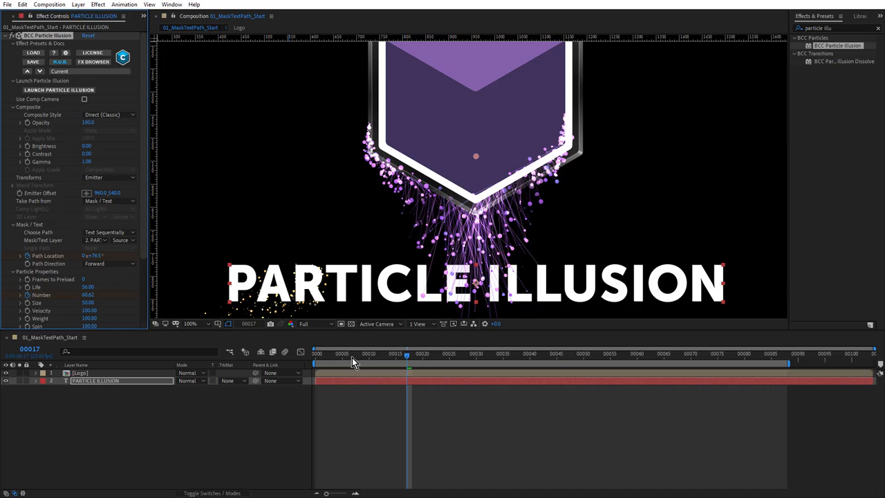
- Scrub to an earlier frame and select the Logo layer to show its Effect Controls
left_click_drag(408, 354, 379, 354)
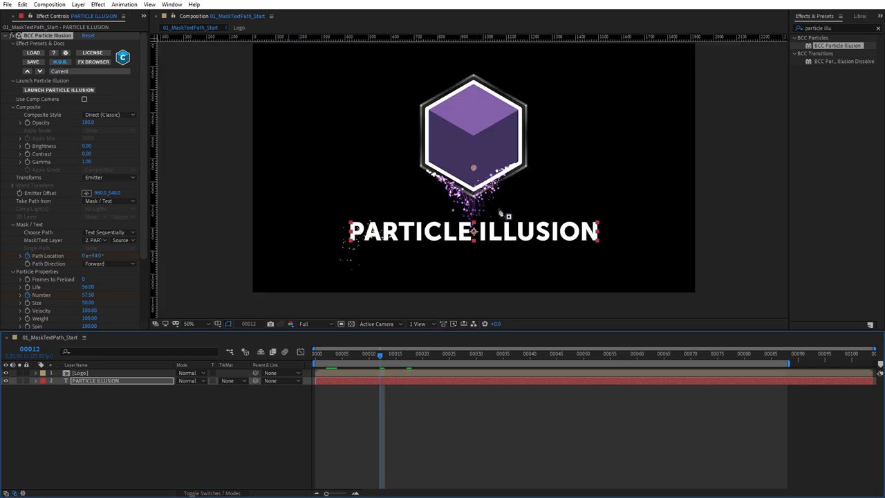
mouse_move(451, 126)
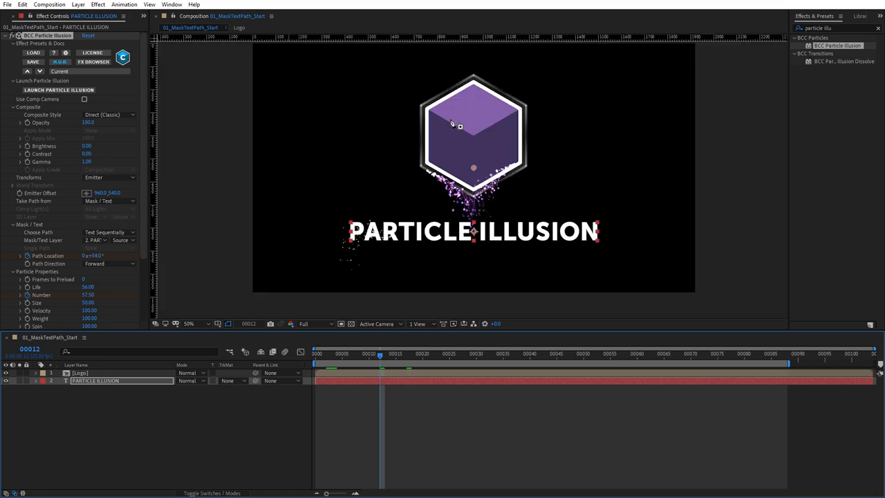
mouse_move(532, 251)
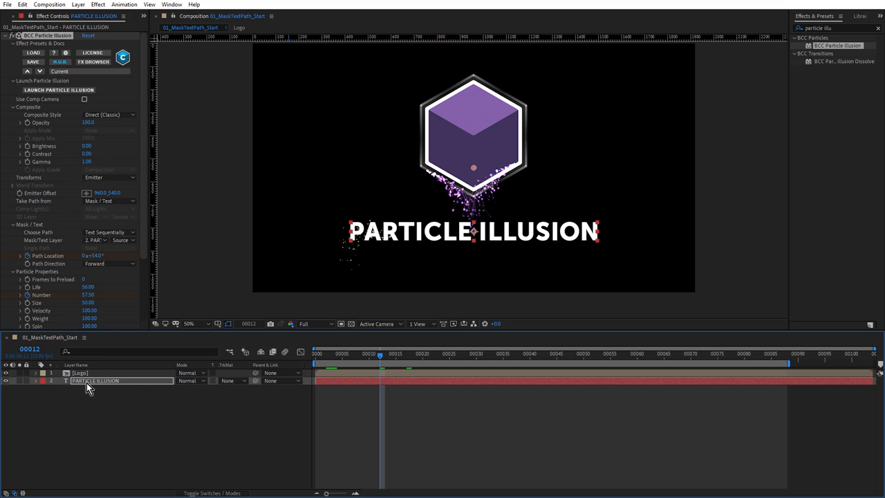
left_click(80, 371)
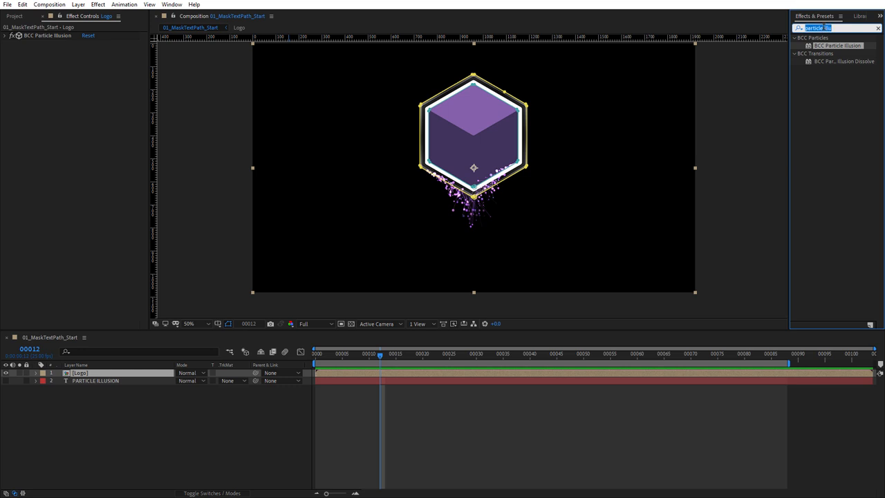
- Add Levels to the Logo layer, darken its input range above BCC Particle Illusion, and preview the streaks
type("levels")
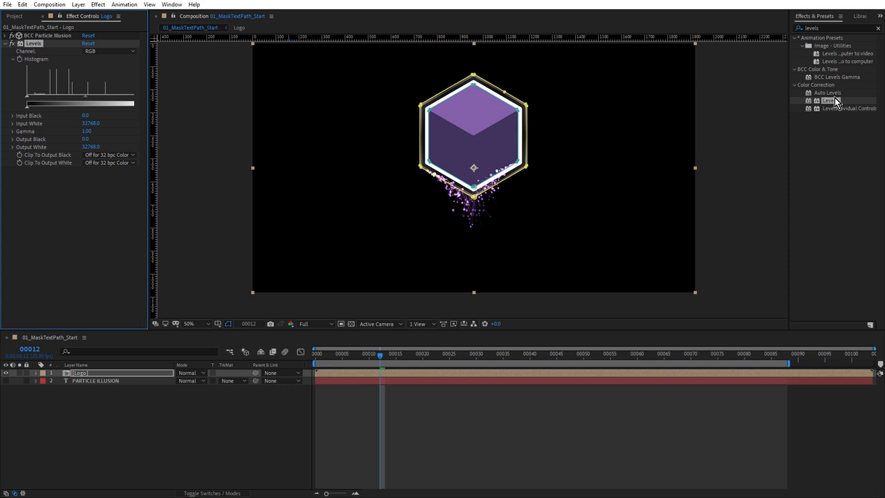
mouse_move(359, 361)
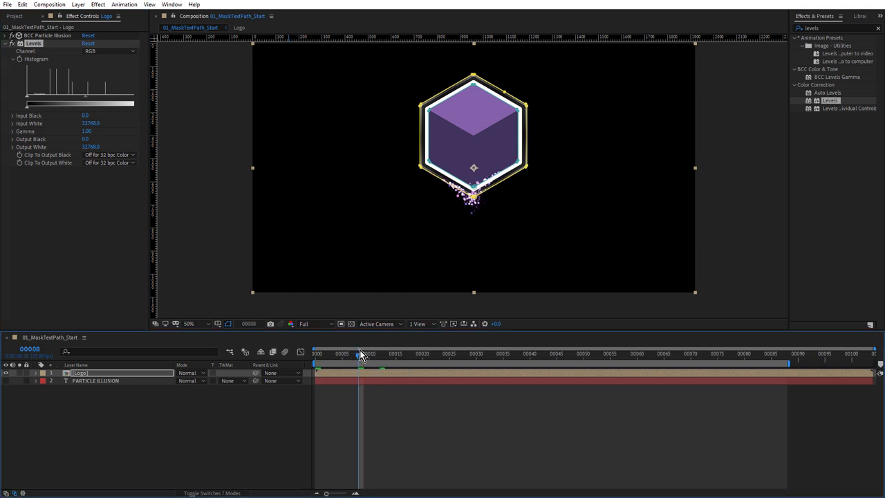
left_click_drag(360, 354, 872, 354)
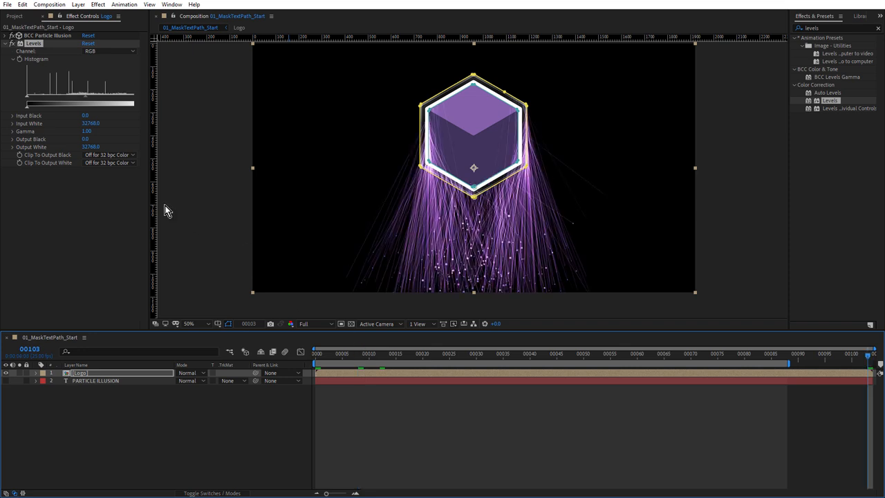
mouse_move(509, 282)
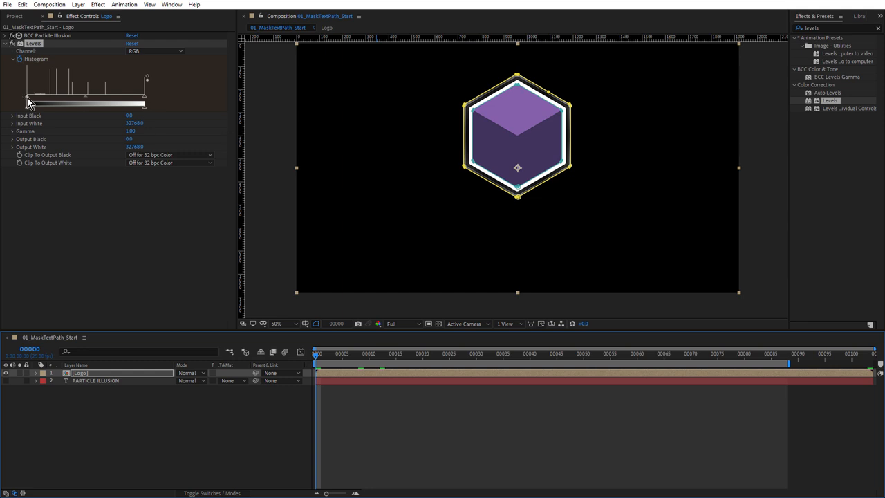
left_click_drag(27, 103, 130, 103)
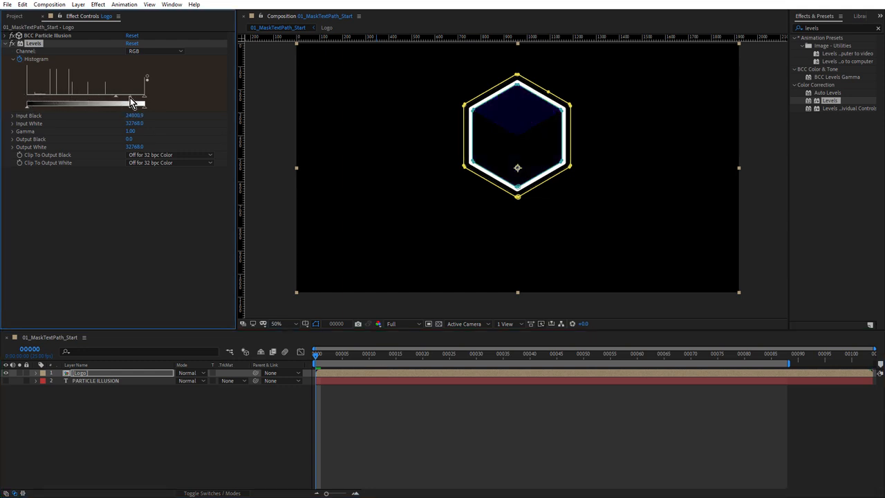
left_click_drag(117, 105, 145, 105)
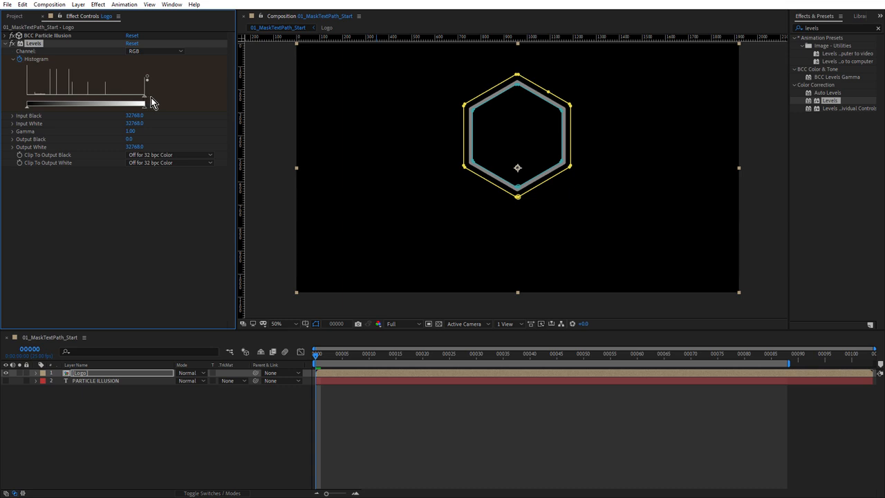
mouse_move(147, 109)
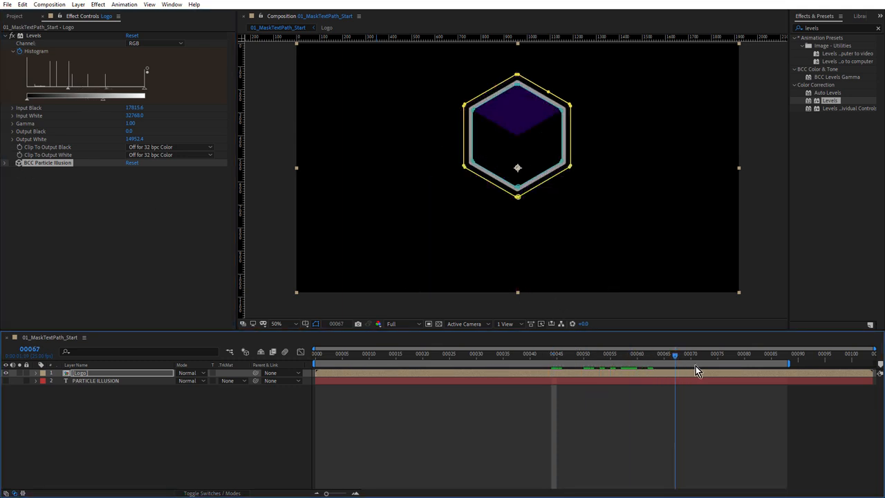
left_click(448, 354)
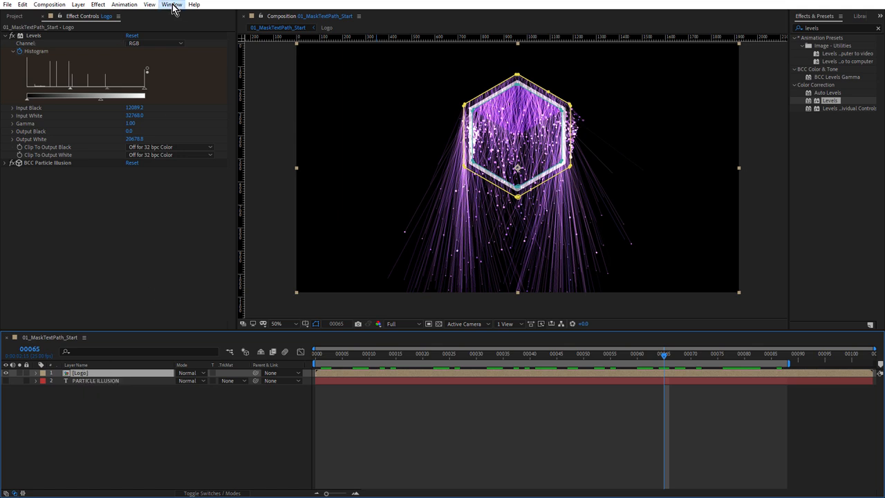
- Draw a rectangular mask over the logo and point Levels' Mask Reference 1 at Mask 1
left_click(169, 7)
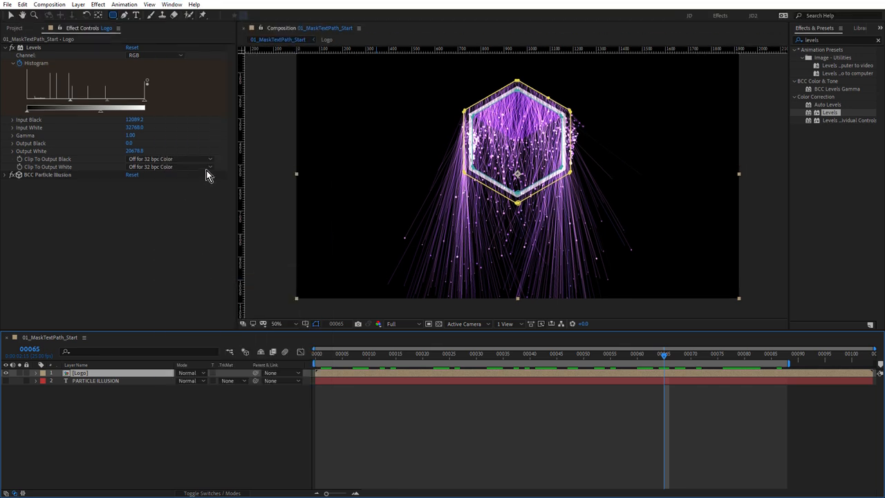
left_click(114, 16)
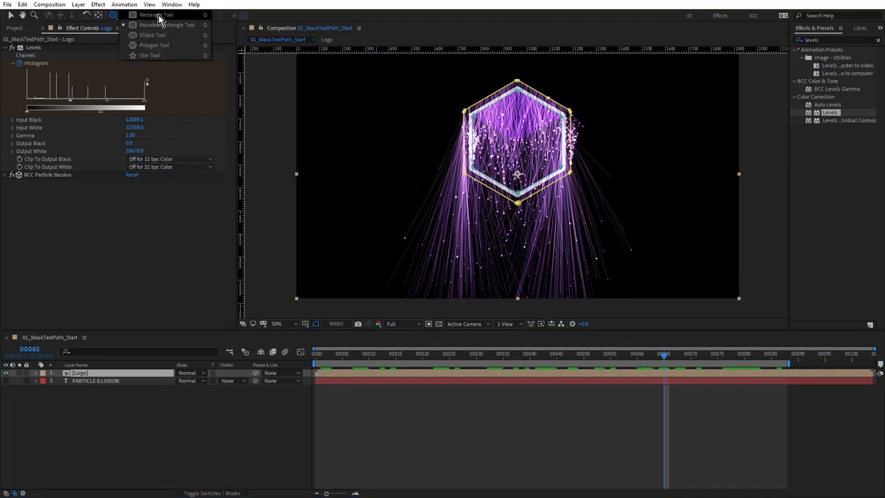
left_click(158, 14)
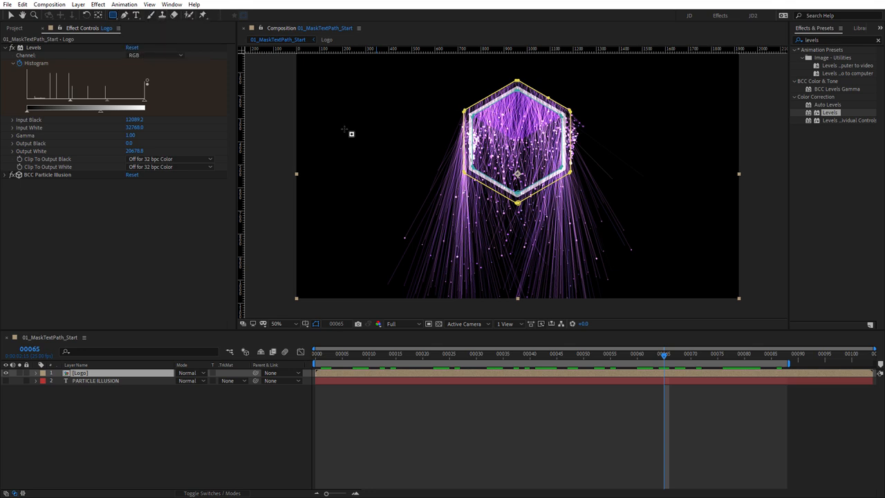
mouse_move(12, 187)
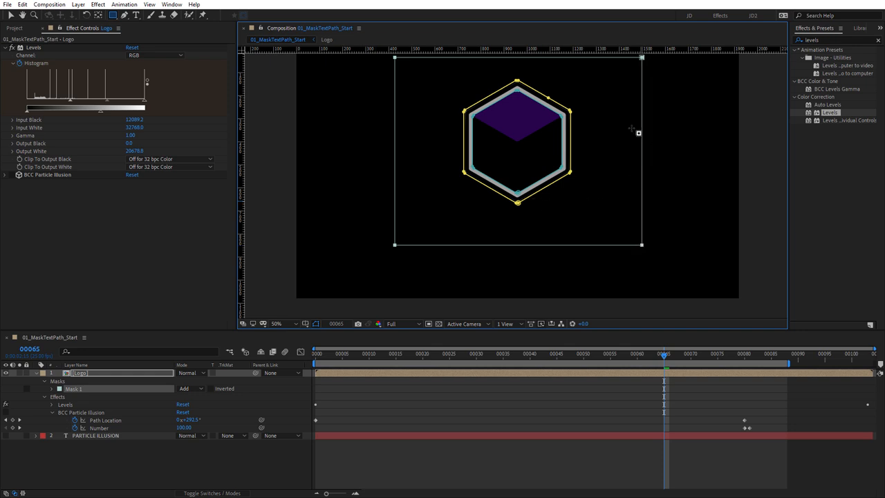
mouse_move(600, 162)
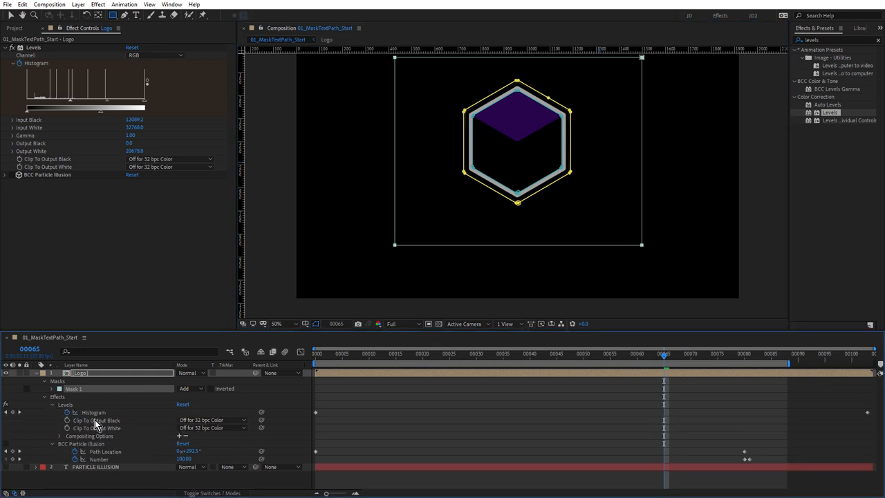
left_click(52, 443)
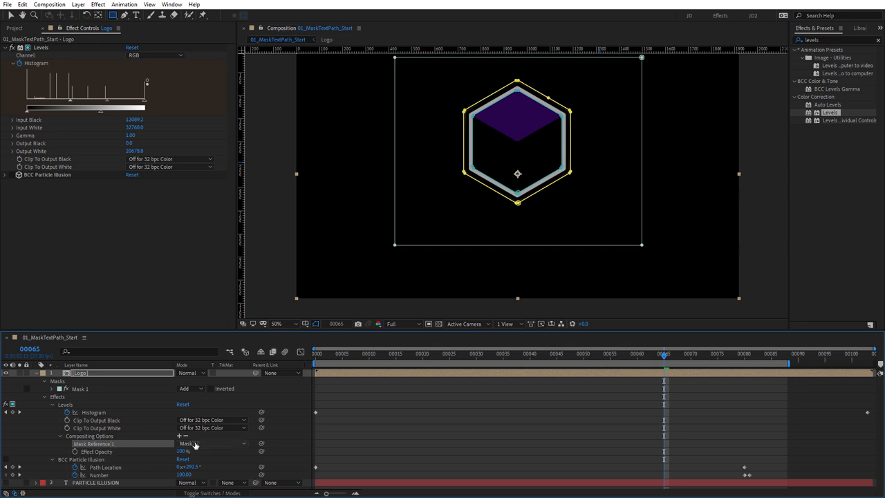
left_click(205, 444)
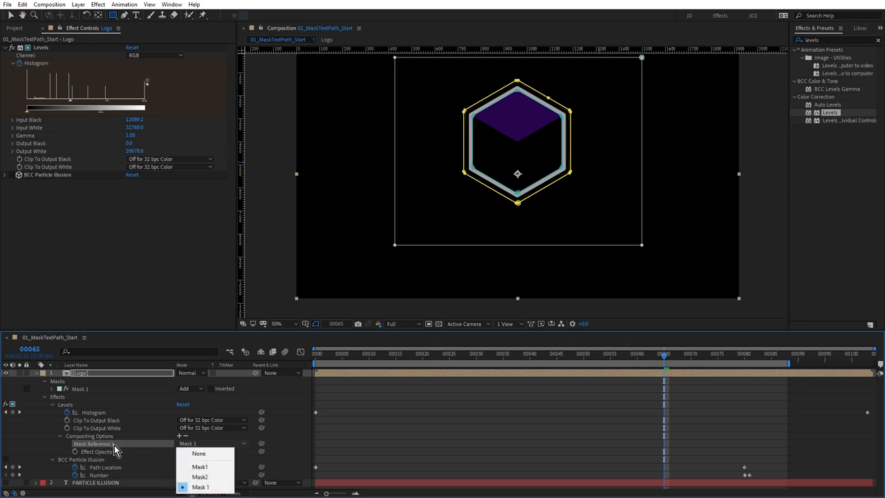
left_click(202, 484)
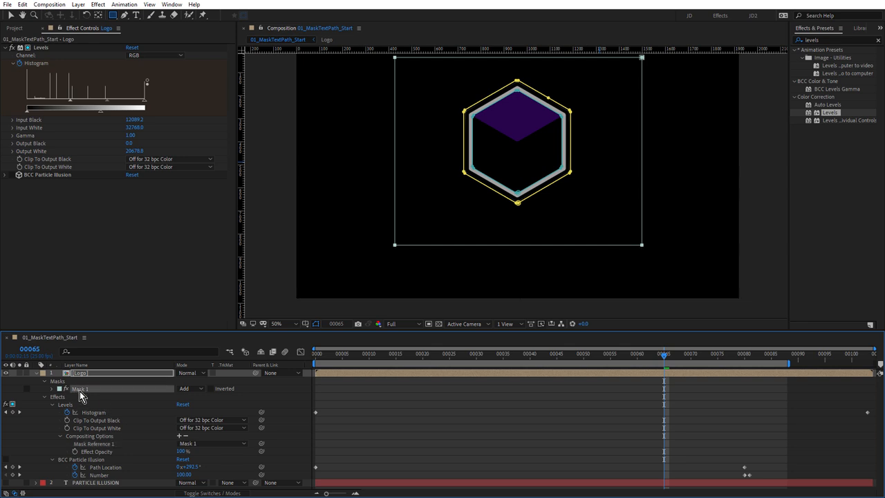
- Rename the mask to Levels, reference it in the Levels effect, and keep it in Add mode
double_click(81, 388)
type("Levels")
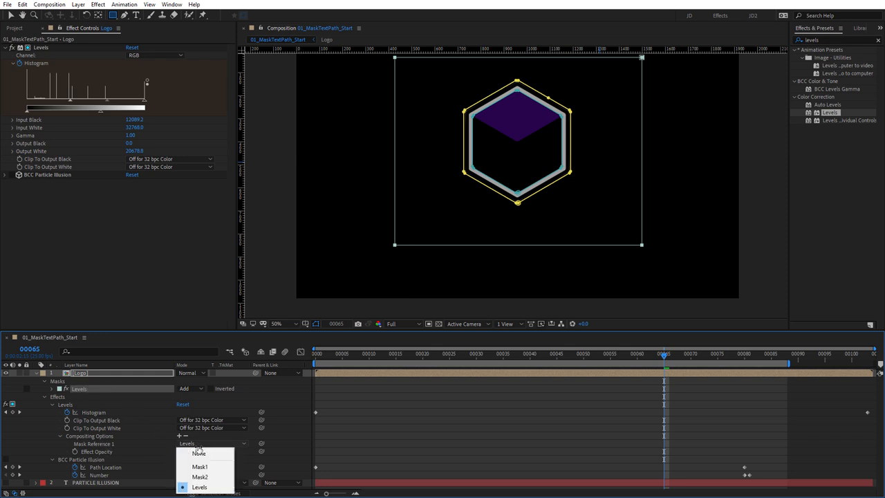
left_click(200, 487)
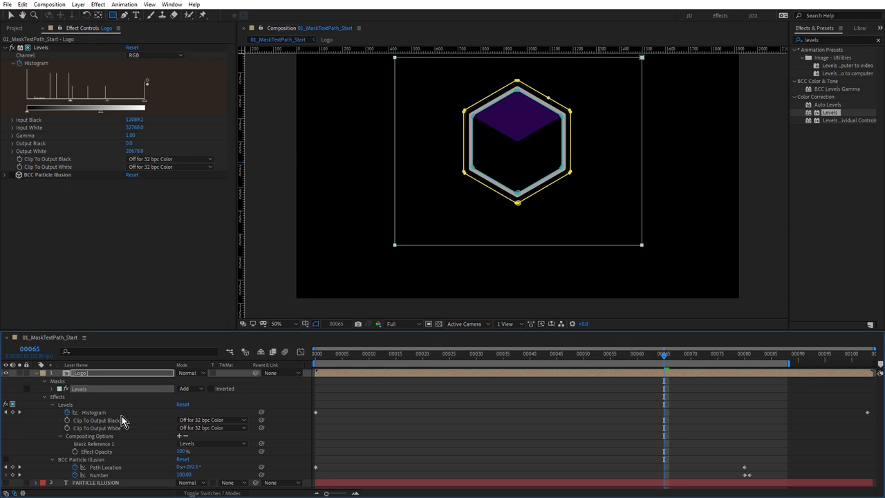
left_click(188, 388)
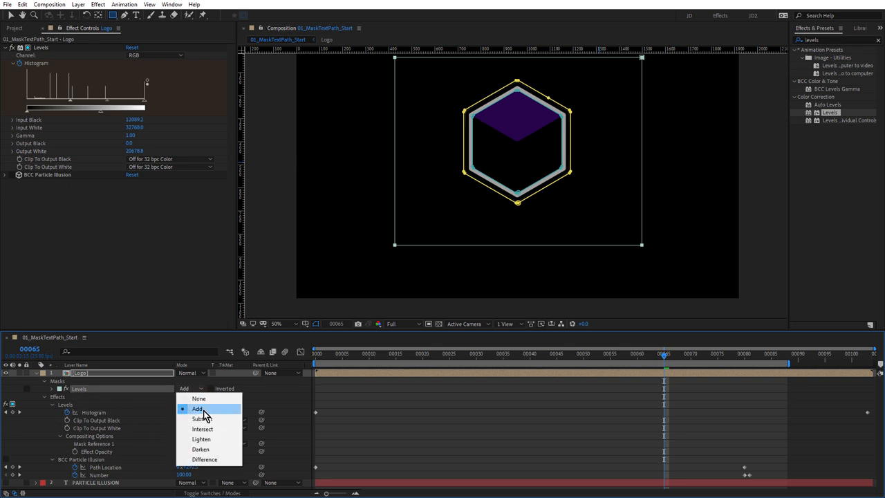
left_click(197, 408)
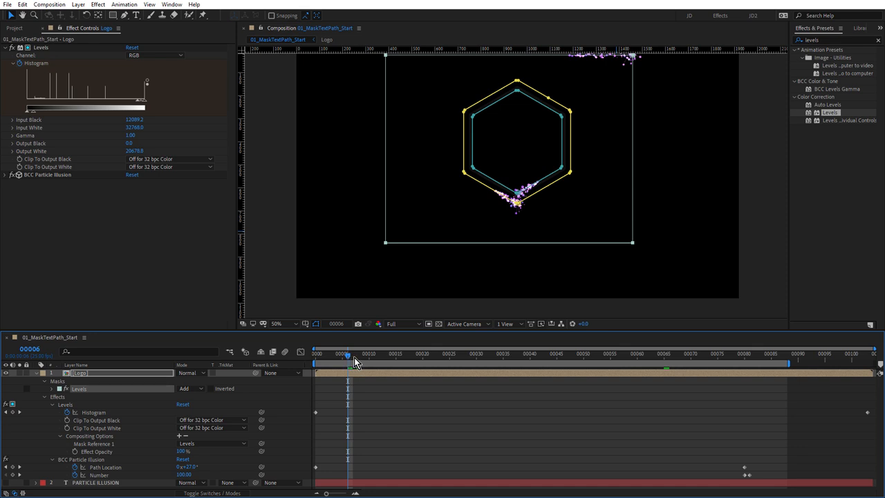
- Duplicate the Logo layer and strip Levels from the top copy, keeping BCC Particle Illusion
left_click_drag(346, 354, 451, 354)
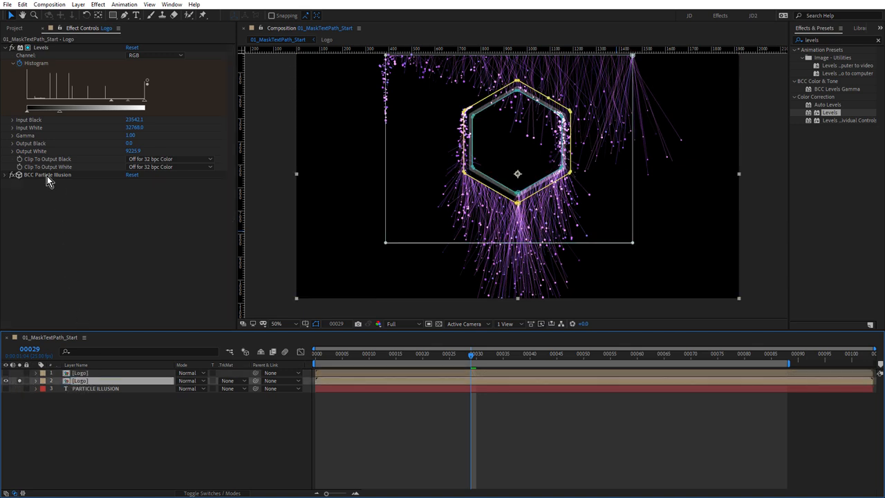
left_click(49, 174)
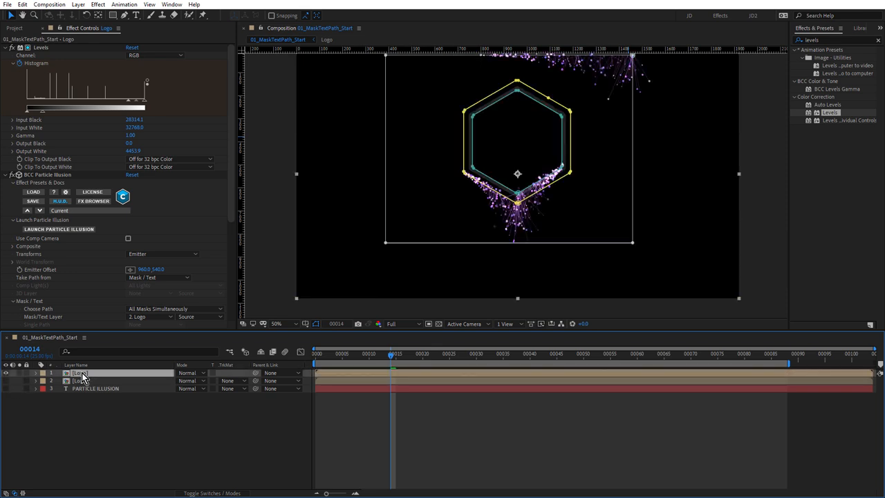
left_click(7, 174)
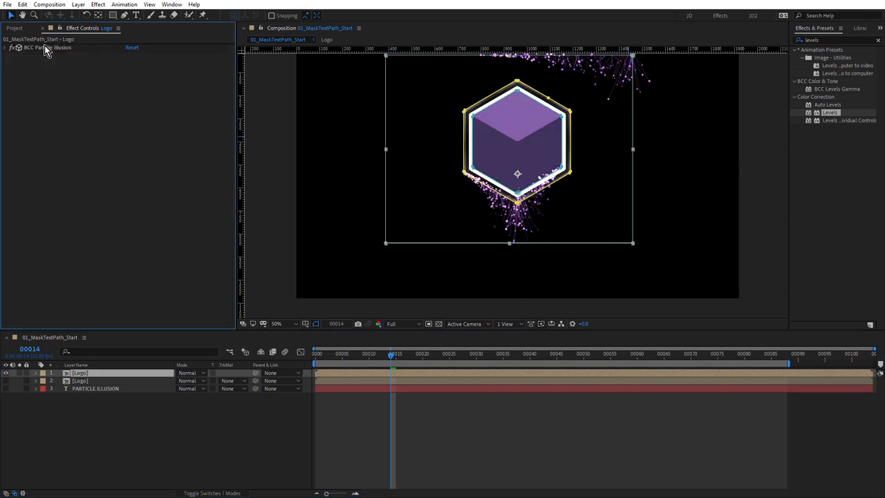
left_click(5, 47)
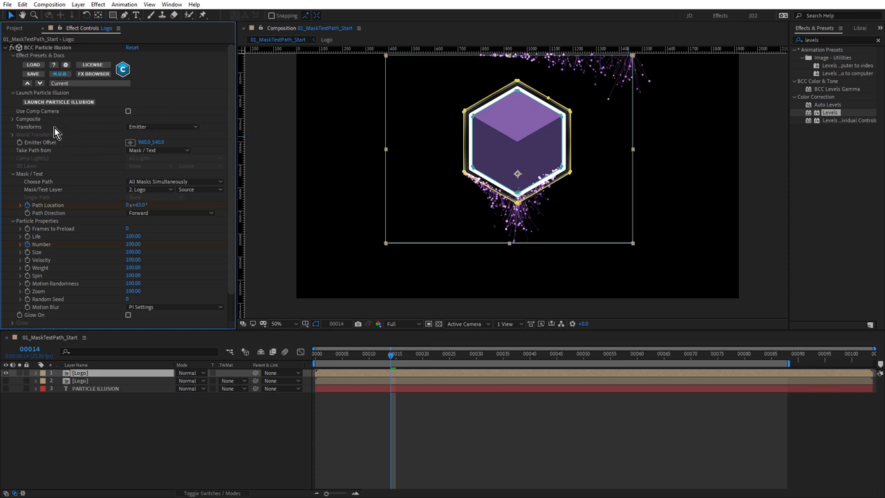
- Set the top copy's particle Composite Style to Alpha + Apply Mode, then select the lower Logo copy
left_click(14, 122)
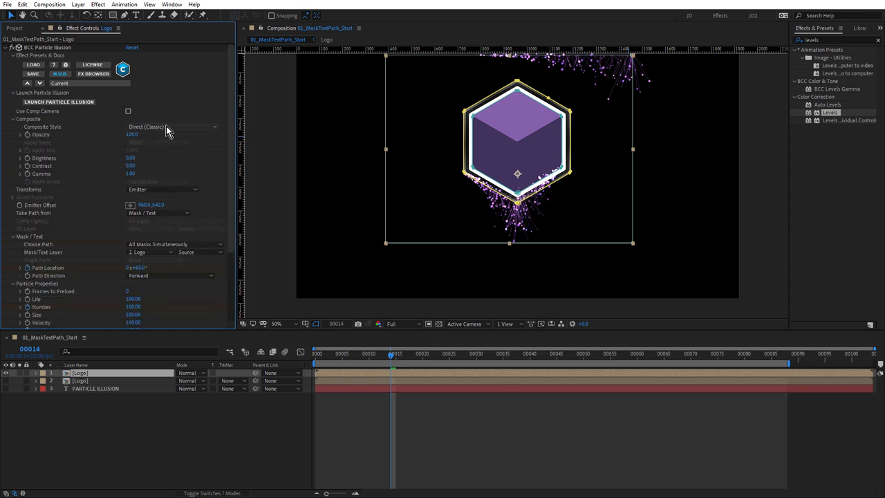
left_click(169, 127)
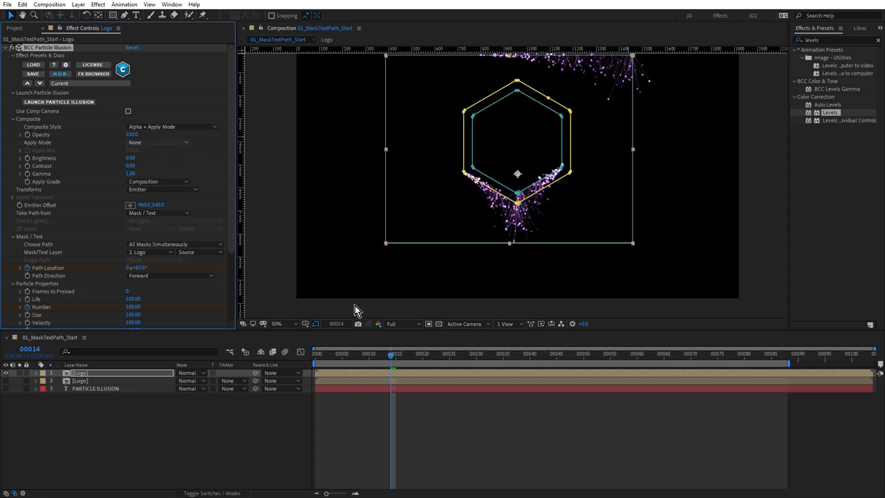
left_click(428, 324)
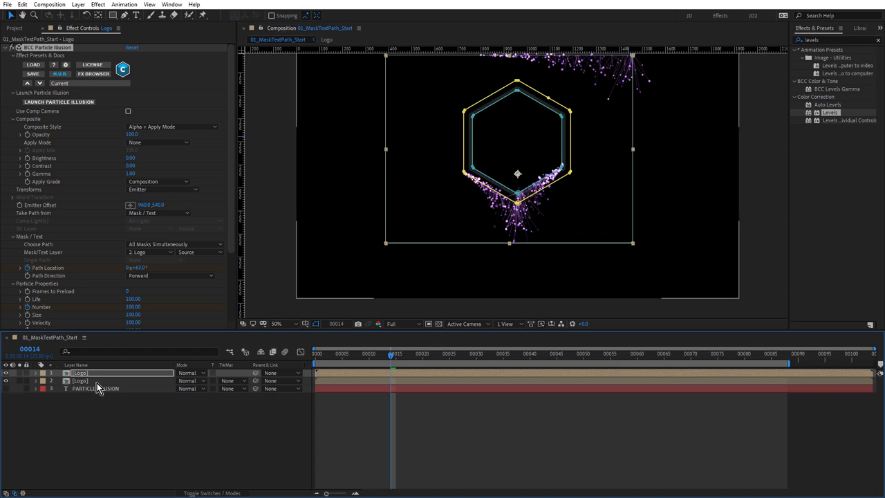
left_click(82, 384)
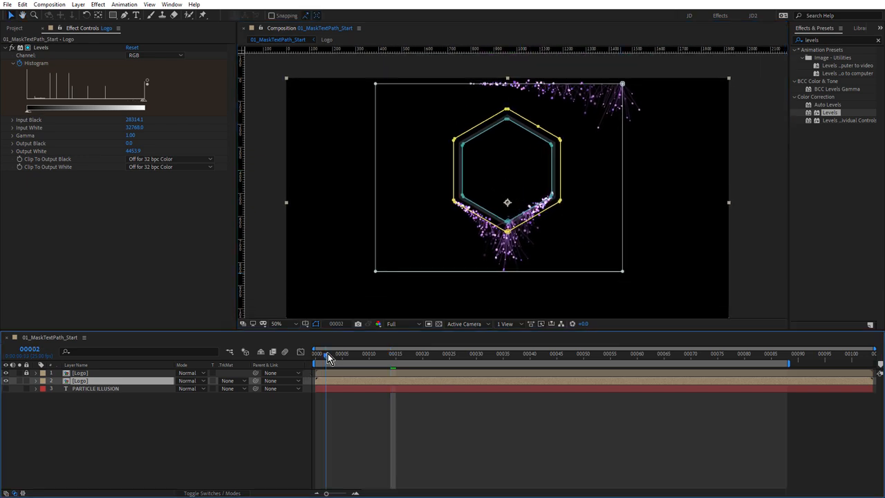
- Keyframe the lower Logo copy's Levels mask path over time and raise its Mask Feather
left_click_drag(329, 354, 398, 362)
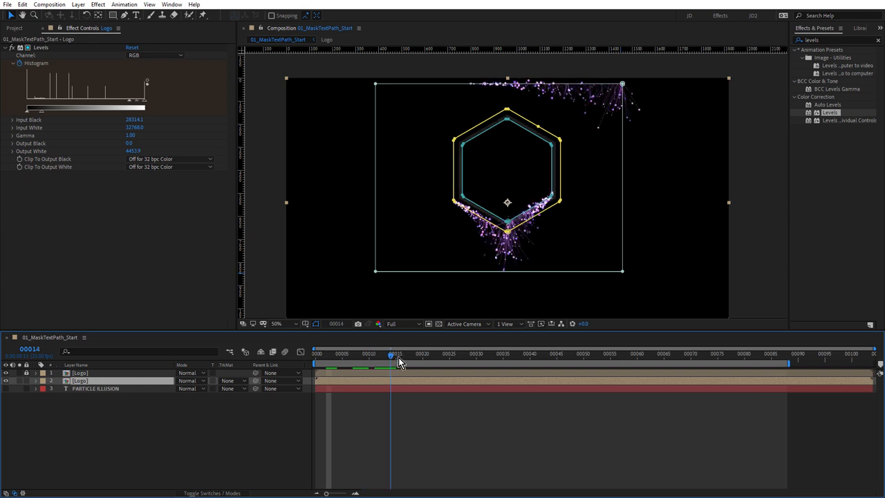
left_click_drag(394, 354, 401, 354)
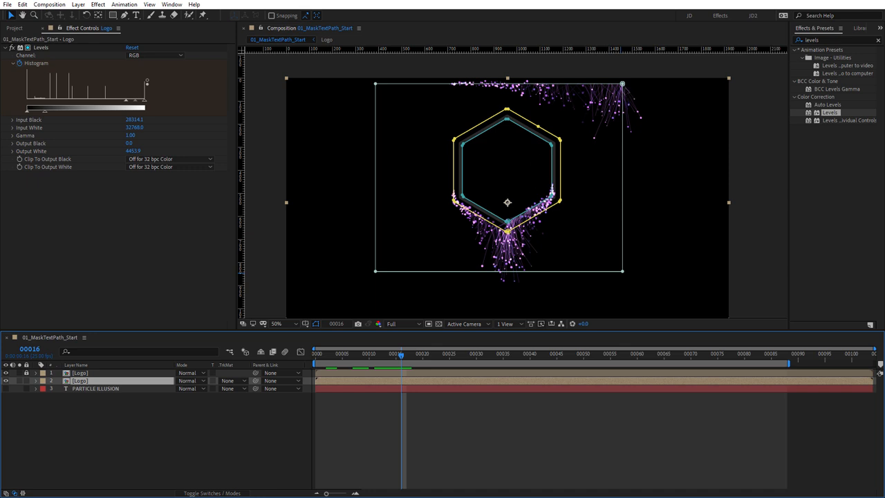
mouse_move(623, 274)
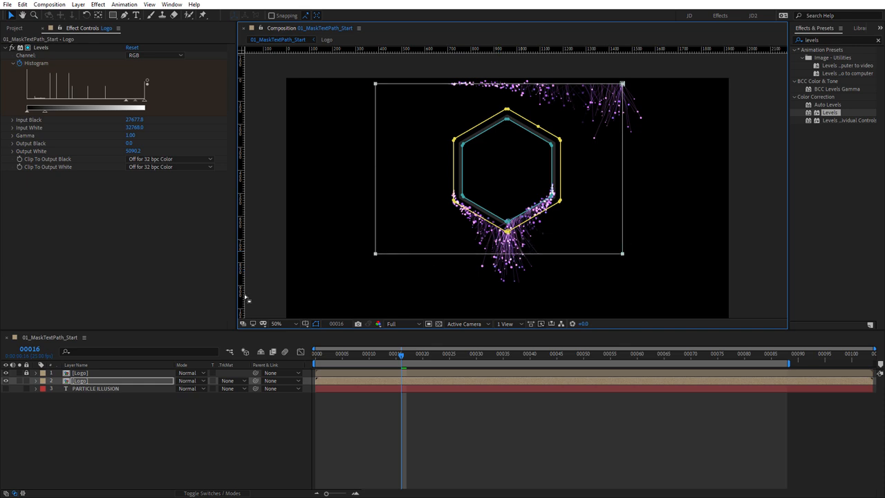
left_click(34, 382)
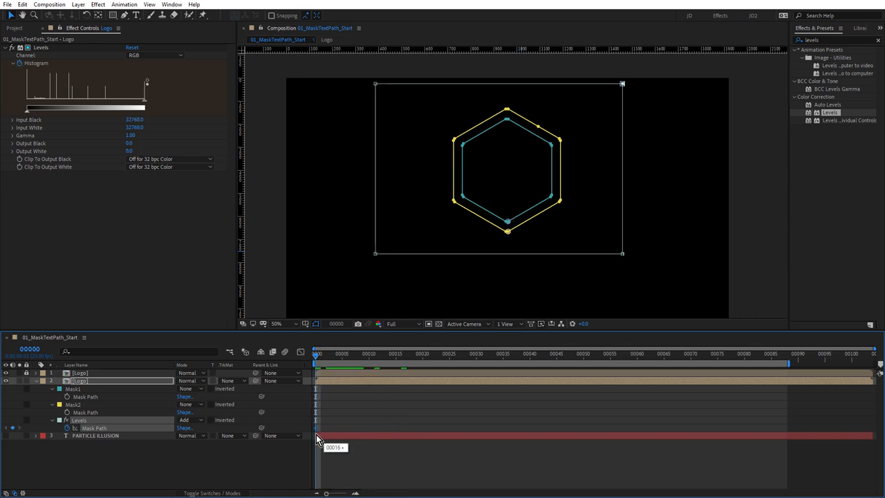
left_click(501, 355)
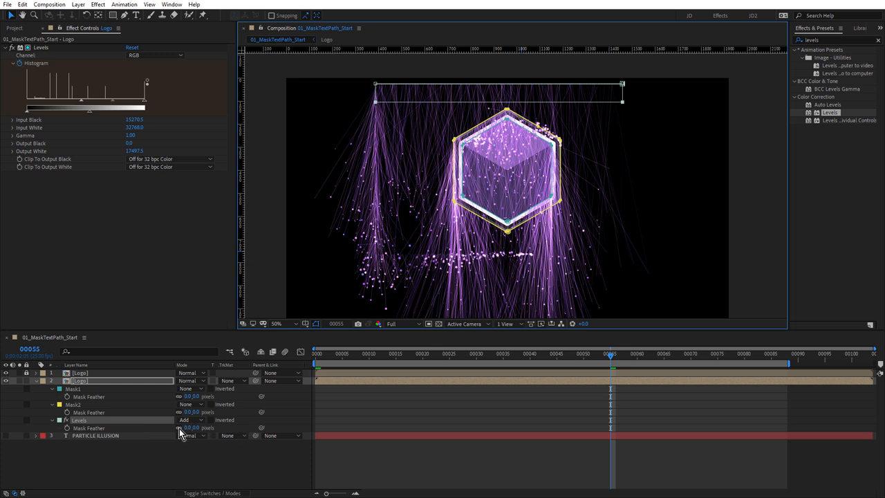
mouse_move(181, 431)
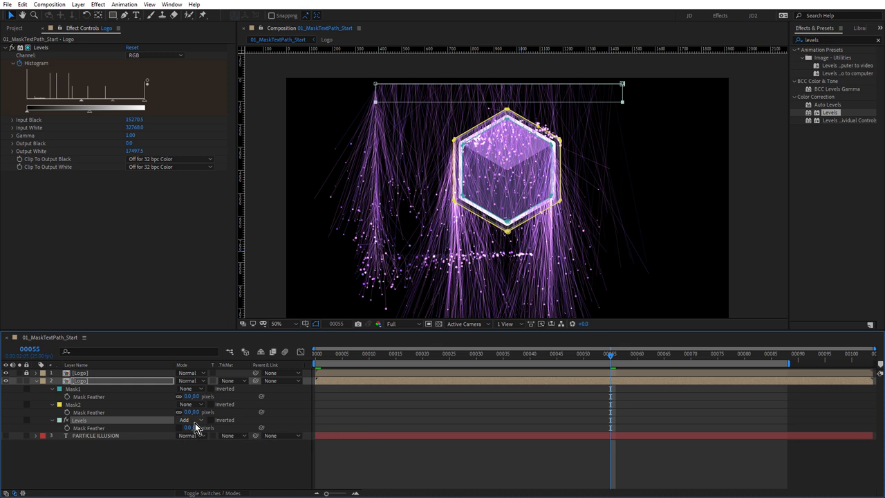
left_click(480, 360)
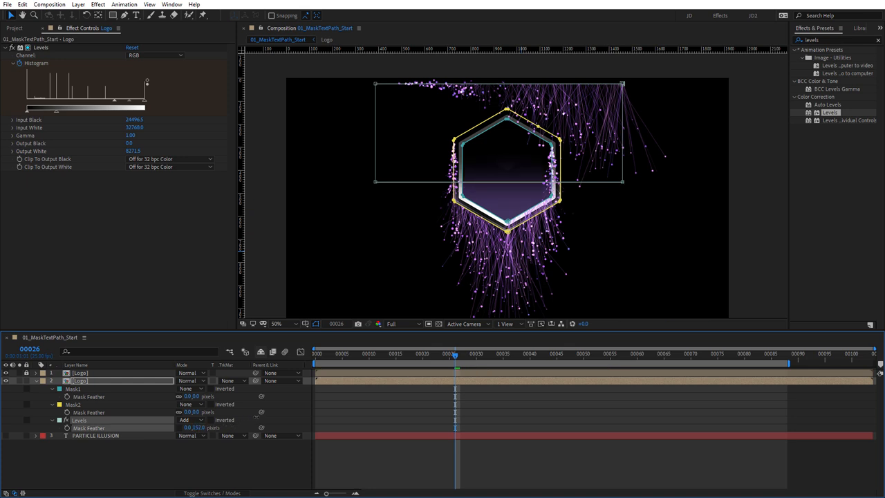
left_click(357, 358)
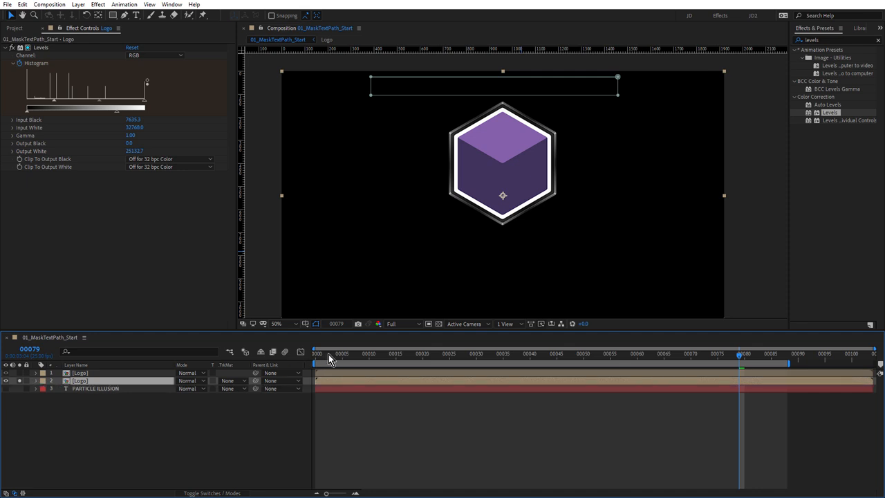
- Rename the logo's levels layer to Levels
left_click(487, 354)
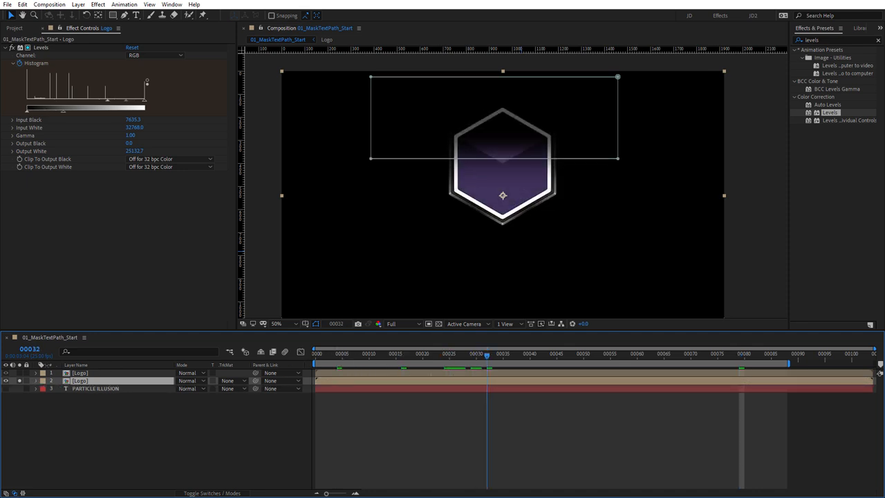
left_click(81, 373)
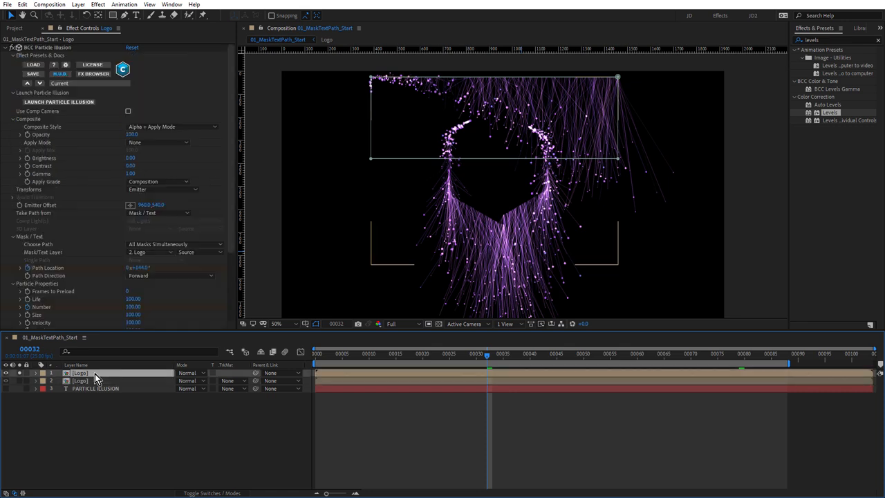
left_click(79, 374)
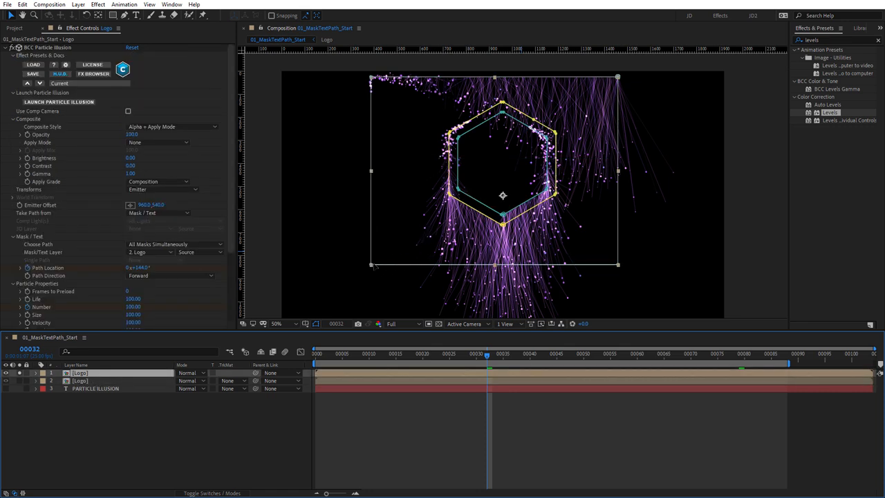
double_click(67, 374)
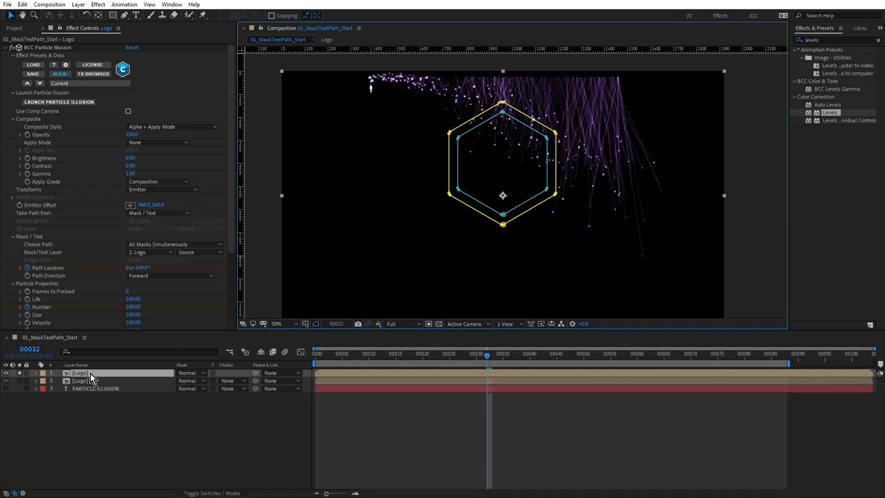
left_click(317, 354)
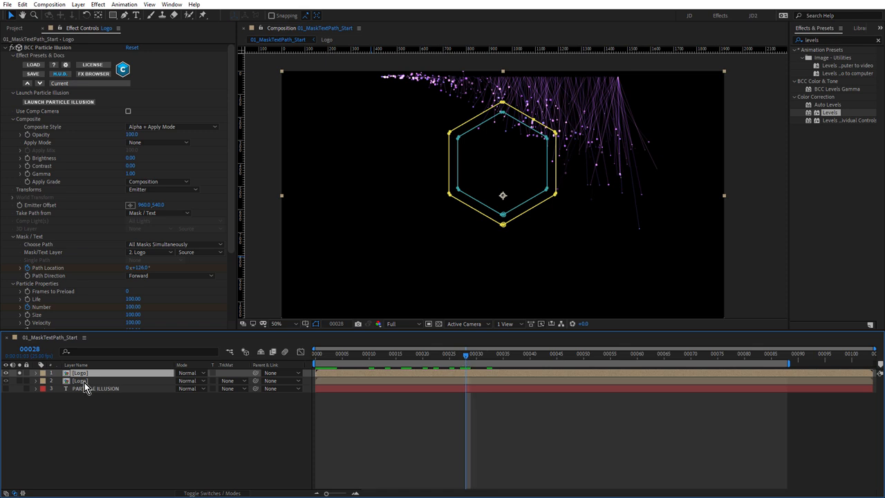
left_click(78, 371)
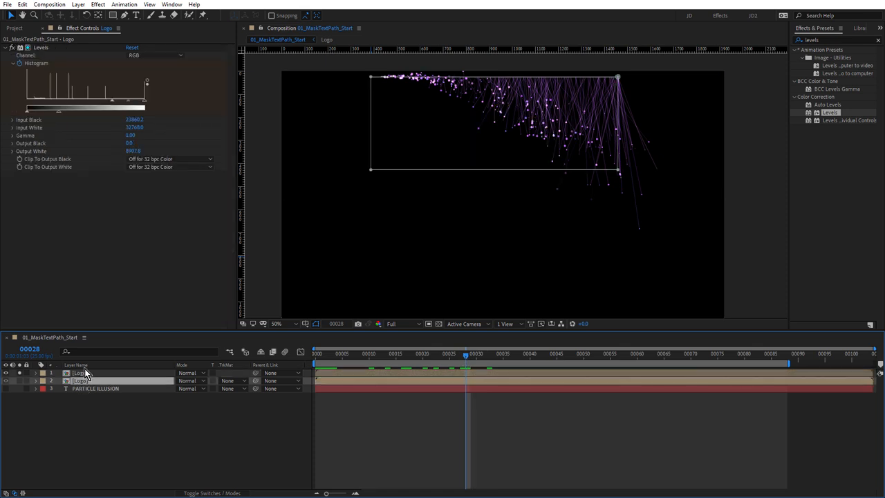
double_click(80, 379)
type("Levels")
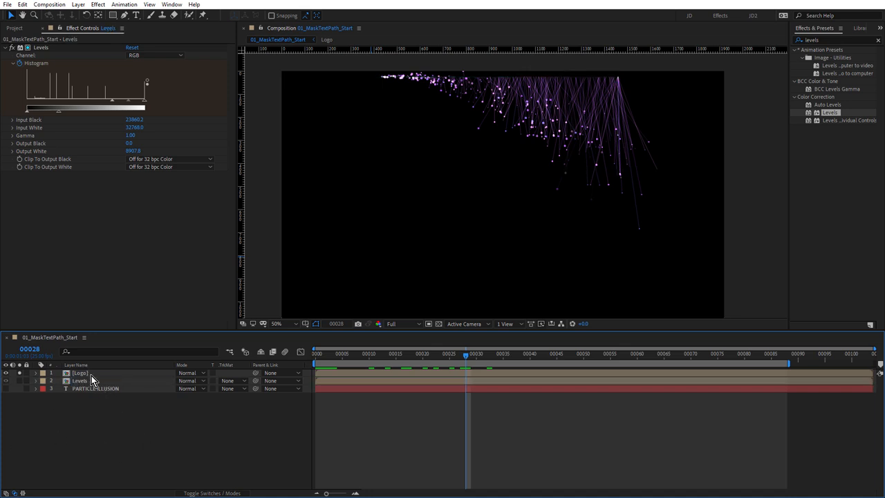
- Set the emitter's Mask/Text Layer to 1. Logo so particles trace the hexagon, and preview it
left_click(77, 373)
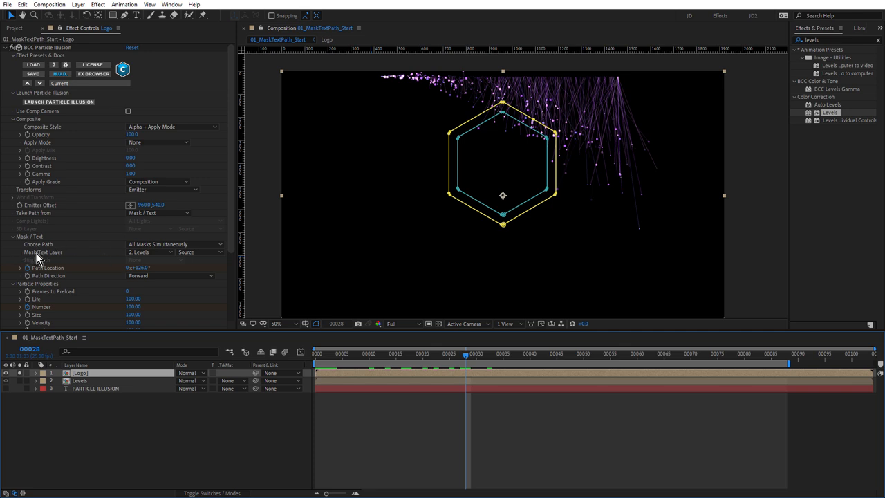
mouse_move(38, 260)
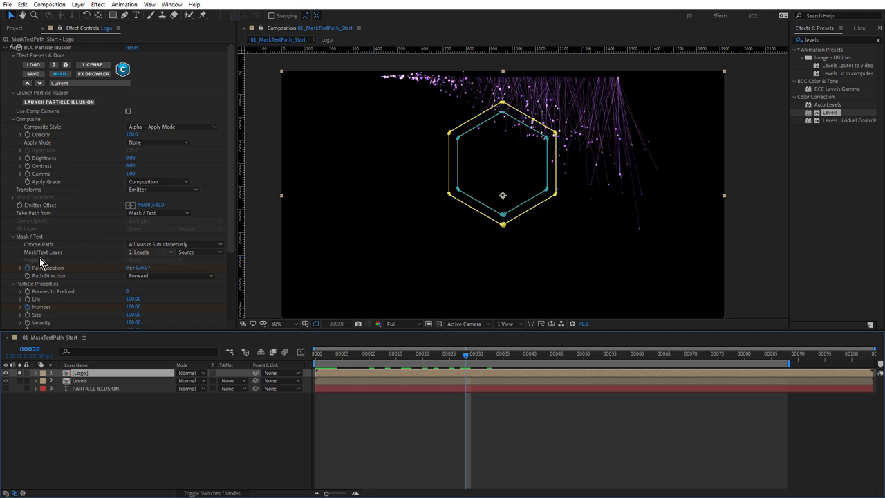
left_click(149, 252)
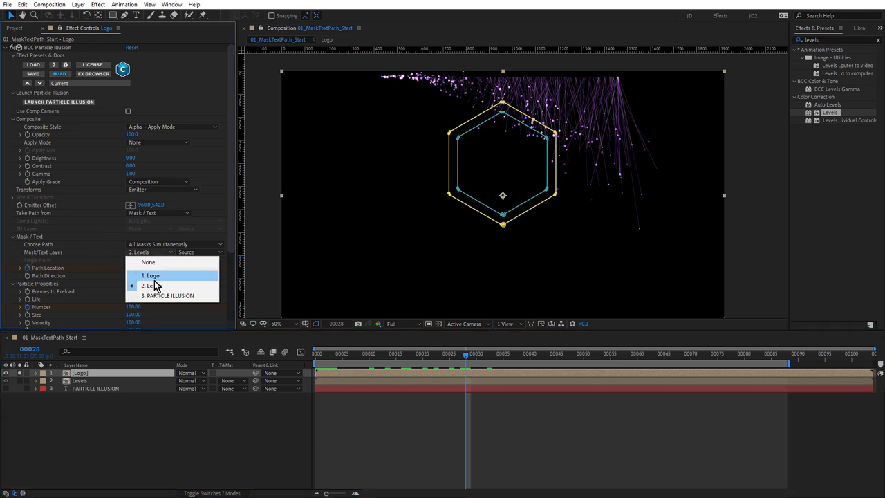
left_click(152, 276)
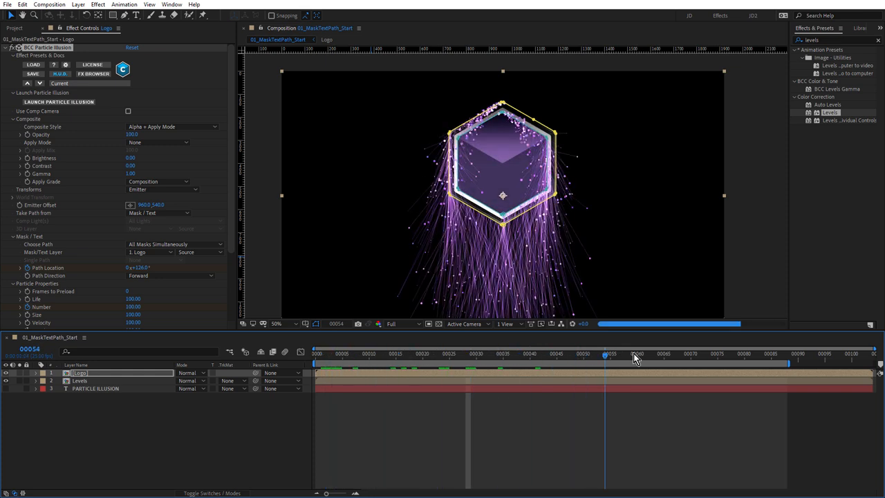
left_click(747, 354)
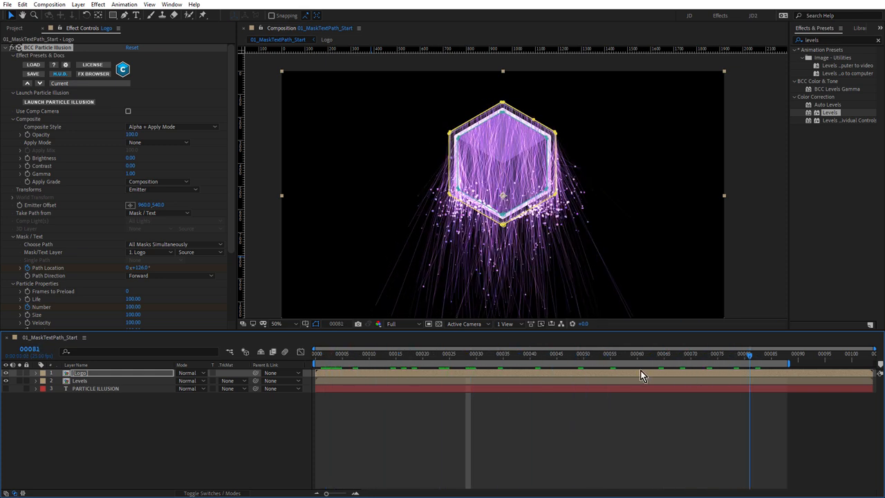
left_click(529, 354)
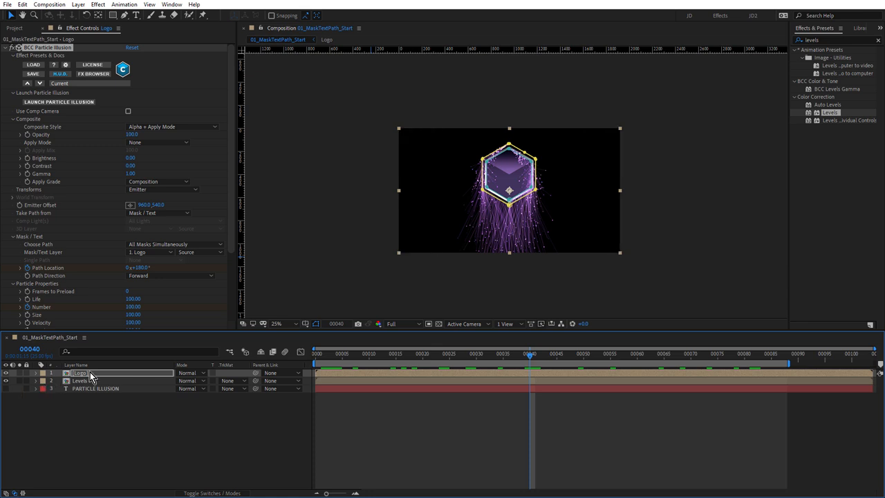
left_click(77, 389)
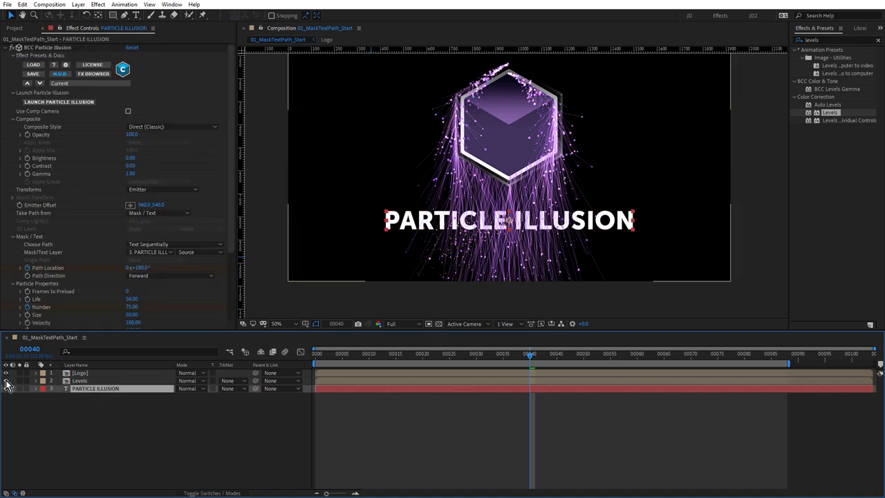
left_click(9, 388)
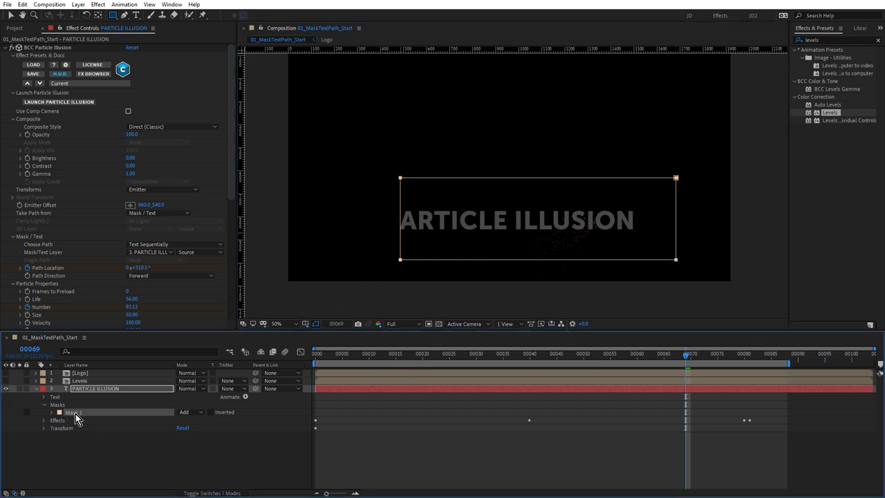
- Rename the text layer's mask to Levels and set its Levels Mask Reference 1 to that mask
double_click(72, 413)
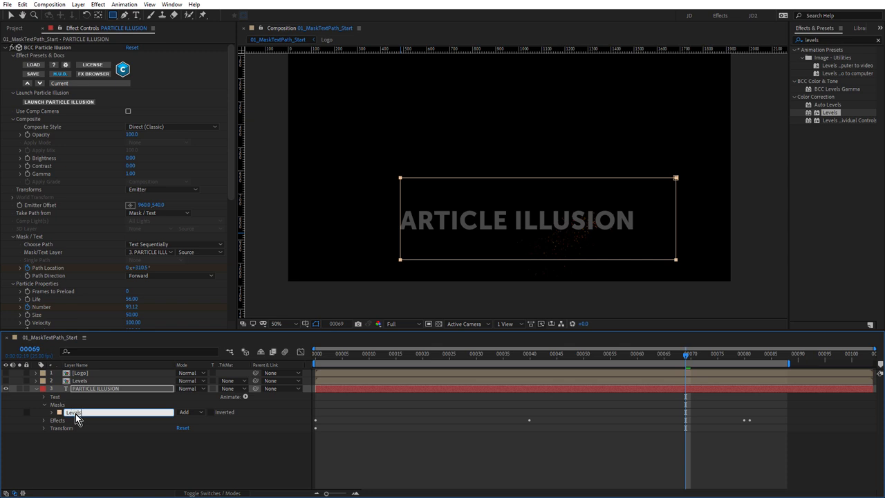
left_click(90, 391)
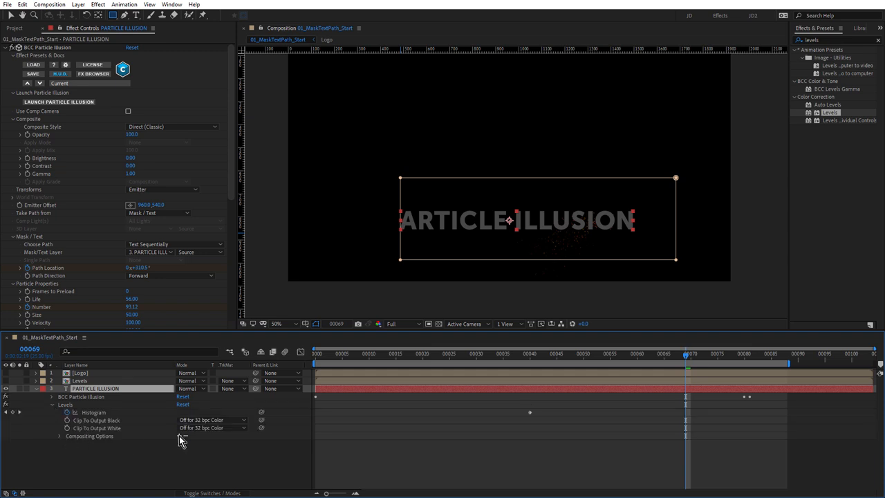
left_click(61, 447)
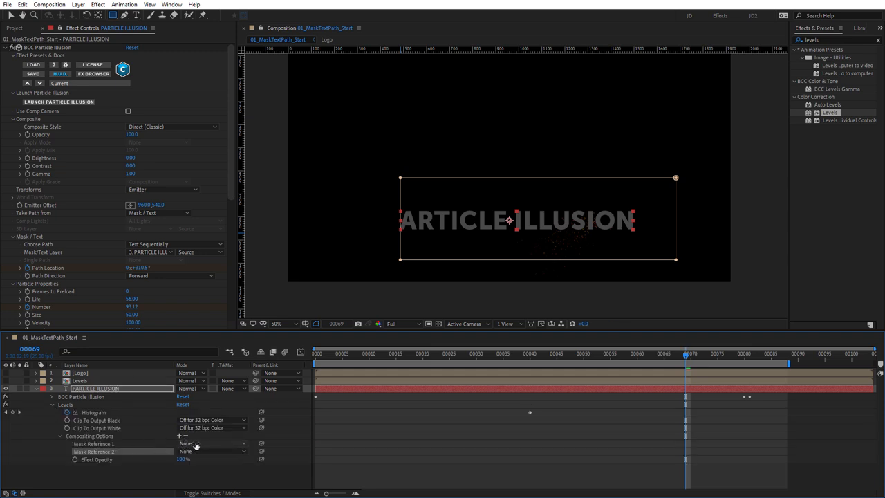
left_click(199, 442)
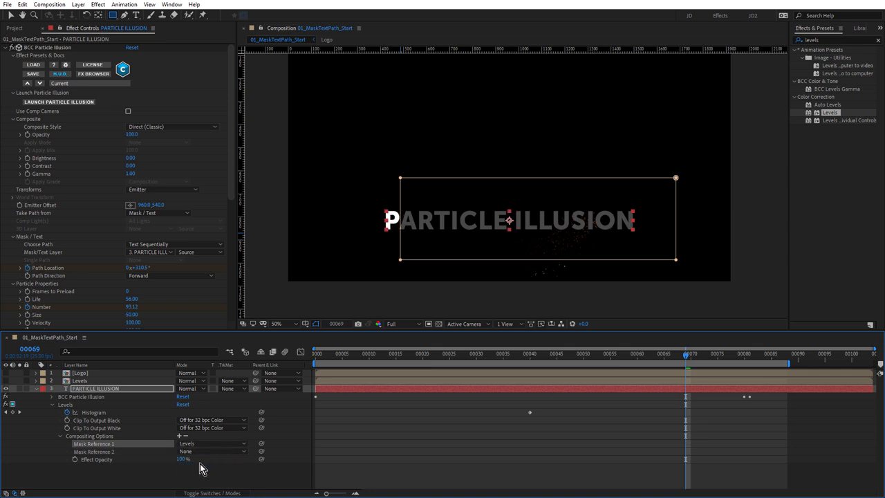
left_click(89, 454)
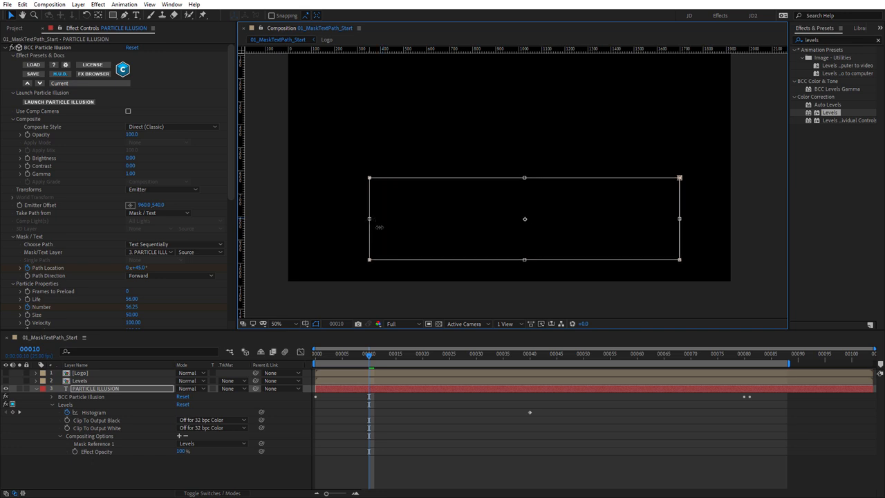
left_click(95, 390)
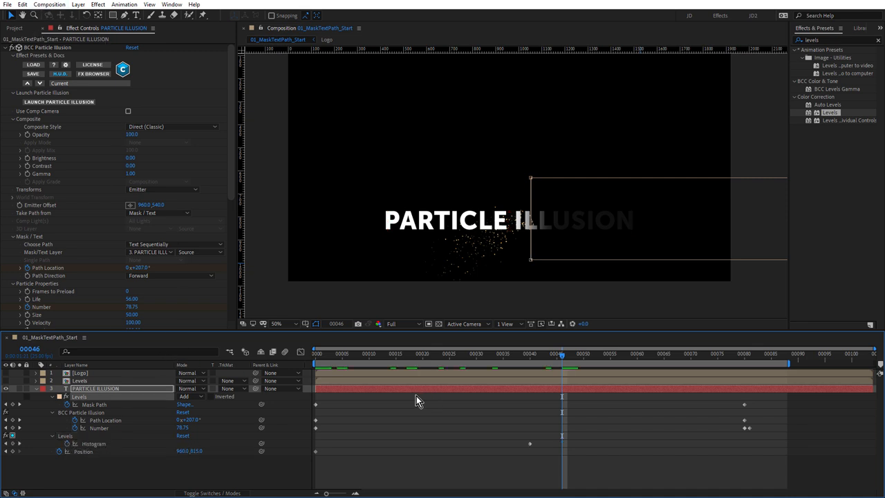
mouse_move(102, 451)
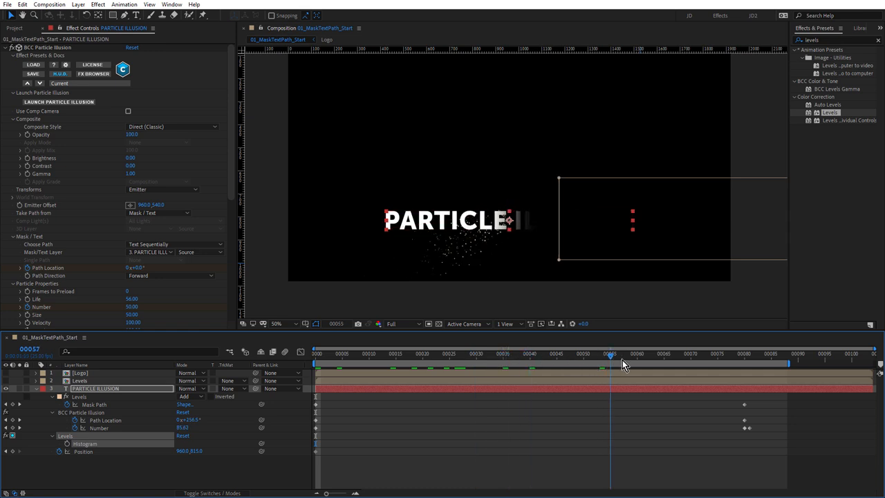
- Drag the title's Path Location and final Mask Path keyframes later to match the reveal
left_click_drag(612, 354, 653, 354)
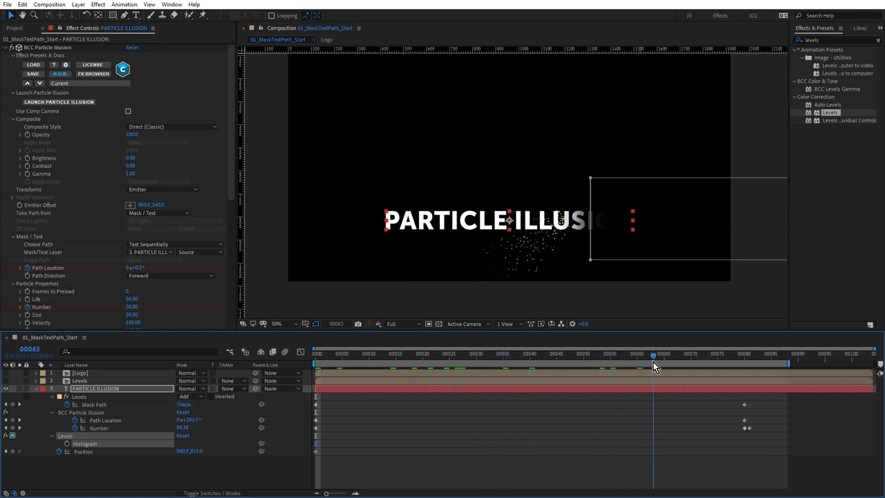
left_click(689, 365)
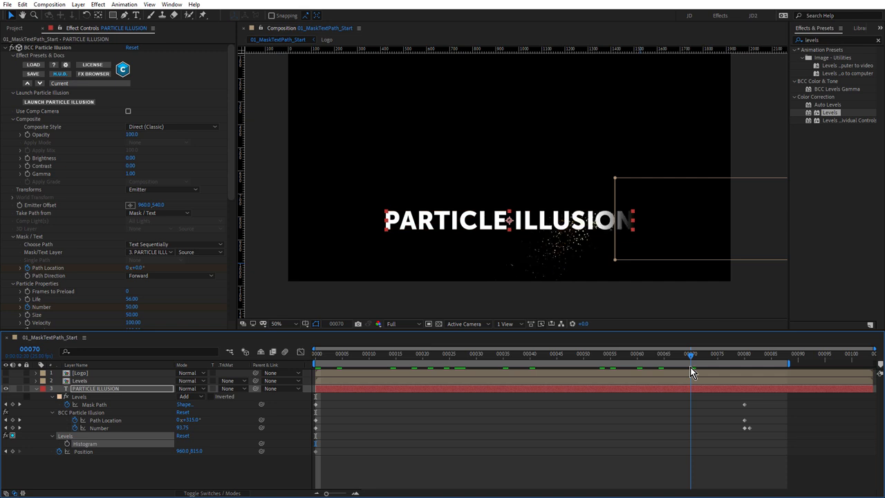
mouse_move(694, 373)
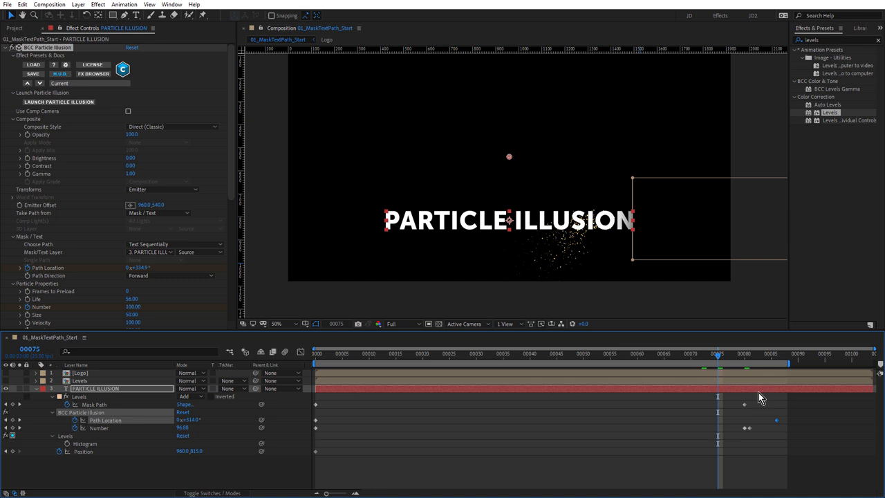
left_click_drag(718, 357, 735, 357)
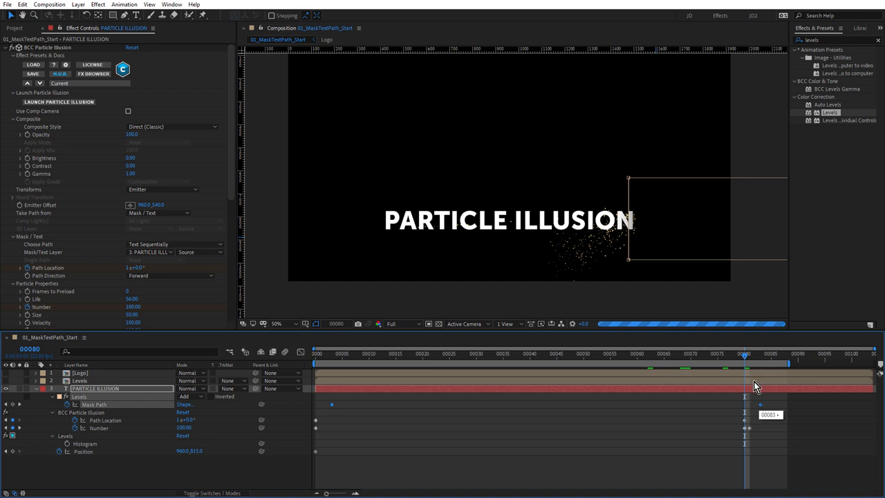
left_click_drag(746, 352, 755, 353)
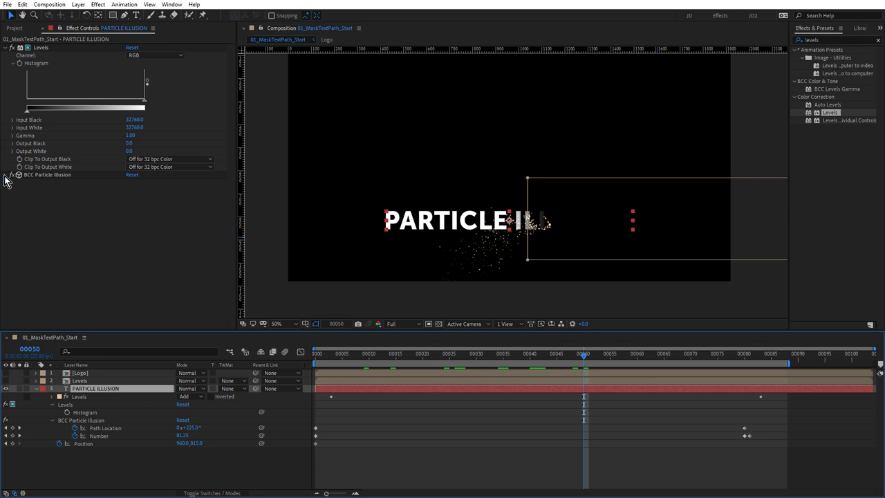
- Turn on the title particles' glow and set the Glow Color to a gold shade
left_click(6, 185)
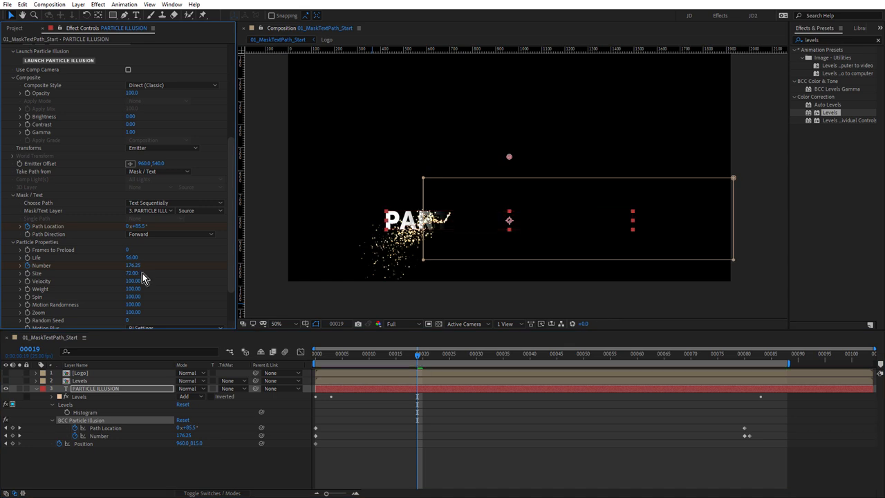
scroll("down", 3)
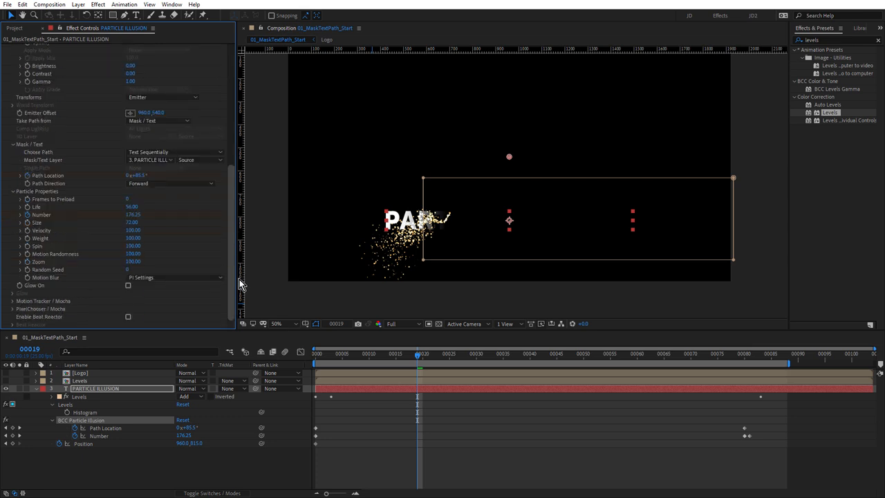
left_click(127, 284)
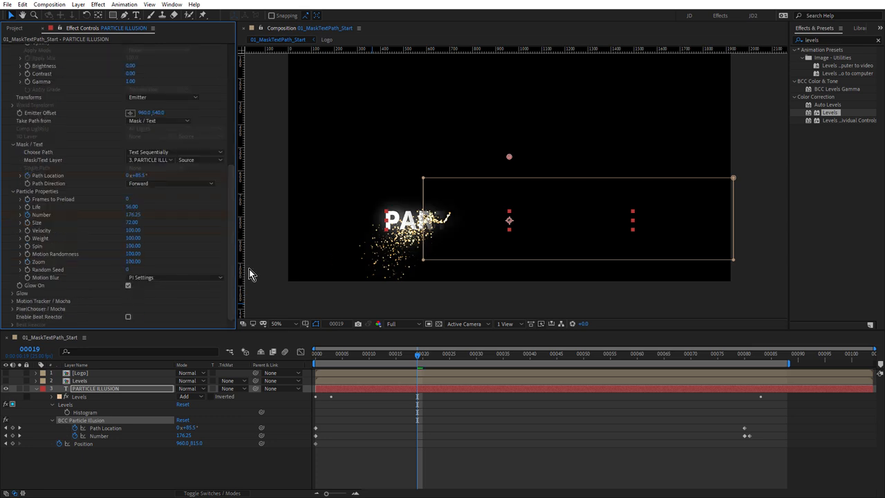
left_click(451, 354)
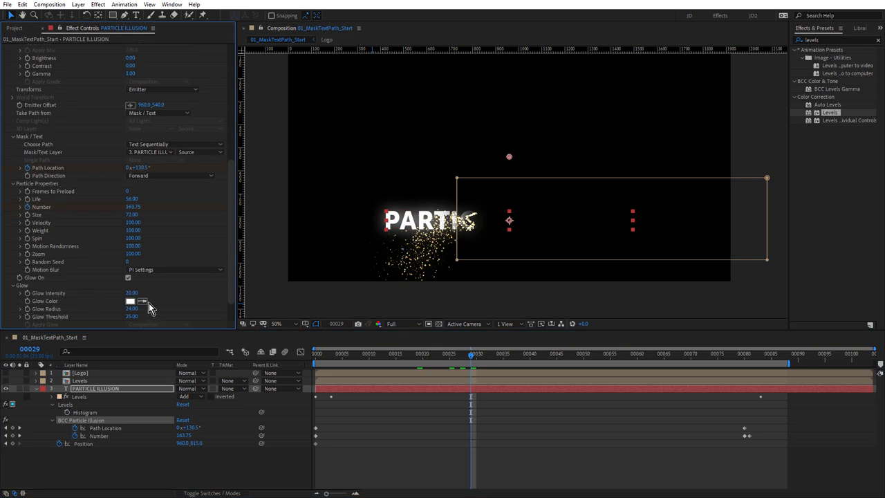
left_click(129, 302)
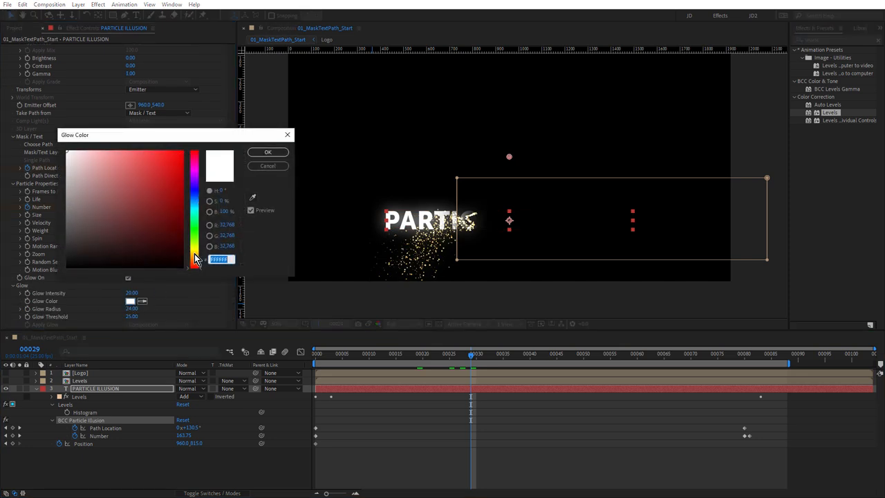
left_click(141, 155)
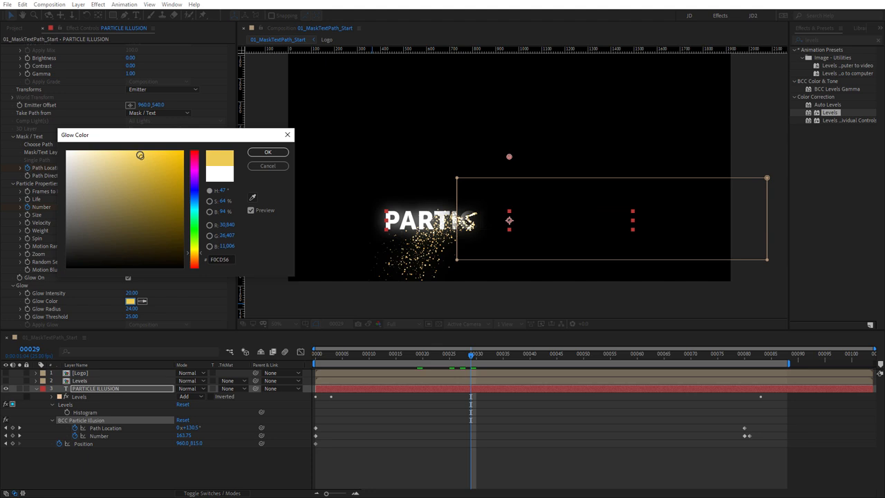
left_click_drag(141, 155, 149, 153)
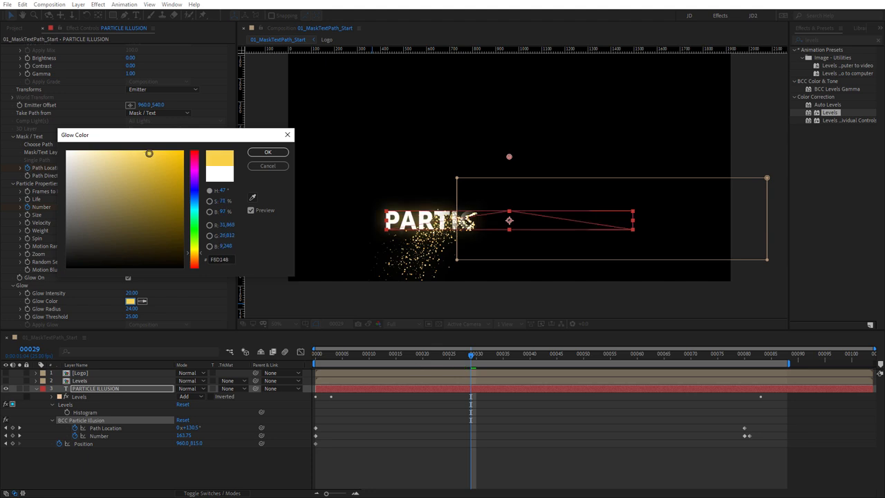
left_click(268, 151)
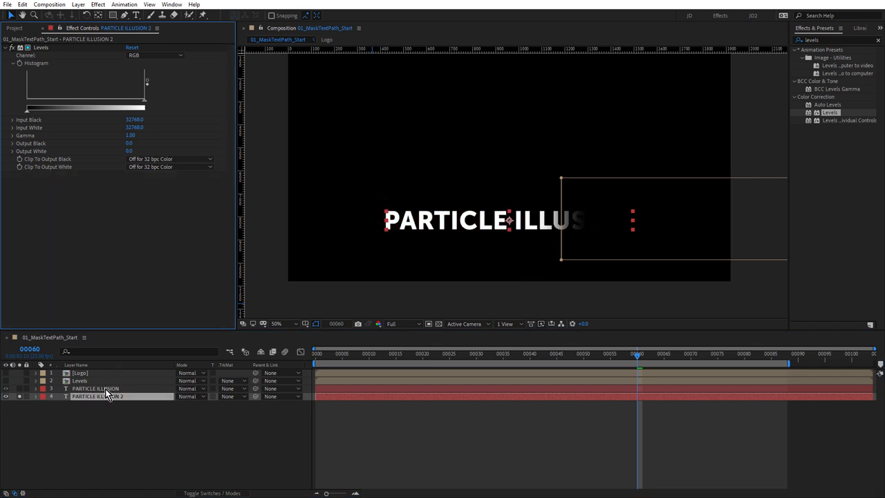
- Set the PARTICLE ILLUSION emitter's Glow Color to gold and adjust its Particle Properties
left_click(94, 388)
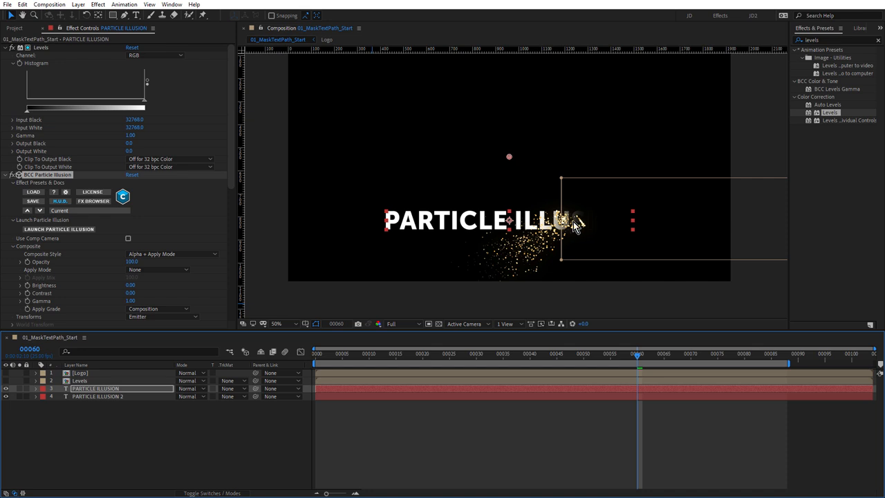
mouse_move(497, 230)
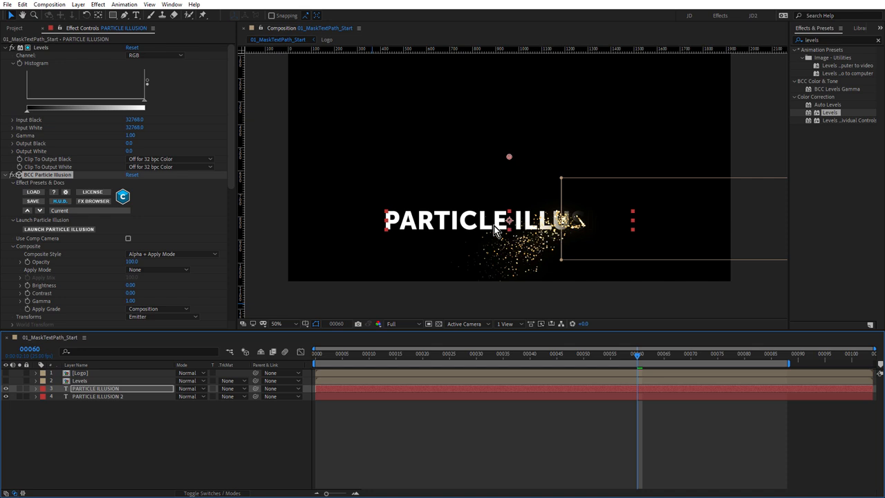
scroll("down", 3)
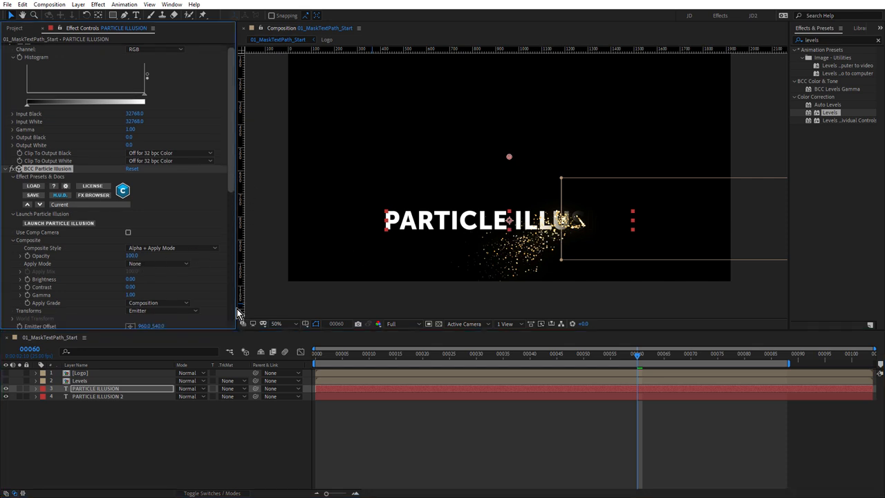
scroll("down", 3)
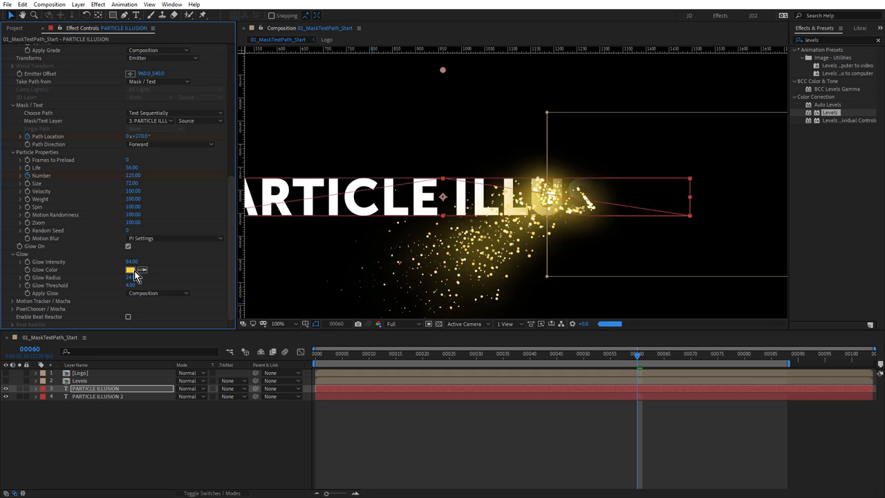
left_click(130, 270)
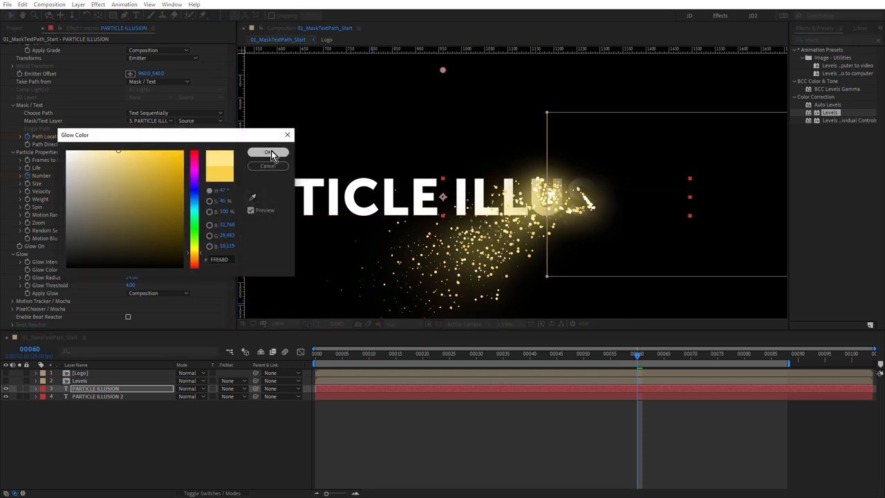
left_click(269, 152)
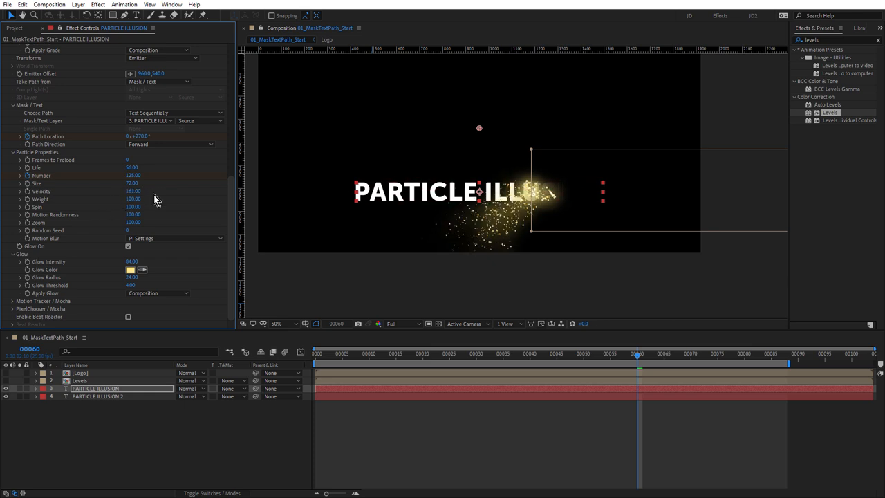
mouse_move(249, 192)
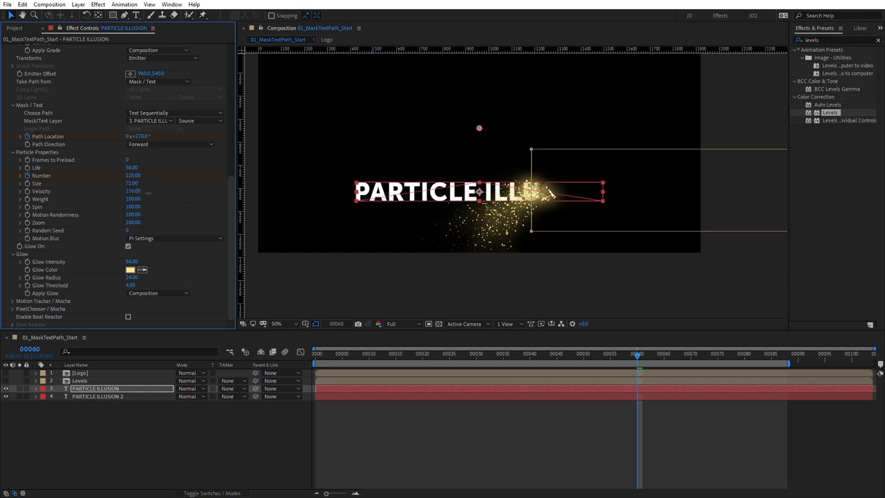
left_click(508, 355)
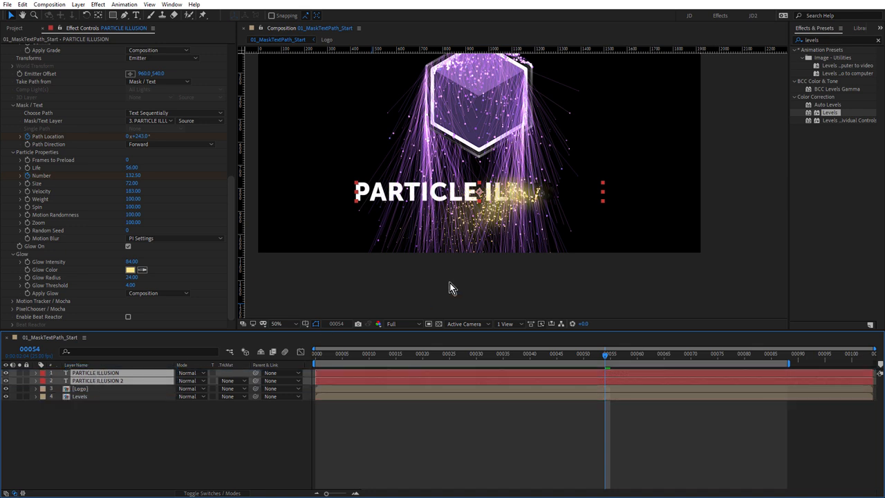
- Magnify the comp view around the text emitter before adding the adjustment layer
left_click(277, 323)
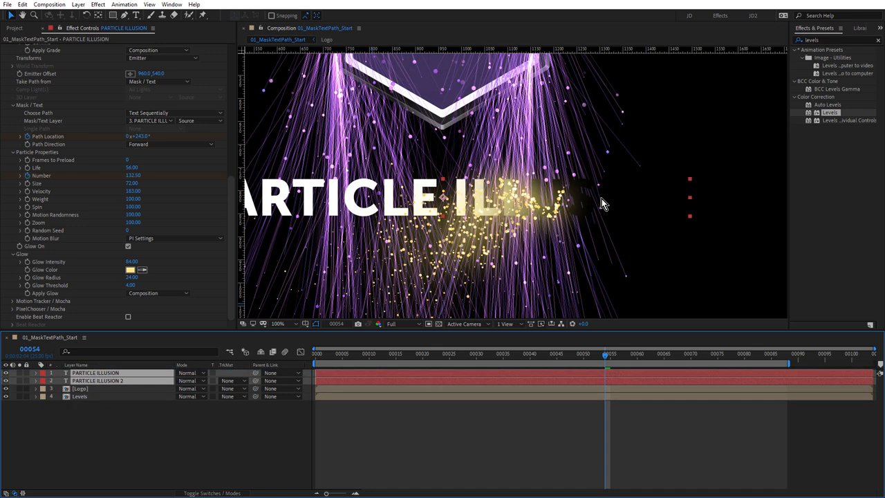
mouse_move(592, 214)
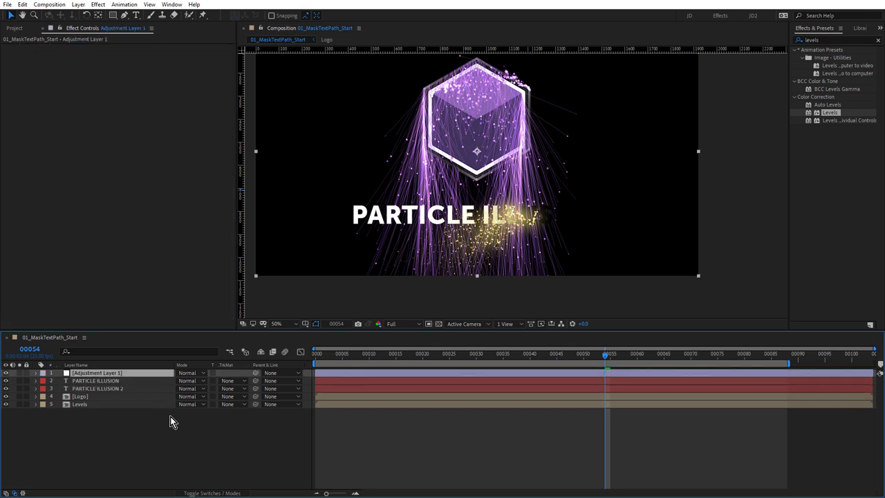
mouse_move(204, 417)
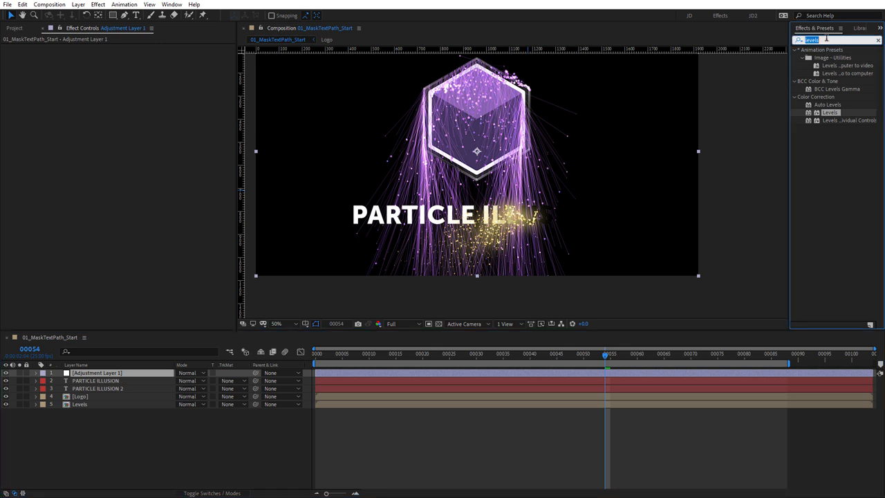
- Add S_UltraGlow (searched as s_ultra) to Adjustment Layer 1 with a pale purple glow colour
type("s_ultraglow")
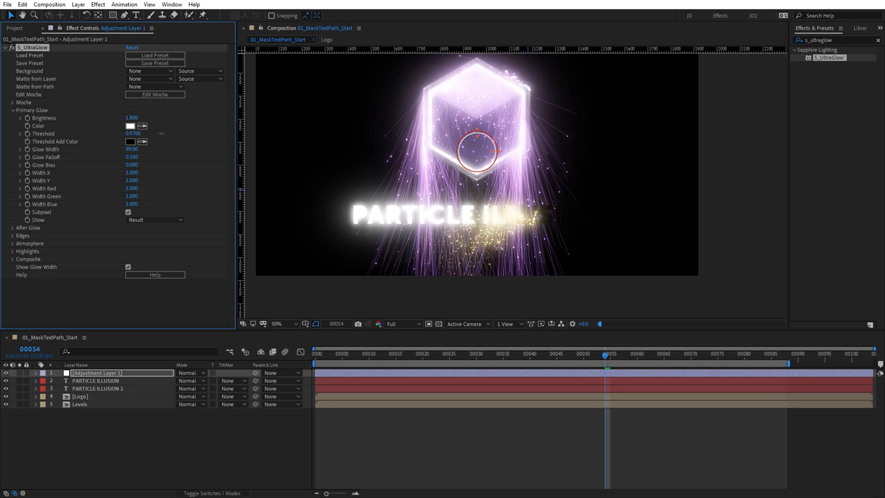
left_click(130, 126)
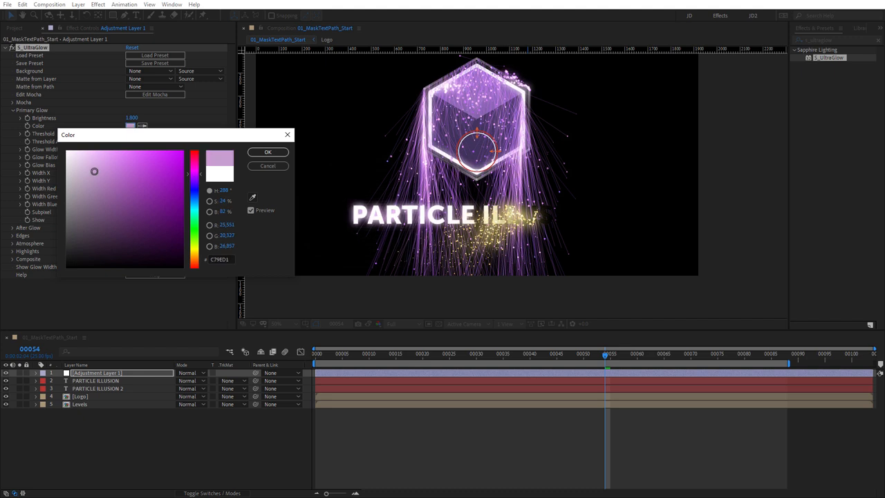
left_click(268, 151)
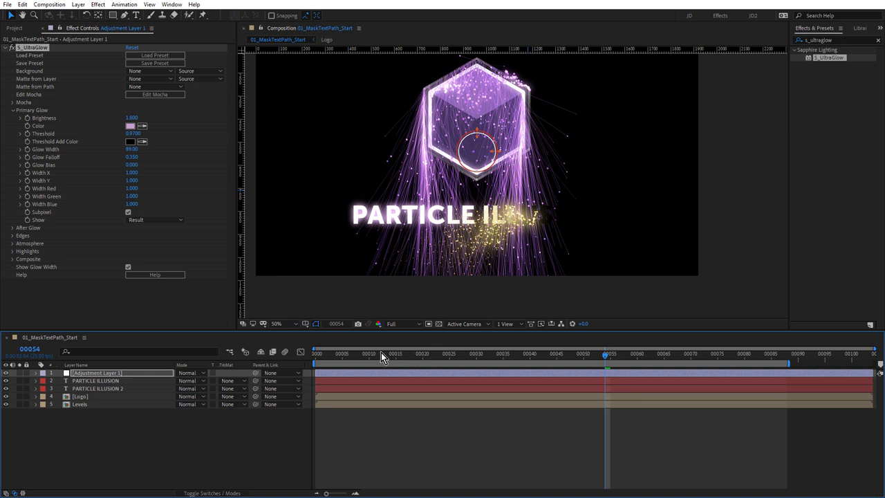
left_click(313, 359)
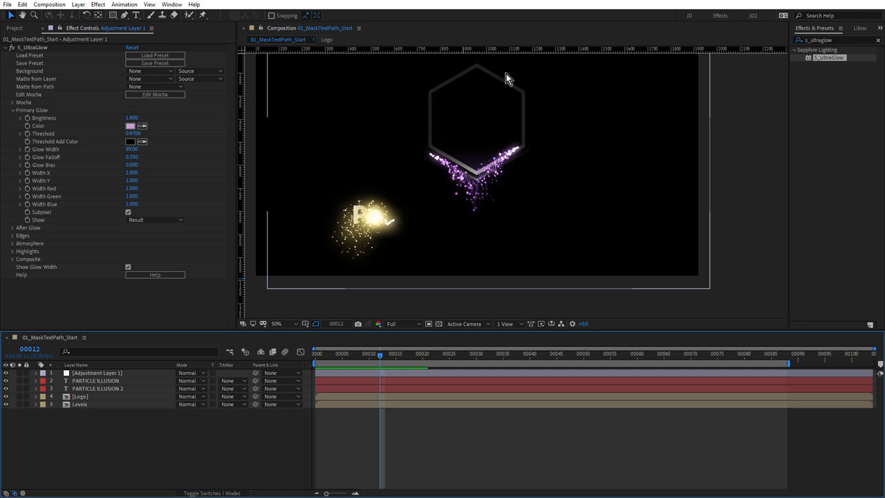
mouse_move(455, 99)
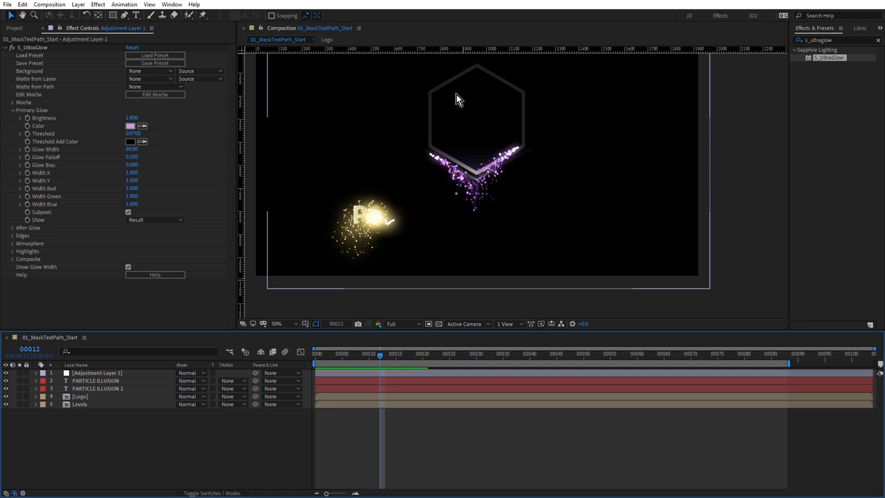
- Select the Levels layer and reveal its mask and Levels keyframes with U
left_click(80, 396)
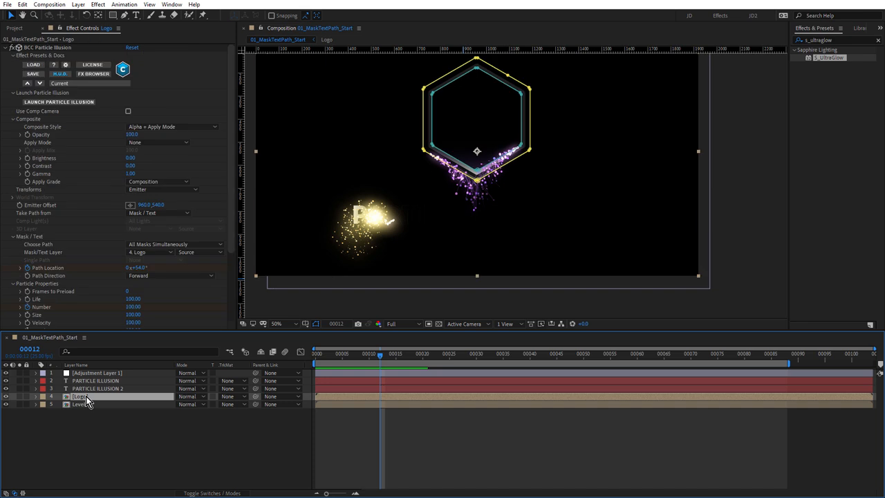
left_click(77, 405)
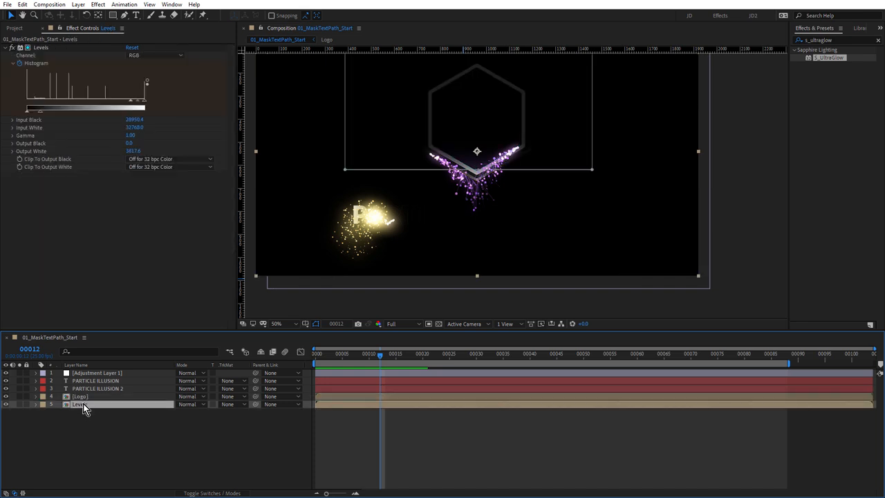
left_click(36, 407)
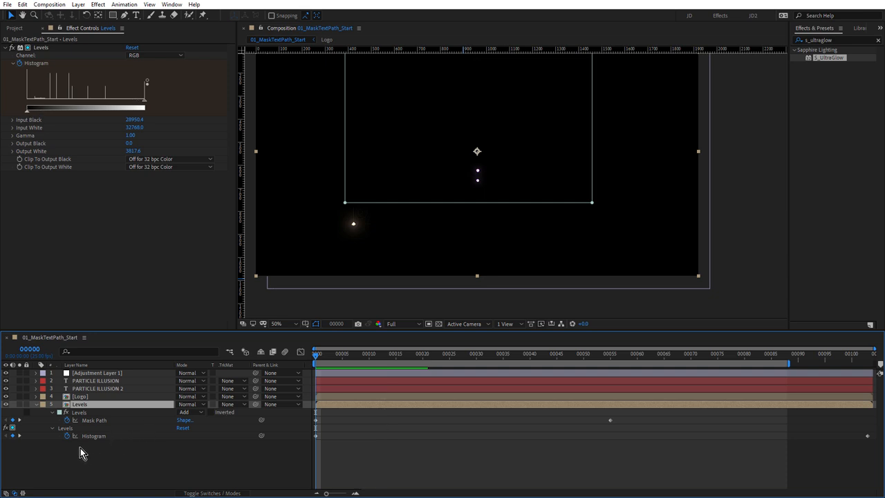
mouse_move(67, 437)
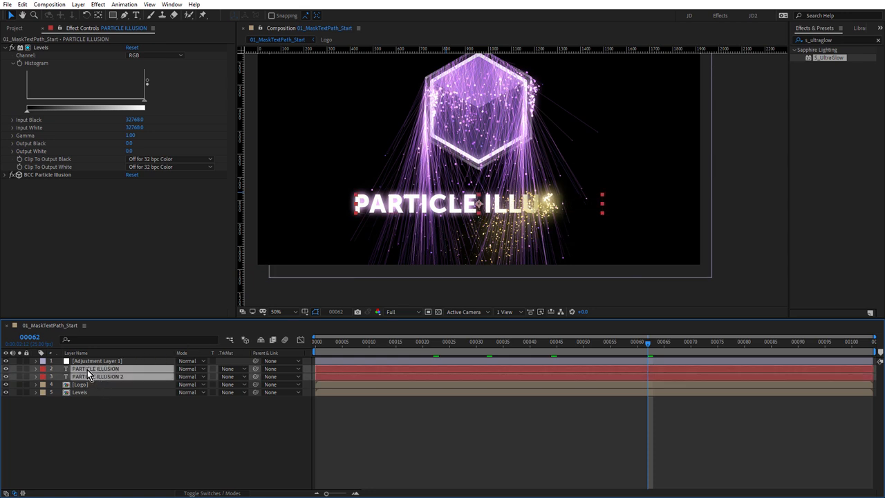
- Drag Adjustment Layer 1 below PARTICLE ILLUSION 2 in the layer stack
left_click_drag(97, 359, 97, 376)
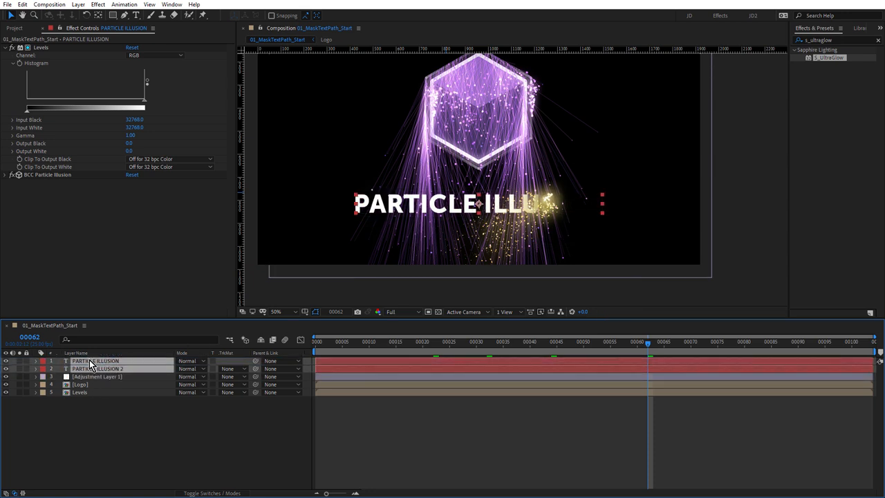